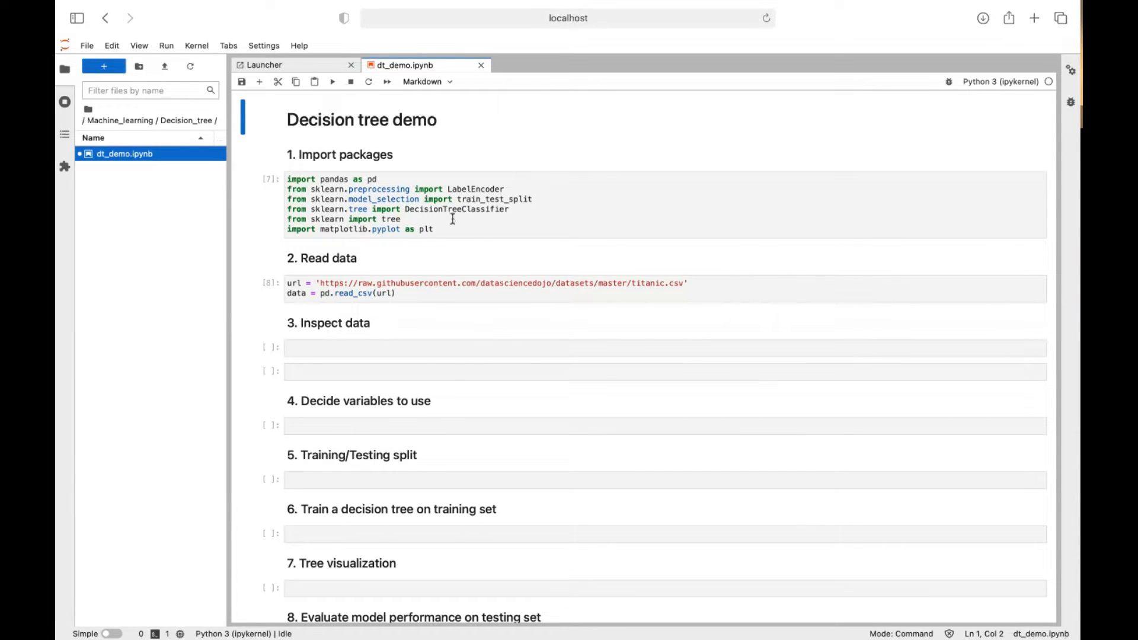
pyautogui.moveTo(453, 220)
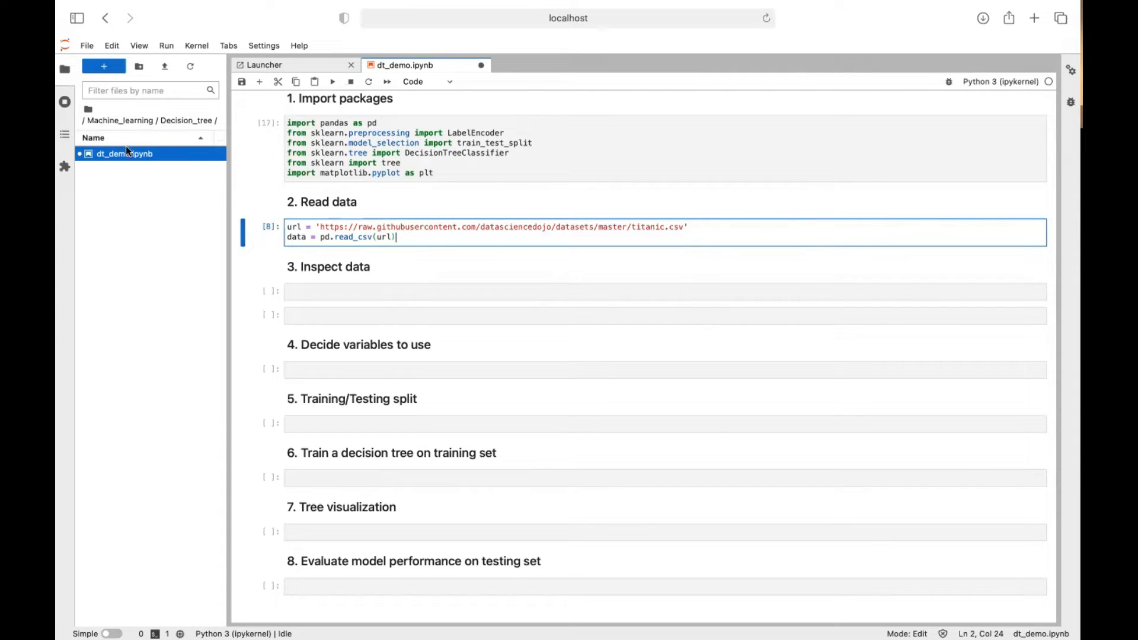
pyautogui.moveTo(413, 237)
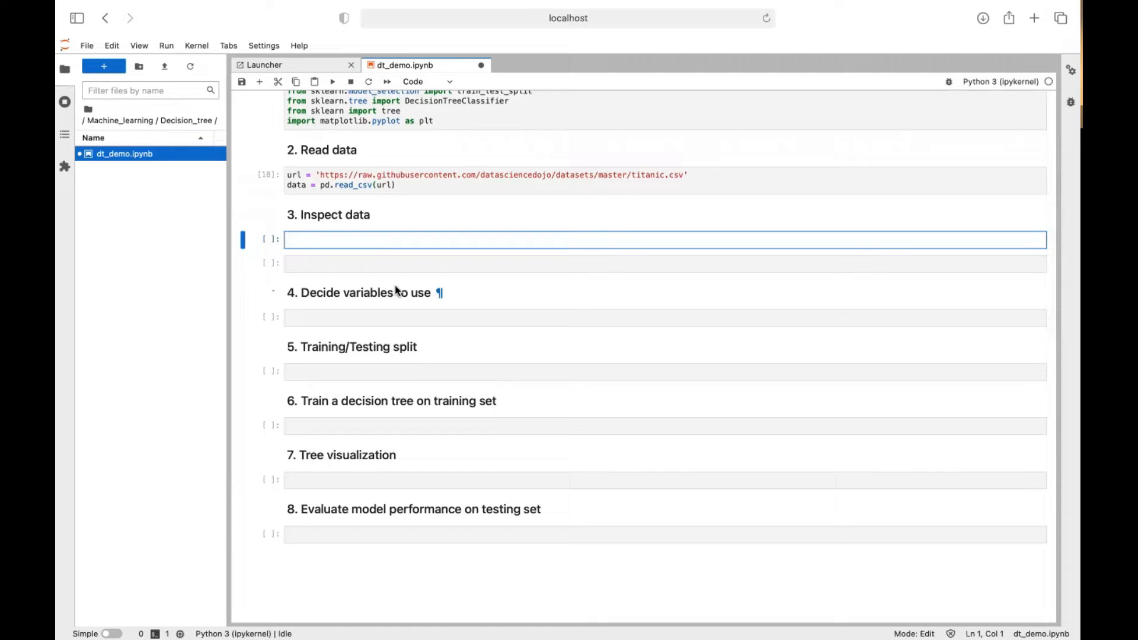
# Show the first 10 Titanic rows with a commented data.head(10) cell
pyautogui.write('data.head(')
pyautogui.write('#')
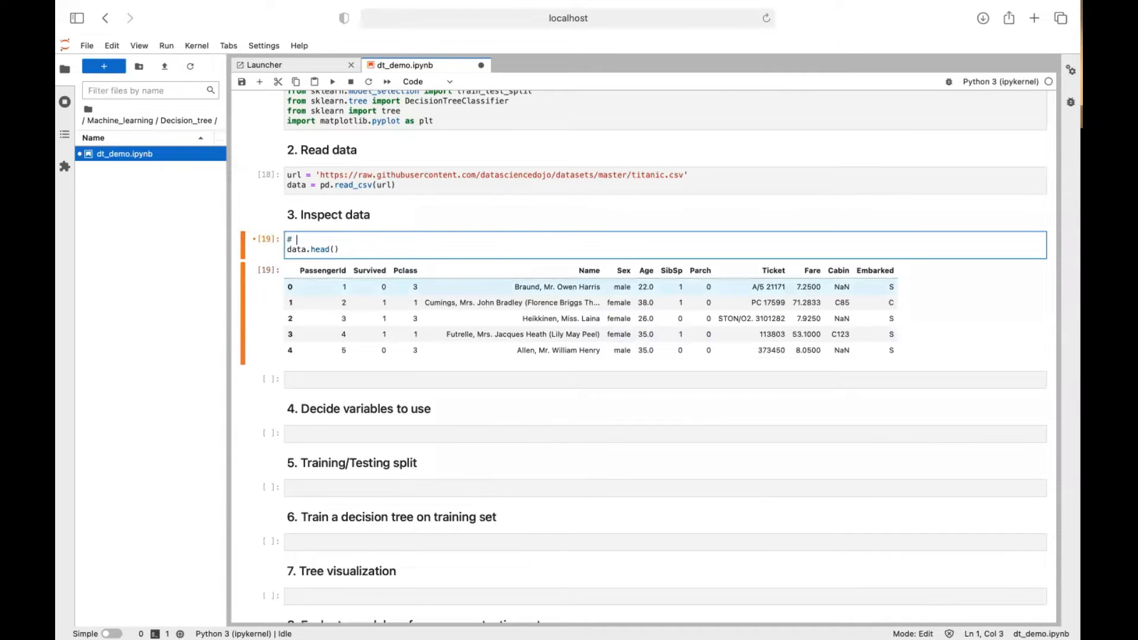
pyautogui.write('first 5 rows of data')
pyautogui.click(320, 249)
pyautogui.write('10')
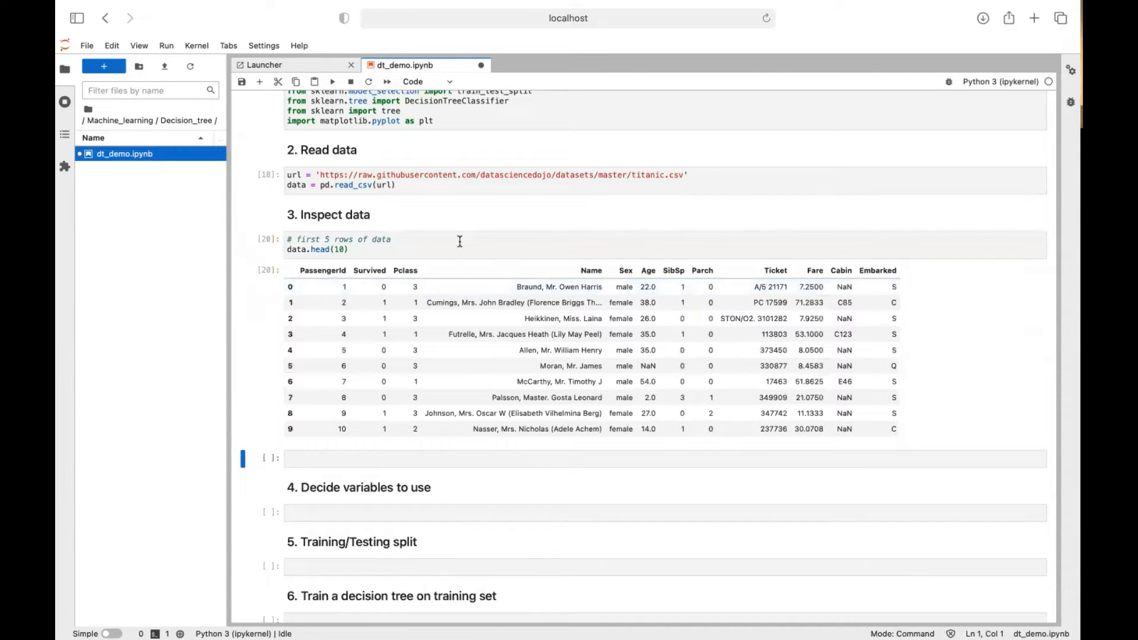
pyautogui.scroll(-3)
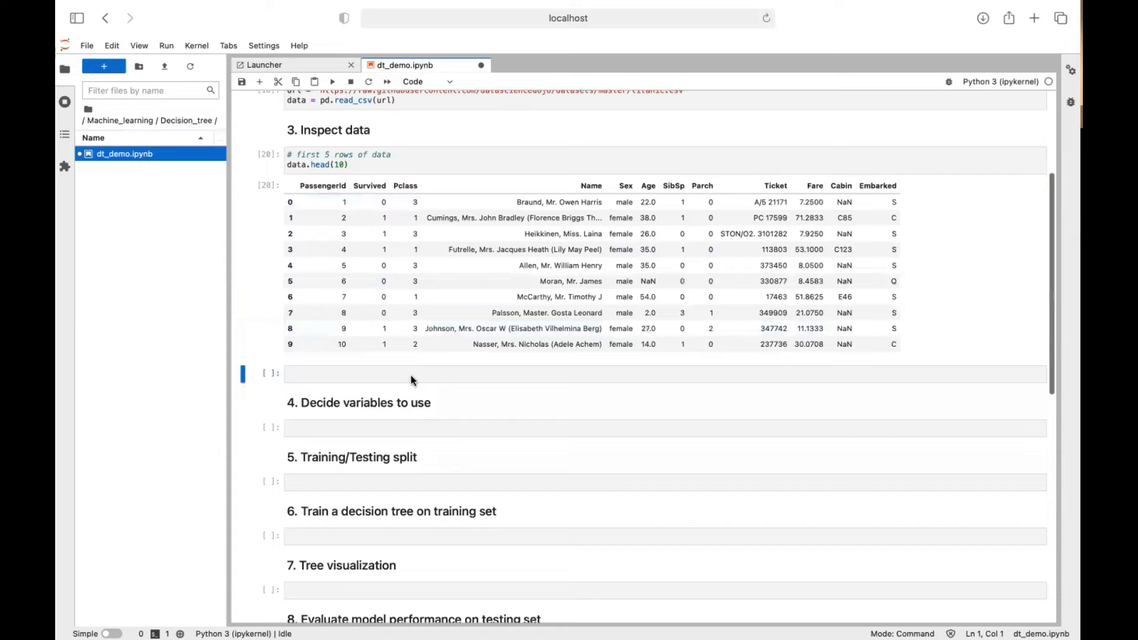
# Add a '# check missing values' cell running data.isnull().sum()
pyautogui.click(508, 374)
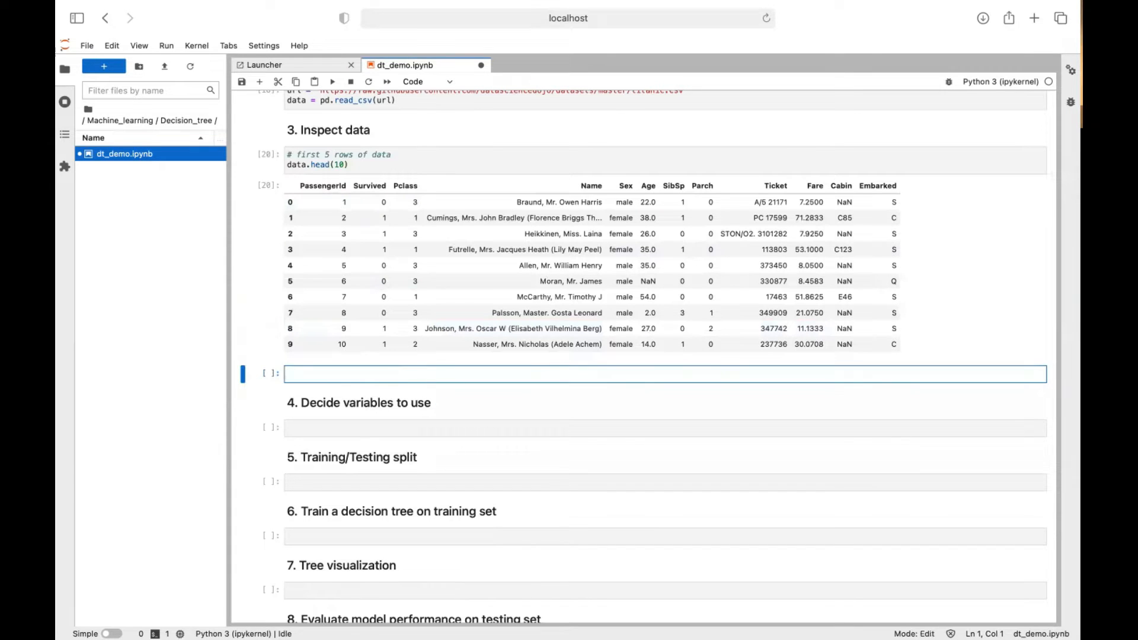
pyautogui.write('# check m')
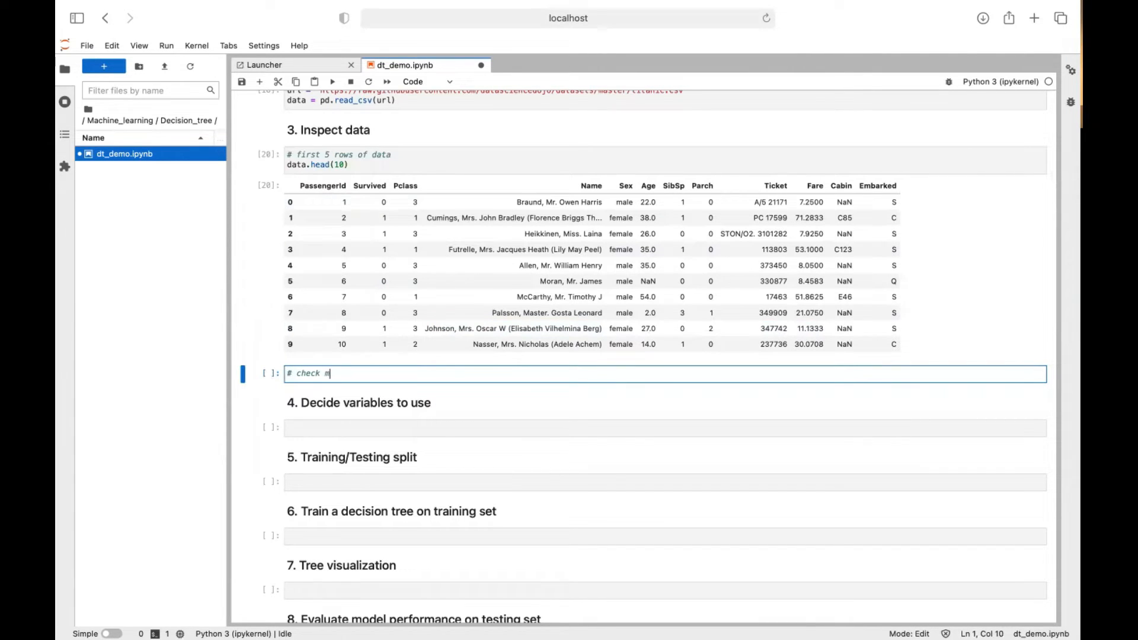
pyautogui.write('issing values')
pyautogui.write('data.isn')
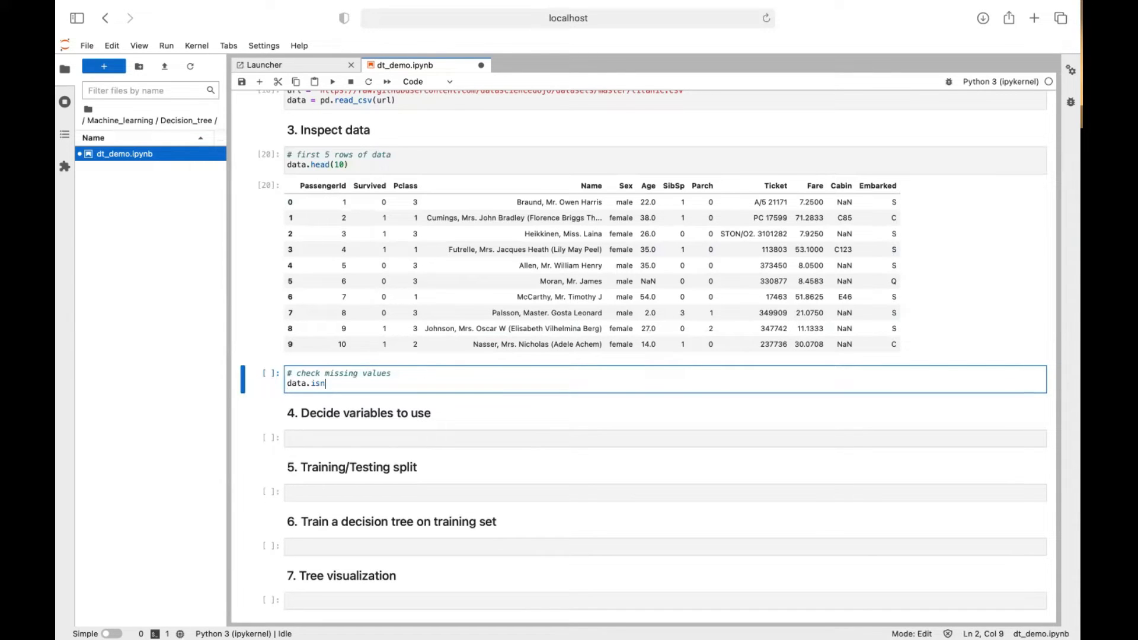
pyautogui.write('ull().sum(')
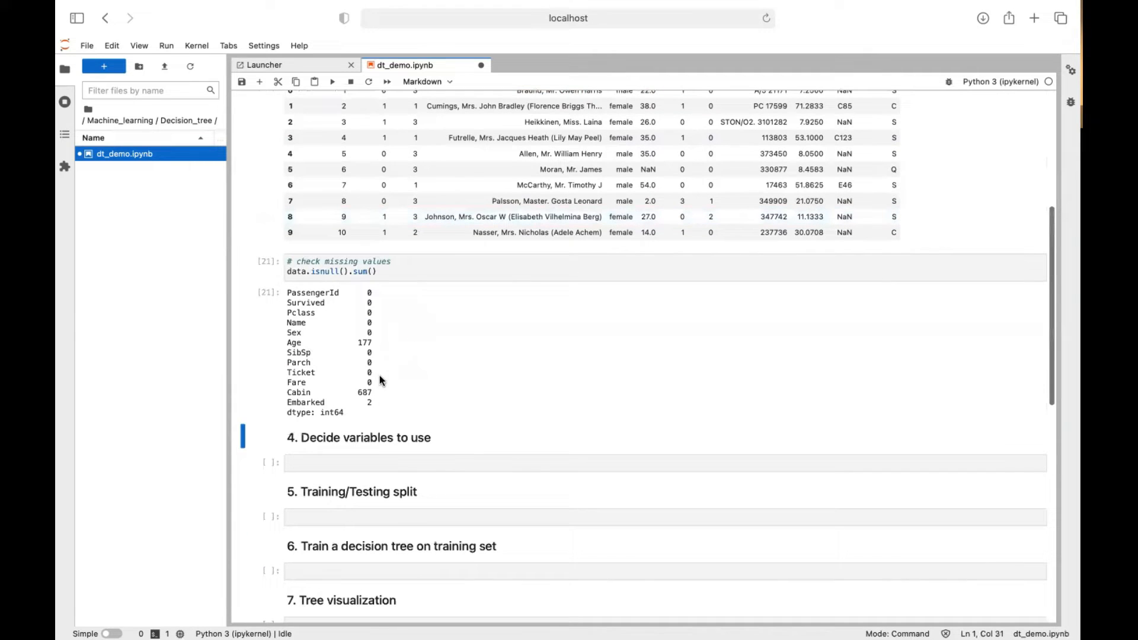
pyautogui.moveTo(370, 392)
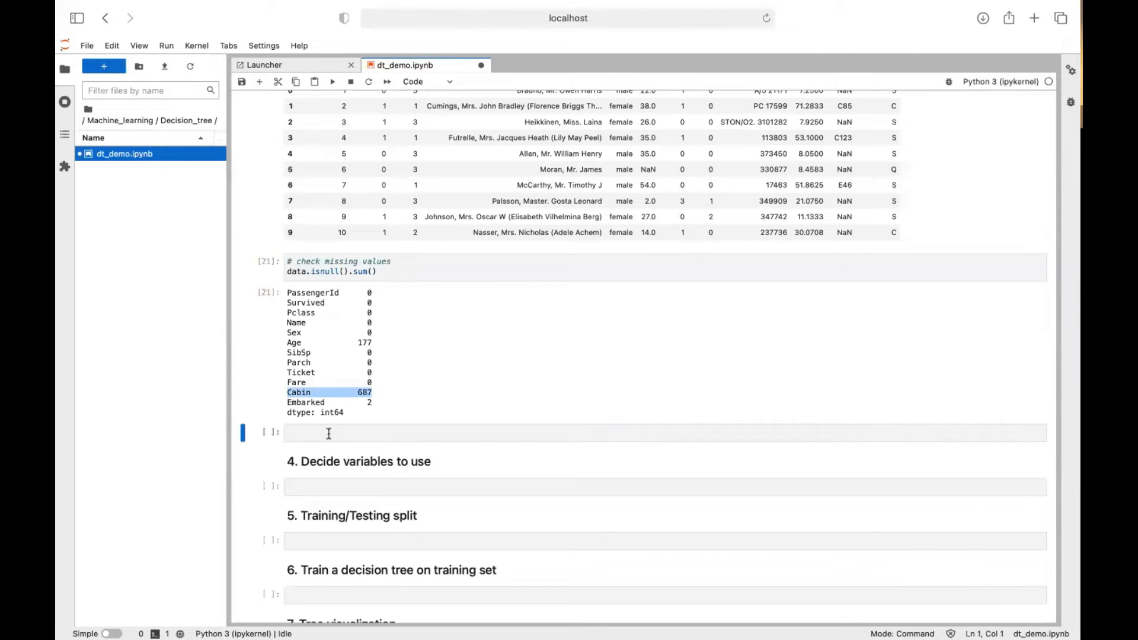
# Write the comment '# drop all the data with missing values'
pyautogui.write('# drop all the data with missing')
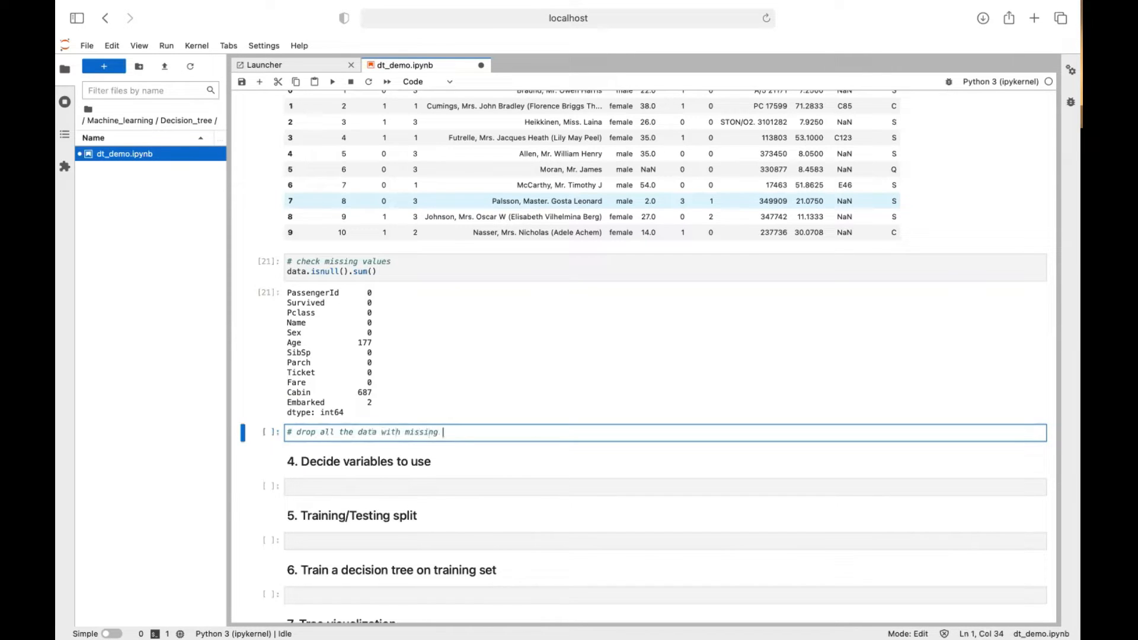
pyautogui.write('values')
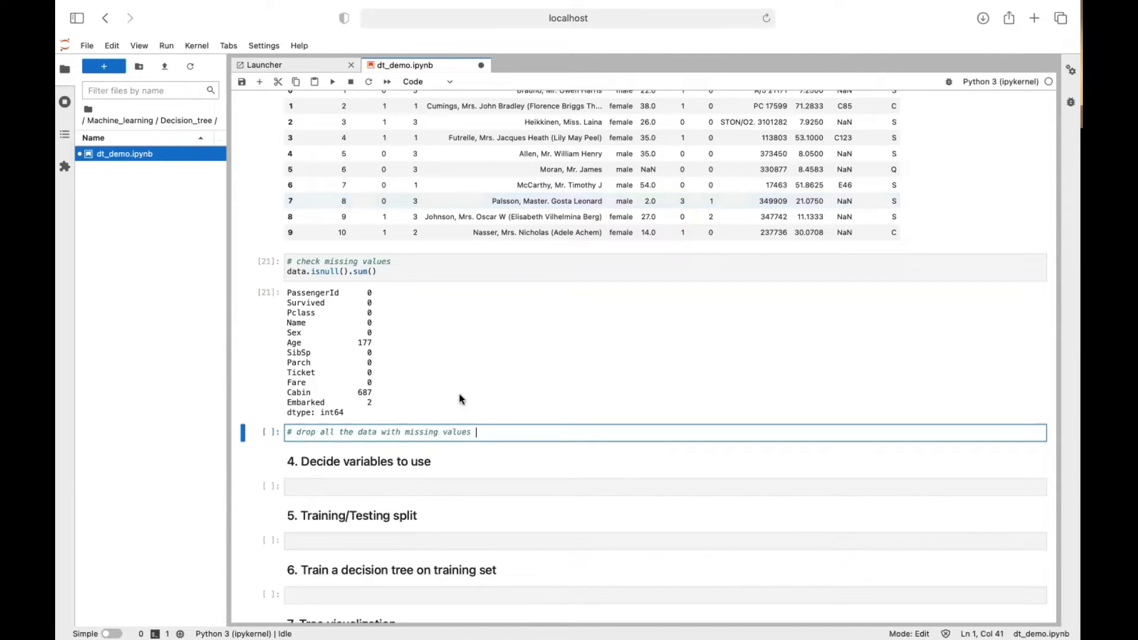
pyautogui.scroll(-3)
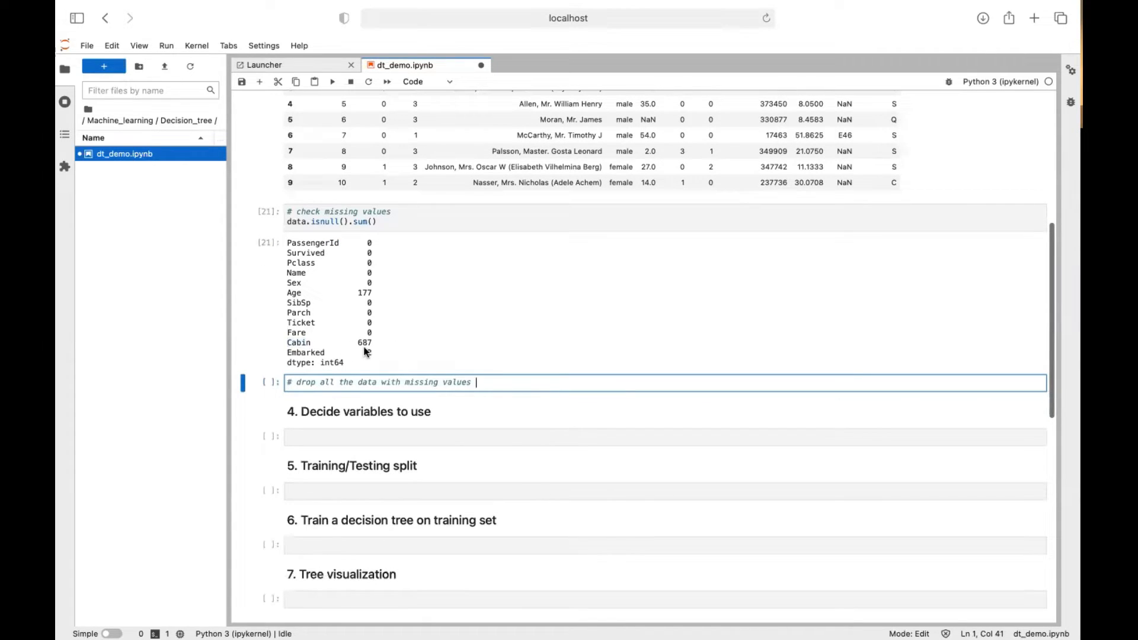
pyautogui.scroll(-3)
pyautogui.write('# drop')
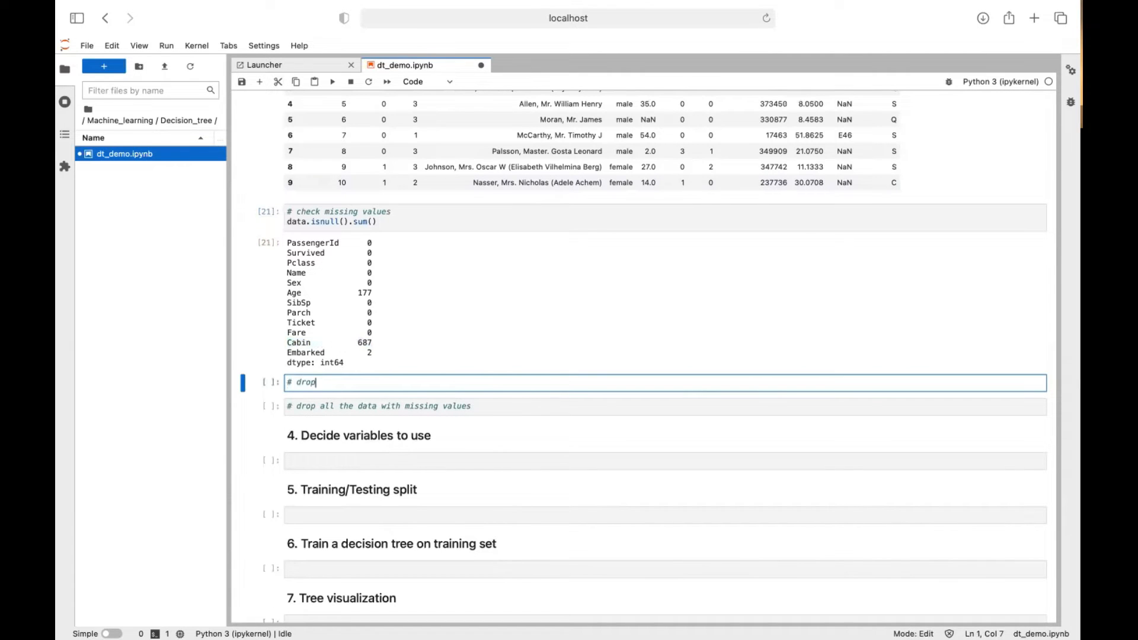
# Drop the Cabin column in place with data.drop('Cabin', axis=1, inplace=True)
pyautogui.write('Cavin')
pyautogui.write('data')
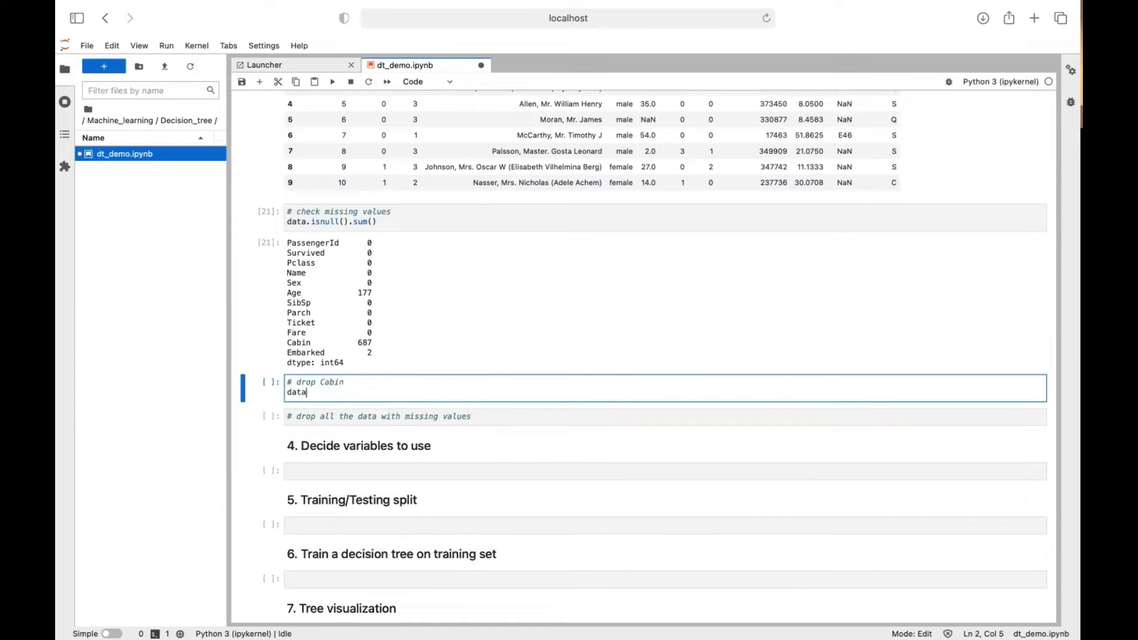
pyautogui.write('.drop(;)')
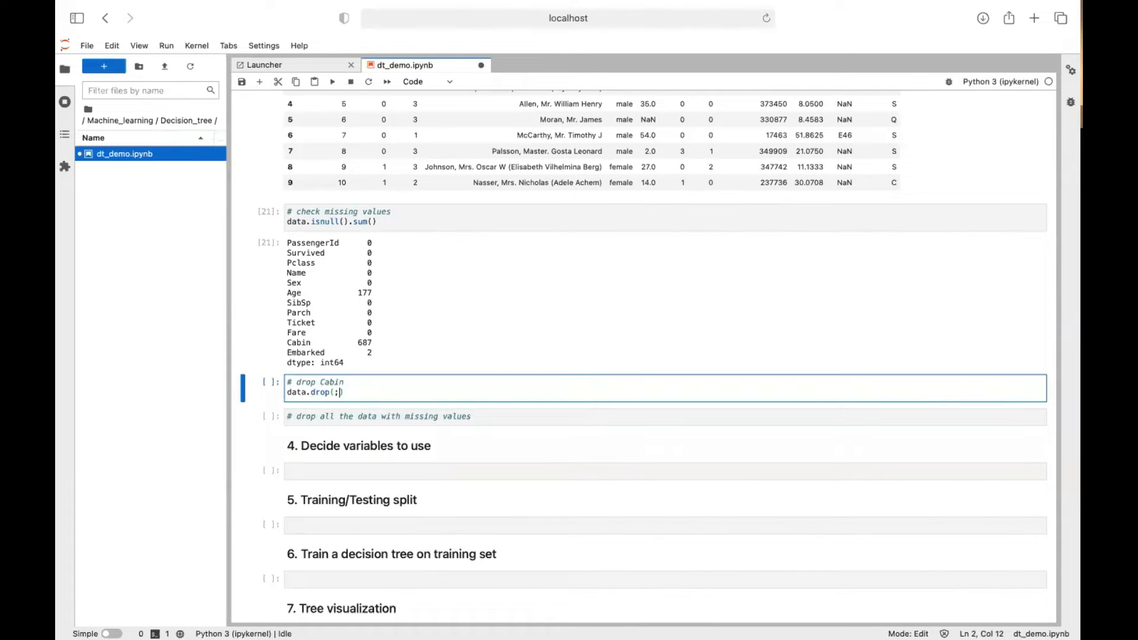
pyautogui.write("'Cabin'")
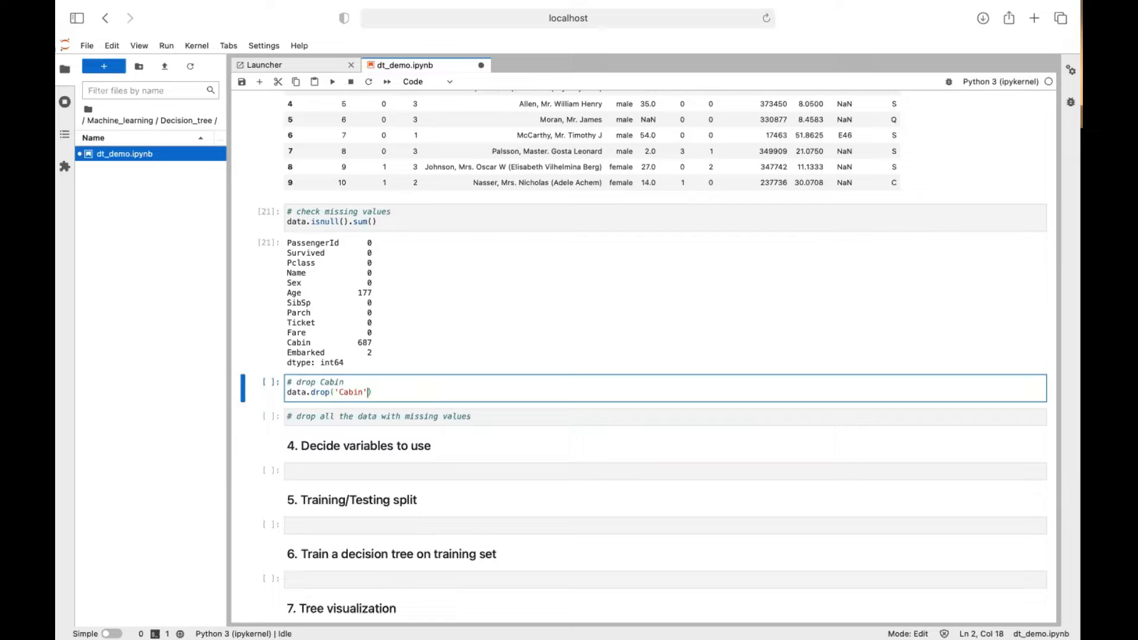
pyautogui.write(', axis=1)')
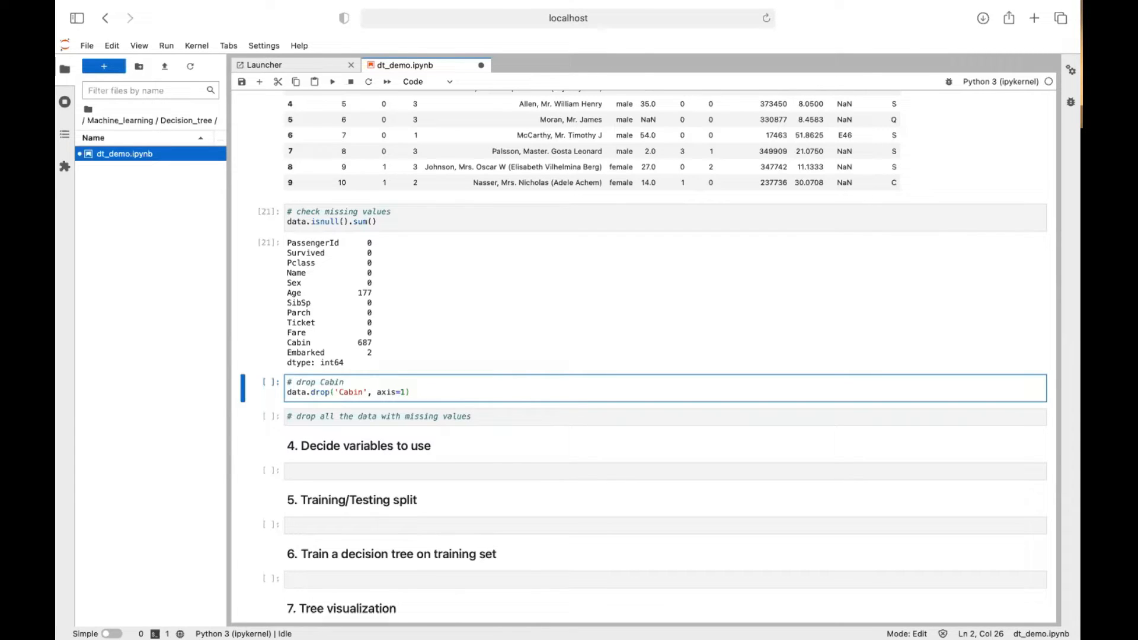
pyautogui.write(', inplace=True')
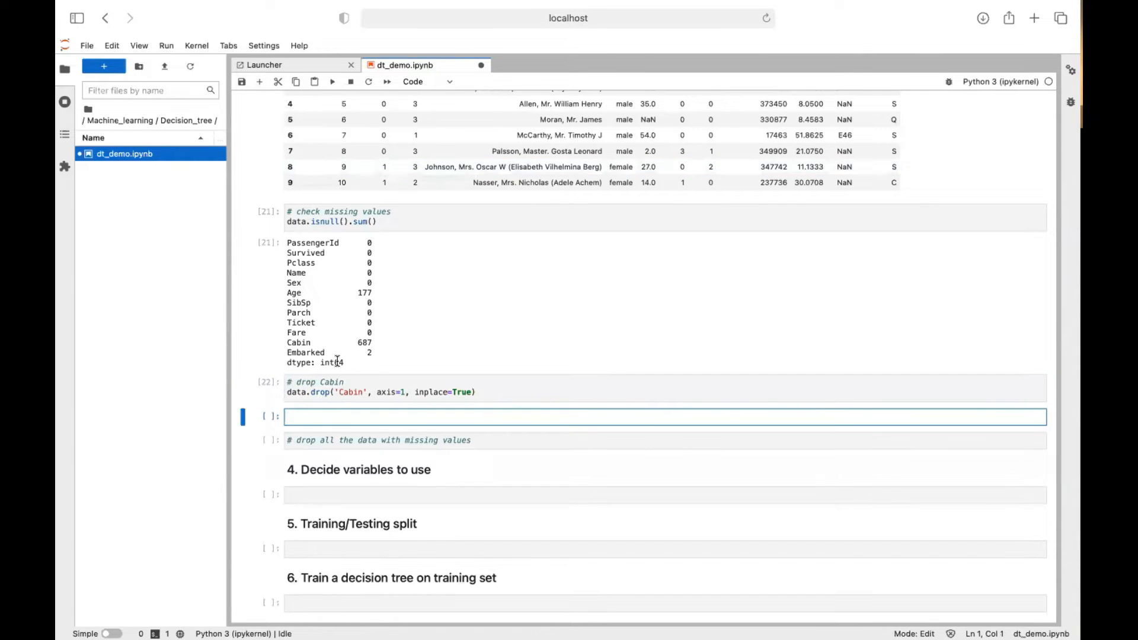
# Run data.head() to preview five rows without the Cabin column
pyautogui.write('data.head()')
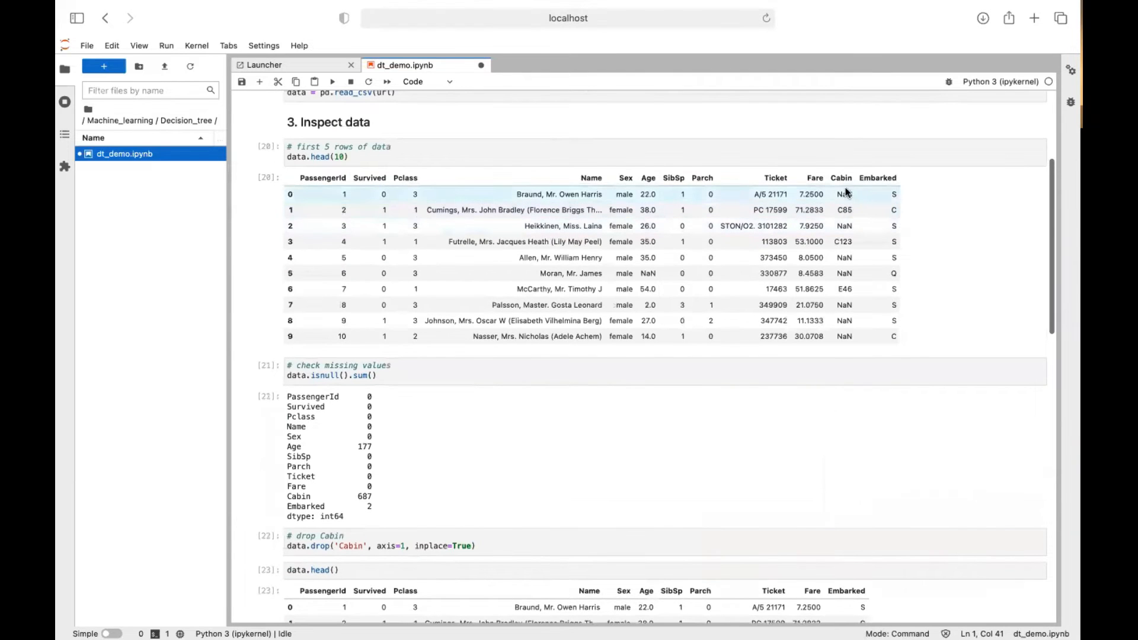
pyautogui.scroll(-3)
pyautogui.write('# drop all the data with missing values')
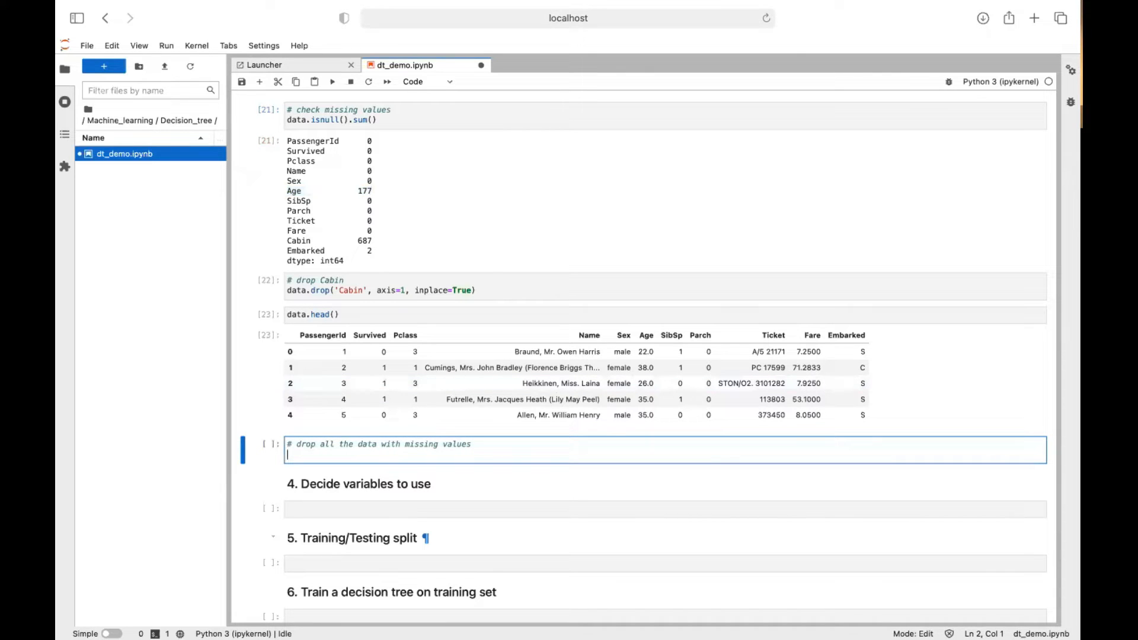
# Run data.dropna(inplace=True) under the missing-values comment
pyautogui.write('data.dropna(')
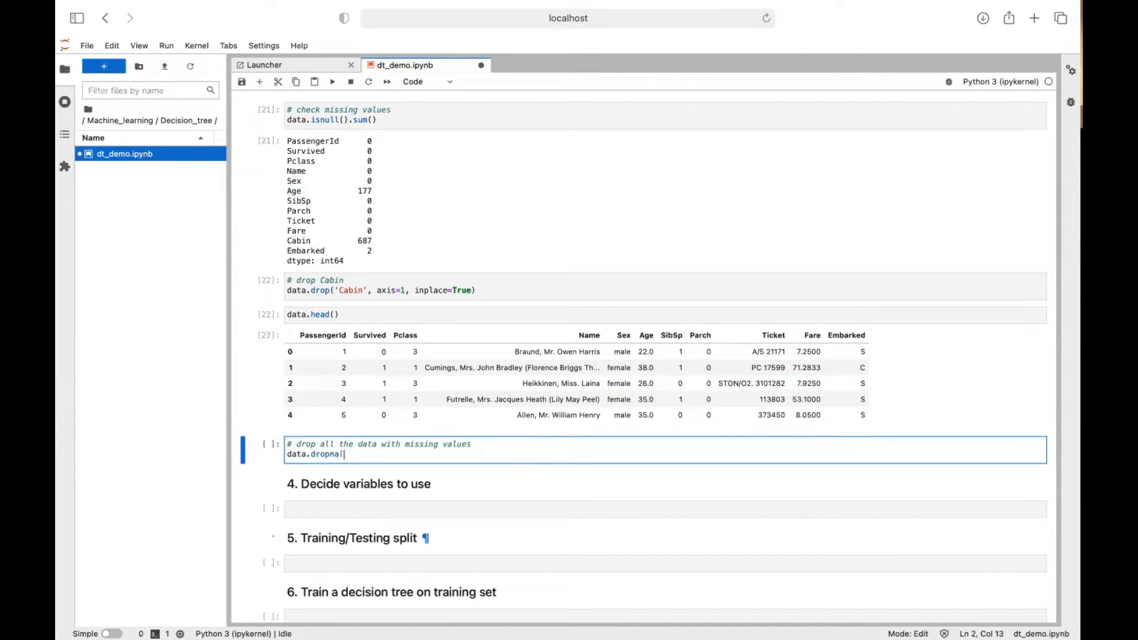
pyautogui.write('inplace=')
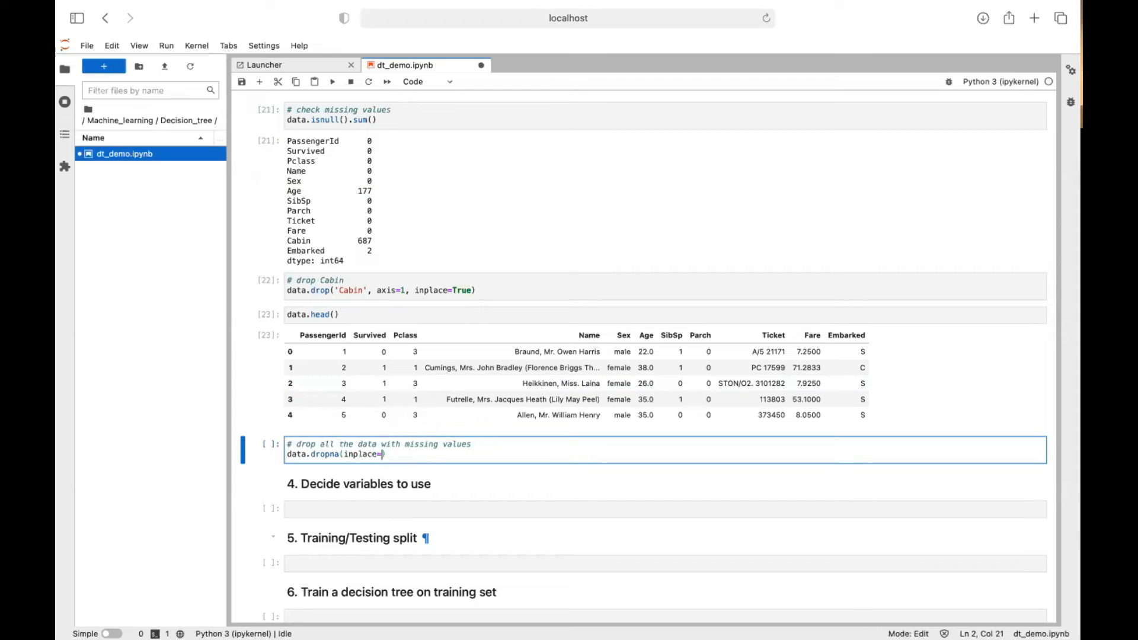
pyautogui.press('Shift+Enter')
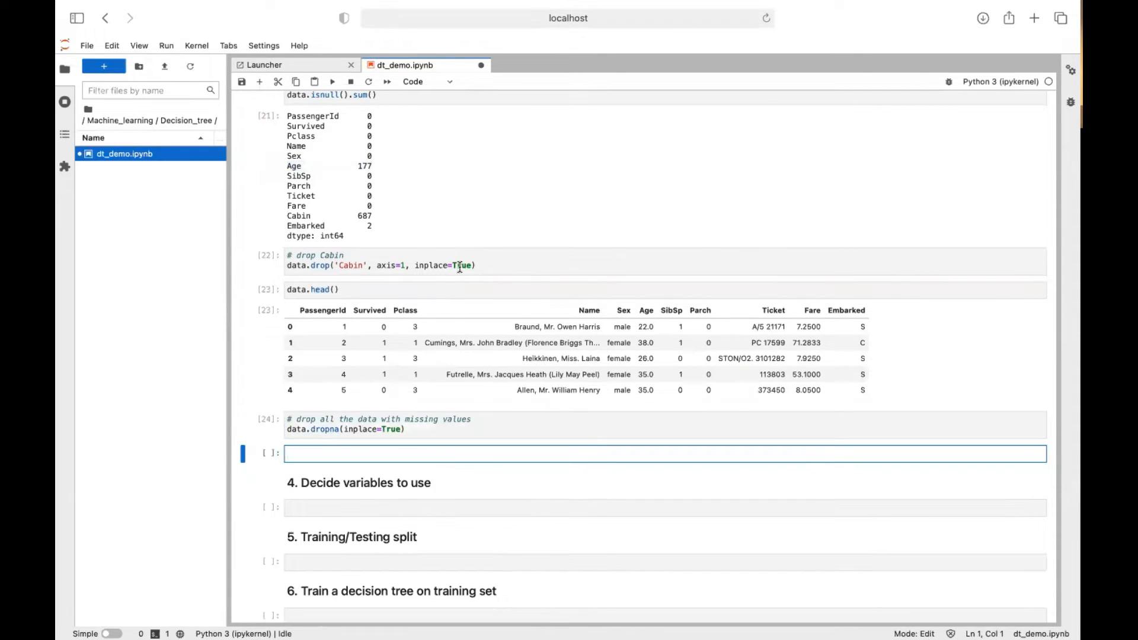
pyautogui.scroll(-3)
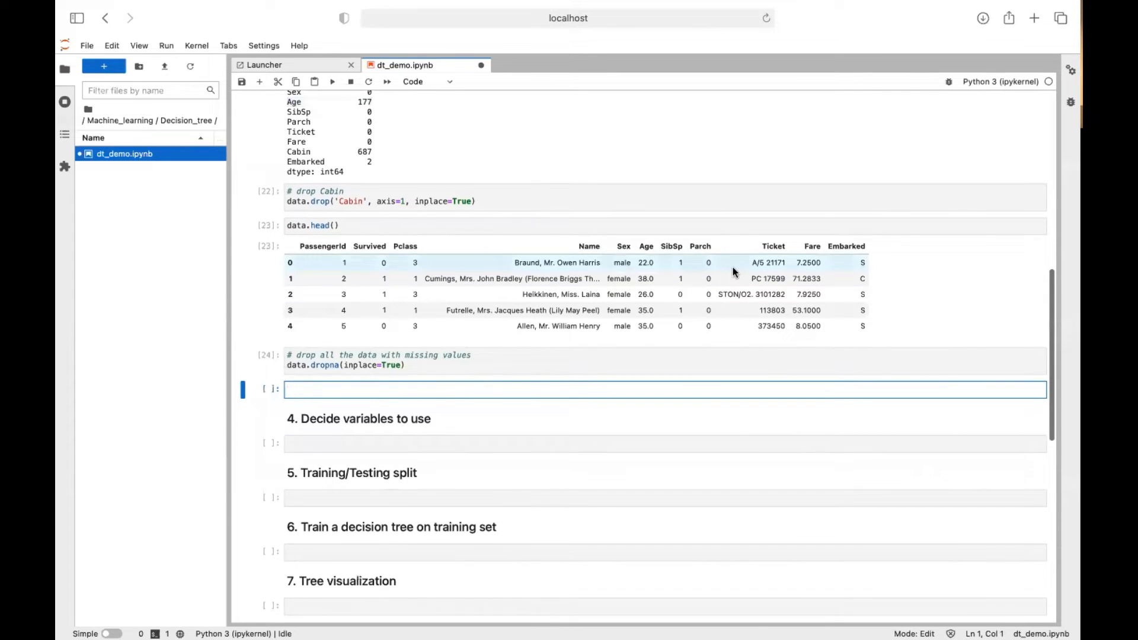
pyautogui.scroll(-3)
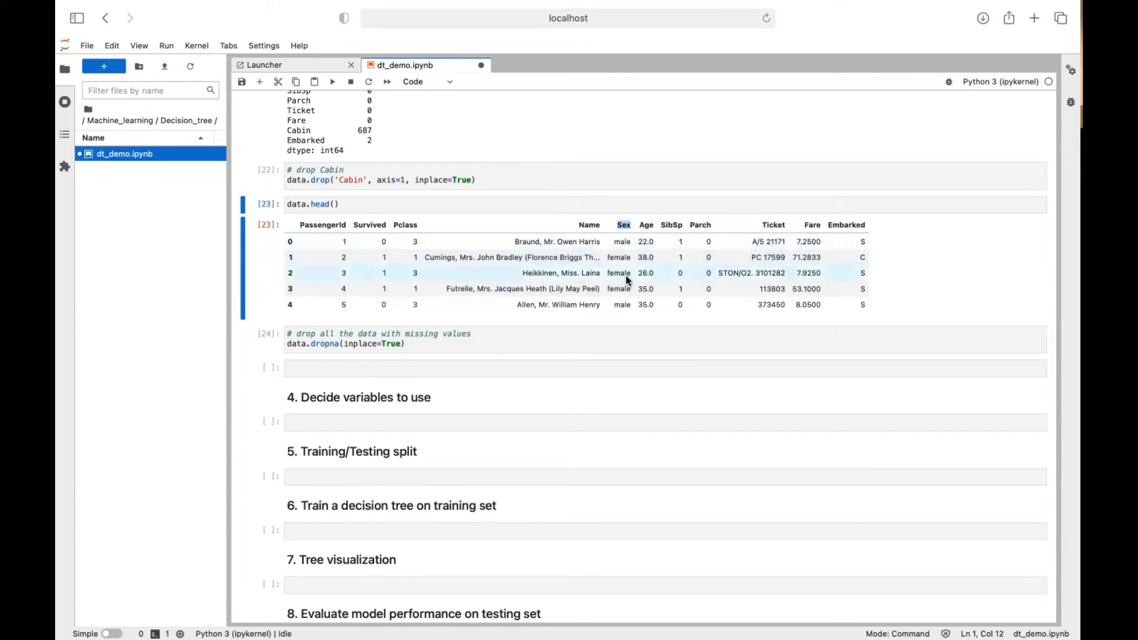
pyautogui.moveTo(627, 285)
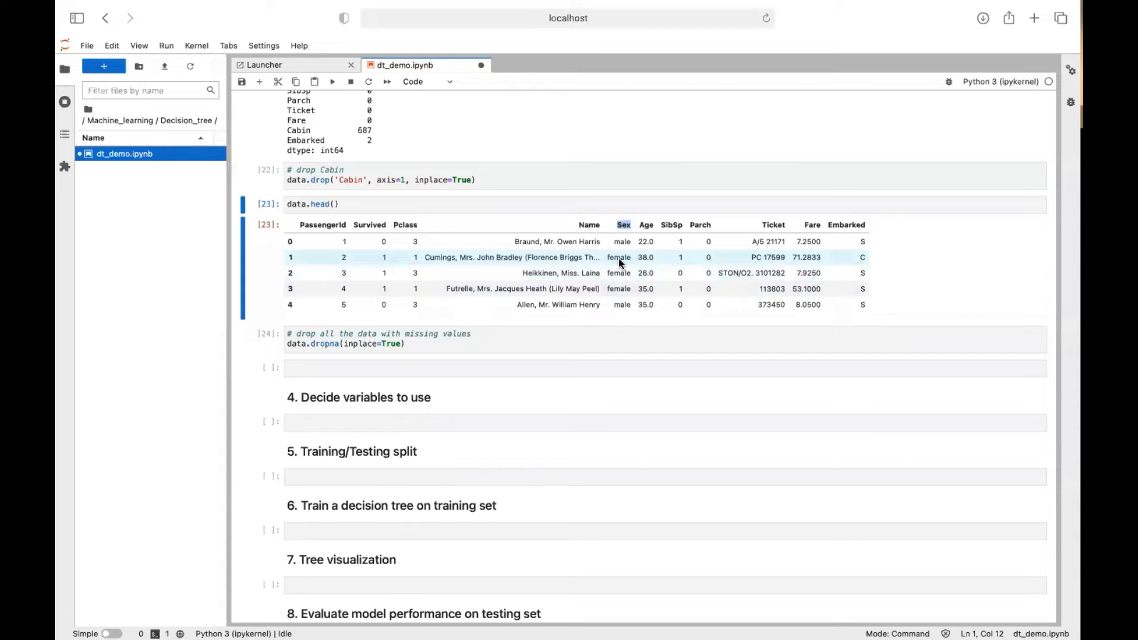
# Encode Sex via le = LabelEncoder() and data['Sex'] = le.fit_transform(data['Sex'])
pyautogui.click(419, 368)
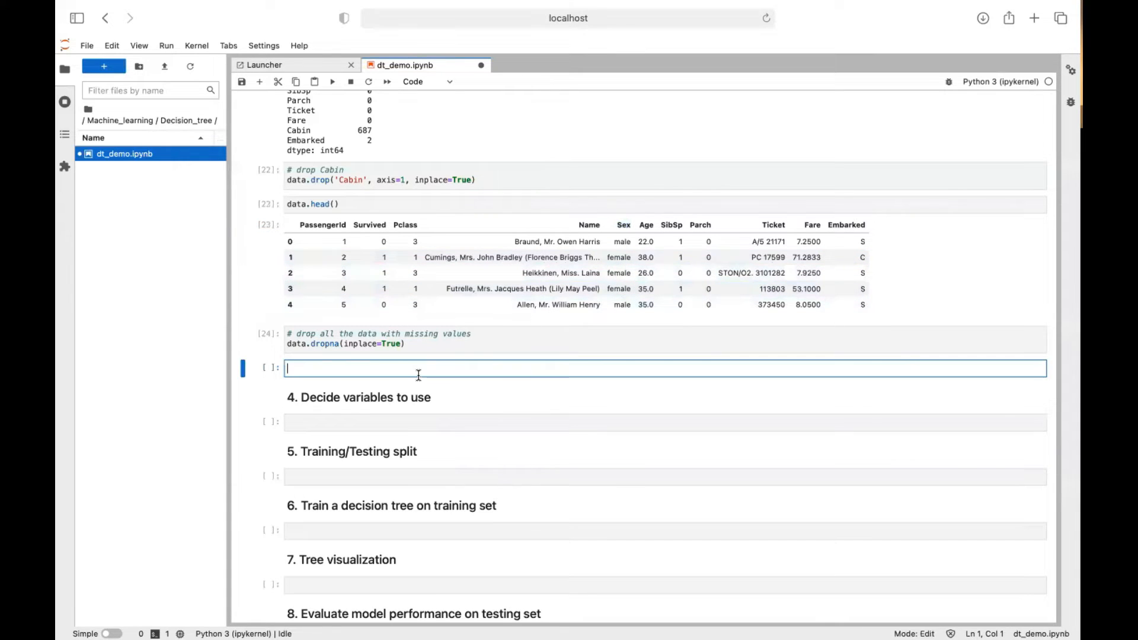
pyautogui.write('# Convert Sex')
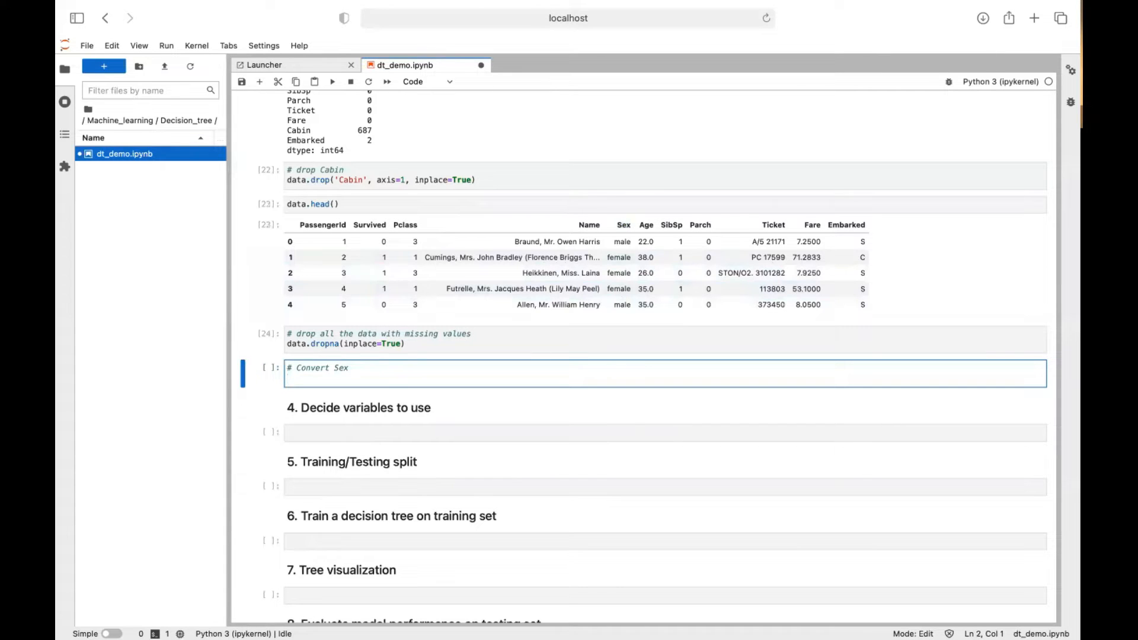
pyautogui.write('l')
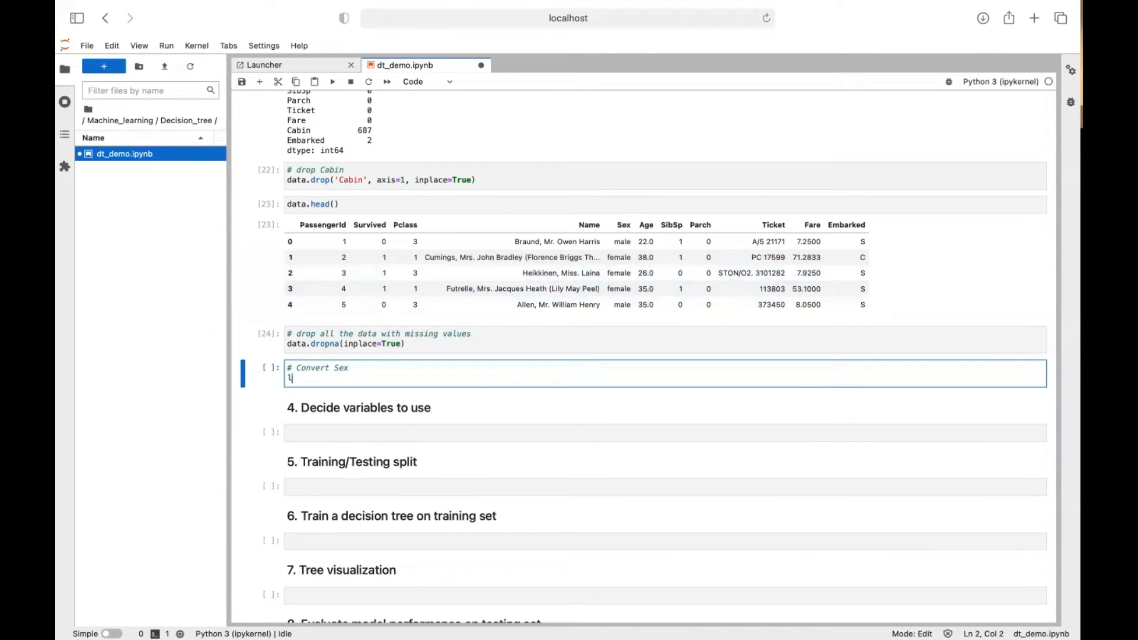
pyautogui.write('le = LabelEncoder')
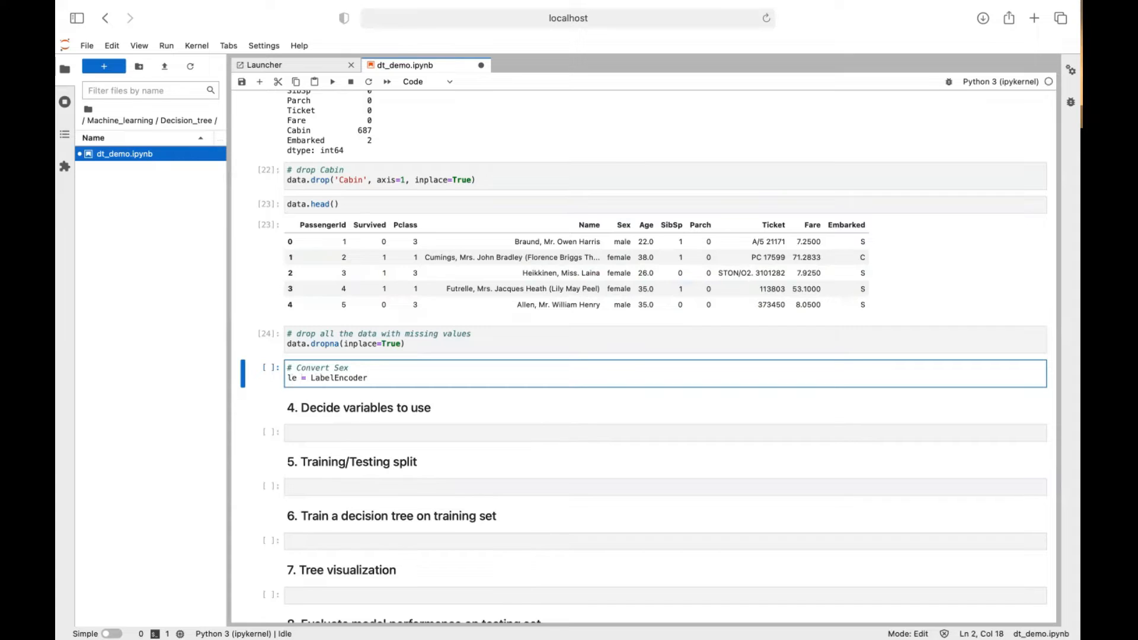
pyautogui.write('()')
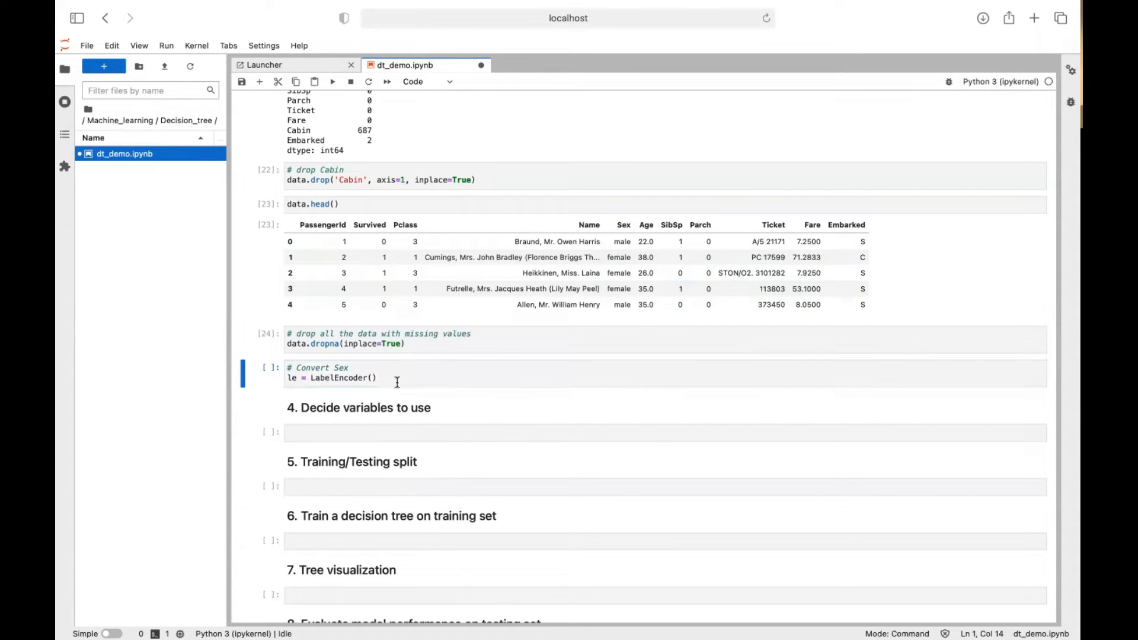
pyautogui.write("data['Sex'] = le.")
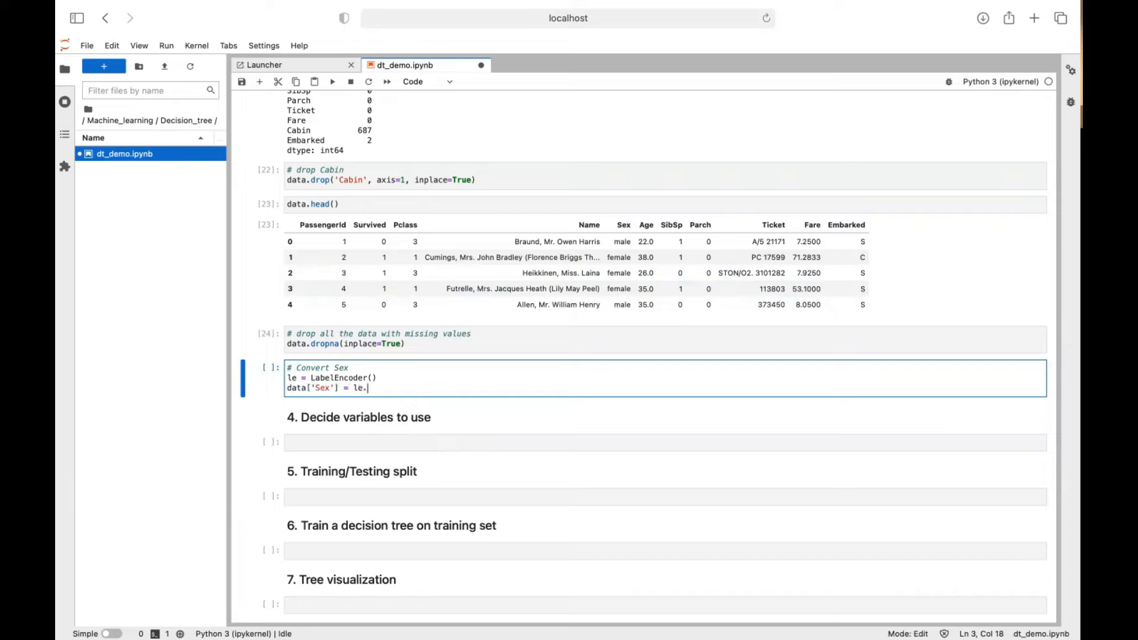
pyautogui.write('fi')
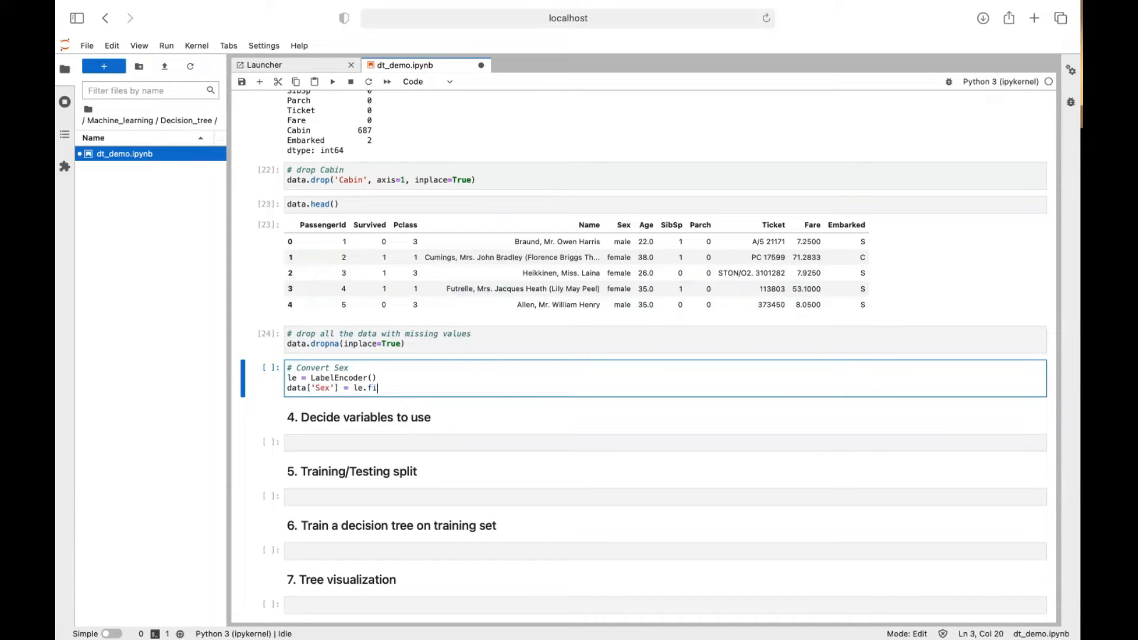
pyautogui.write('t_transform(')
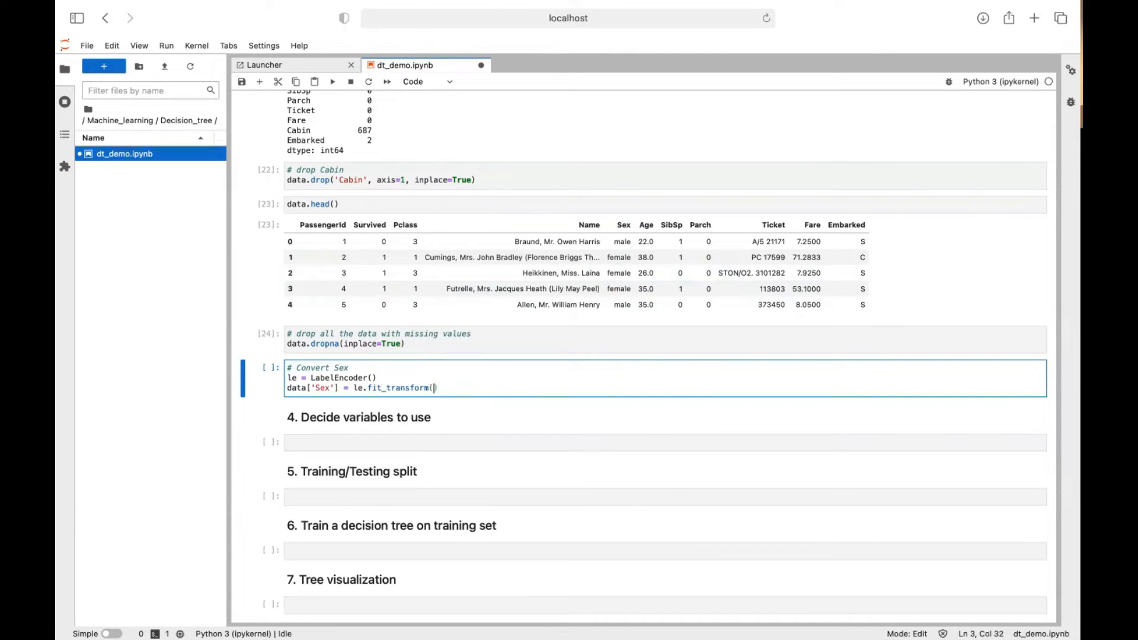
pyautogui.write("data['Sex")
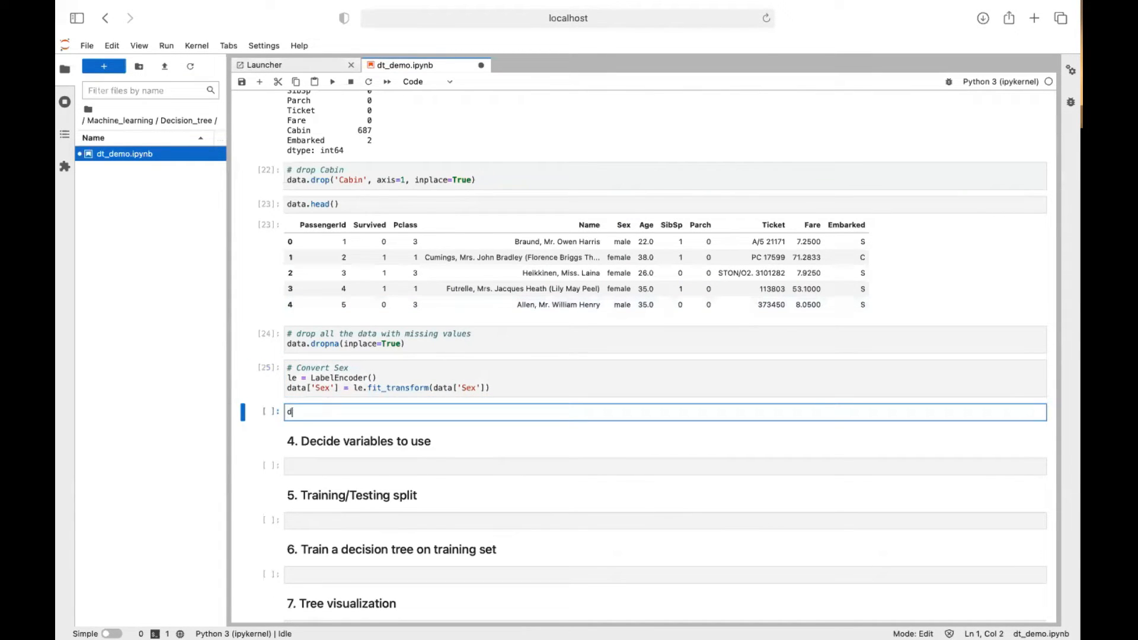
# Run data.head() to confirm Sex is now encoded as 0 and 1
pyautogui.write('ata.head()')
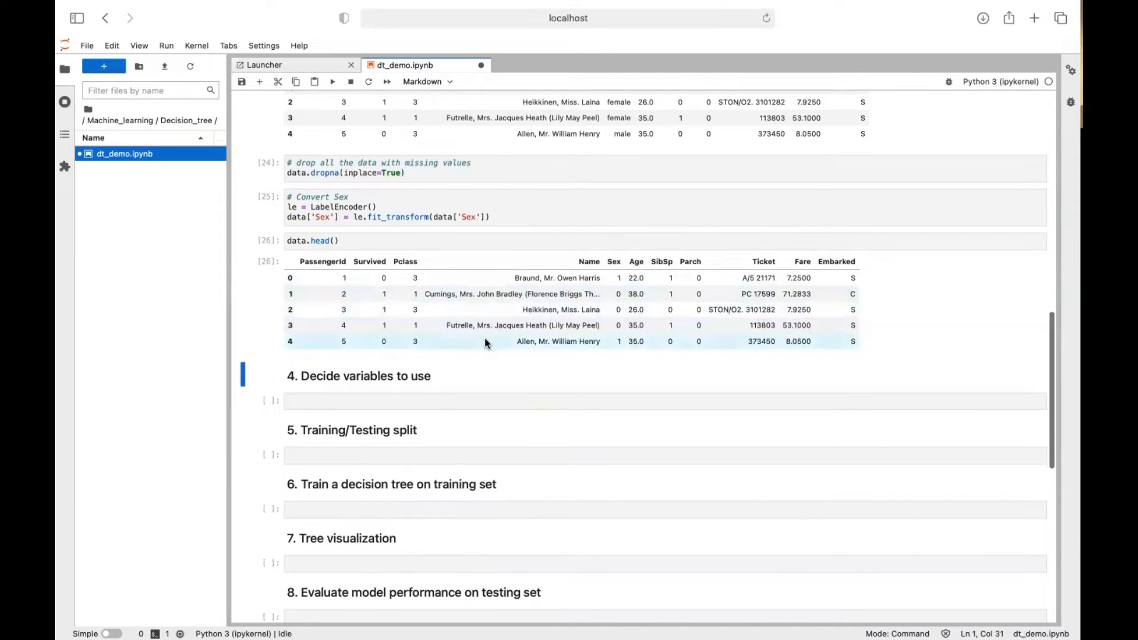
pyautogui.click(661, 388)
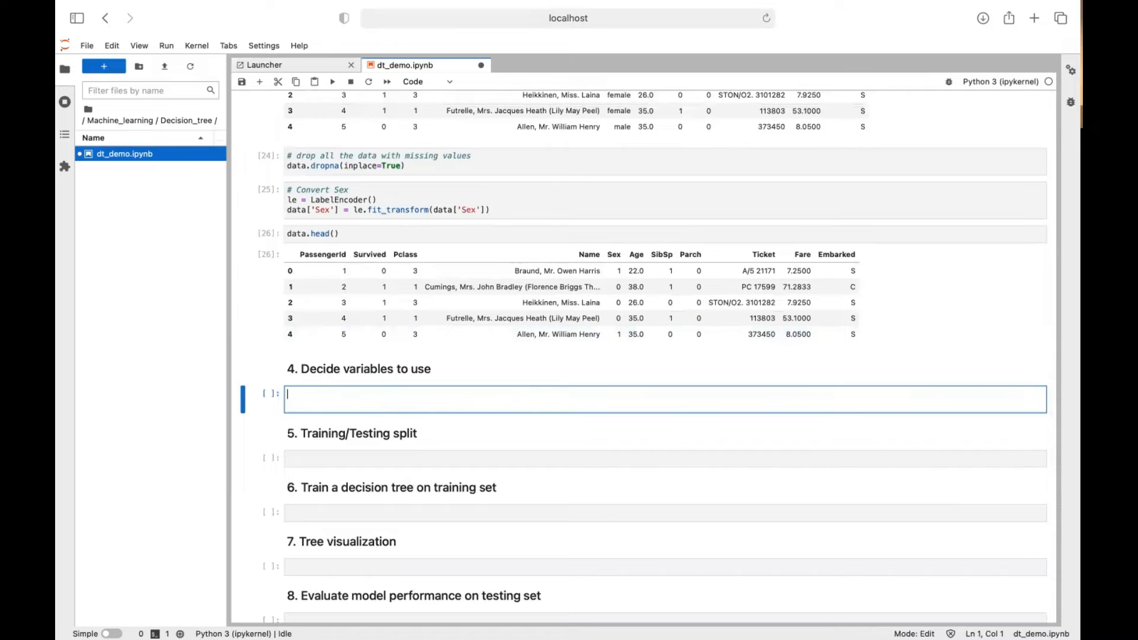
# Define X = data[['Pclass','Sex','Age','SibSp','Parch','Fare']] and y = data['Survived']
pyautogui.write('X')
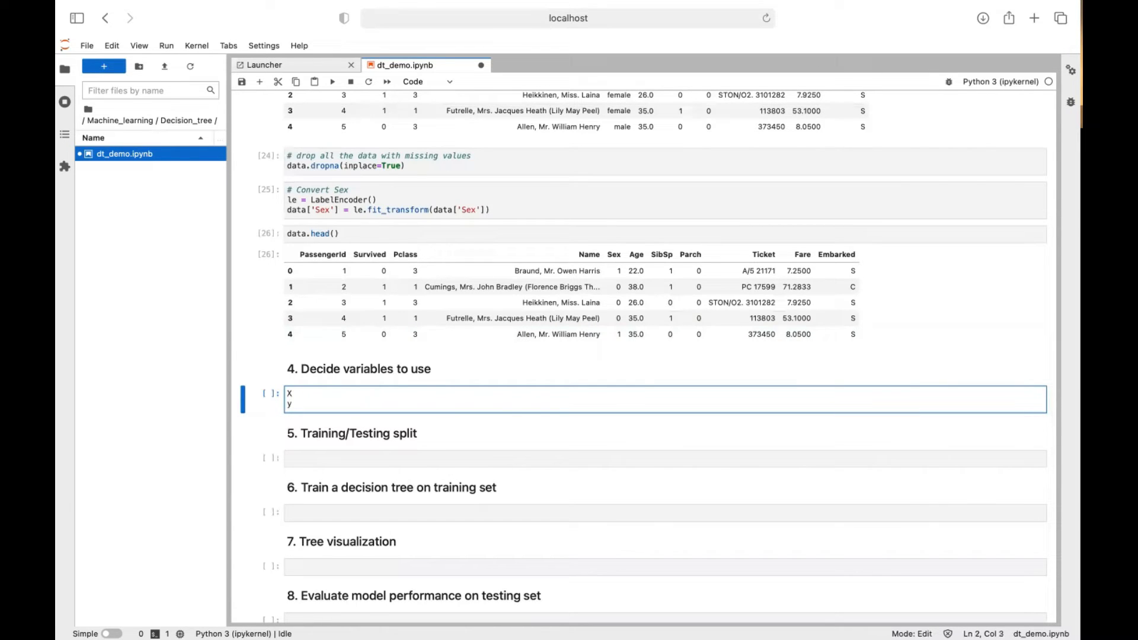
pyautogui.write('=')
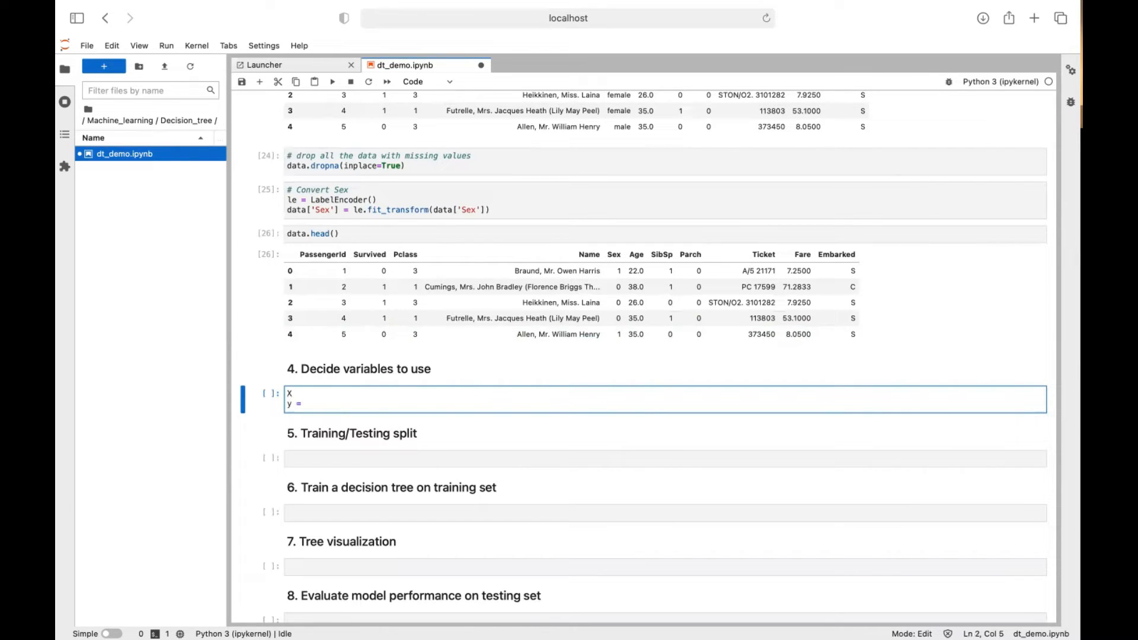
pyautogui.moveTo(368, 261)
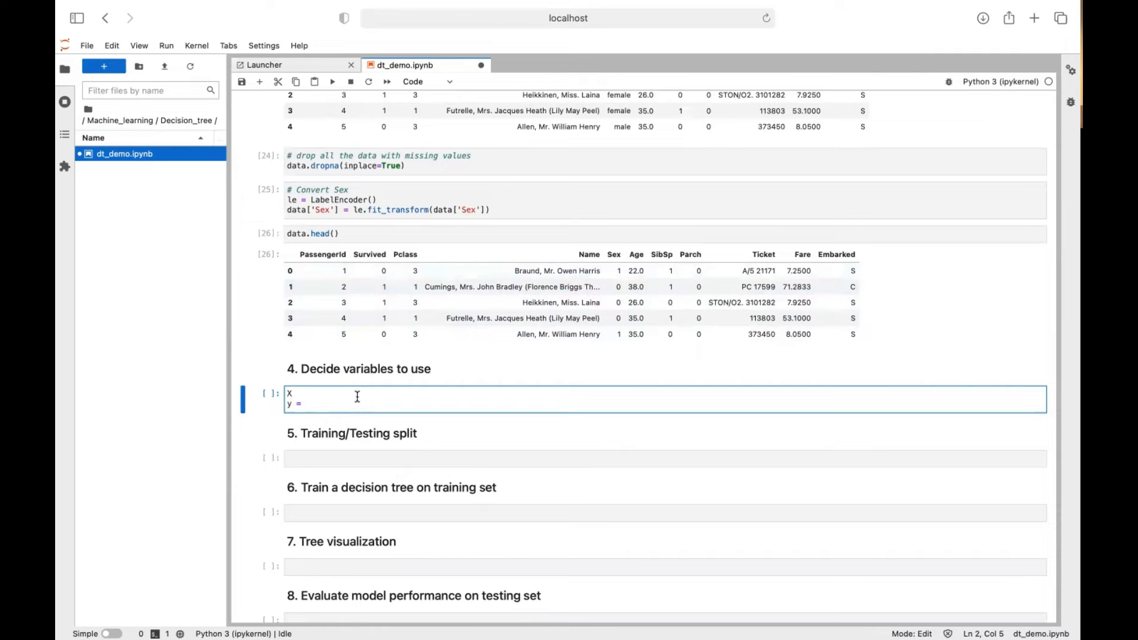
pyautogui.write("data['")
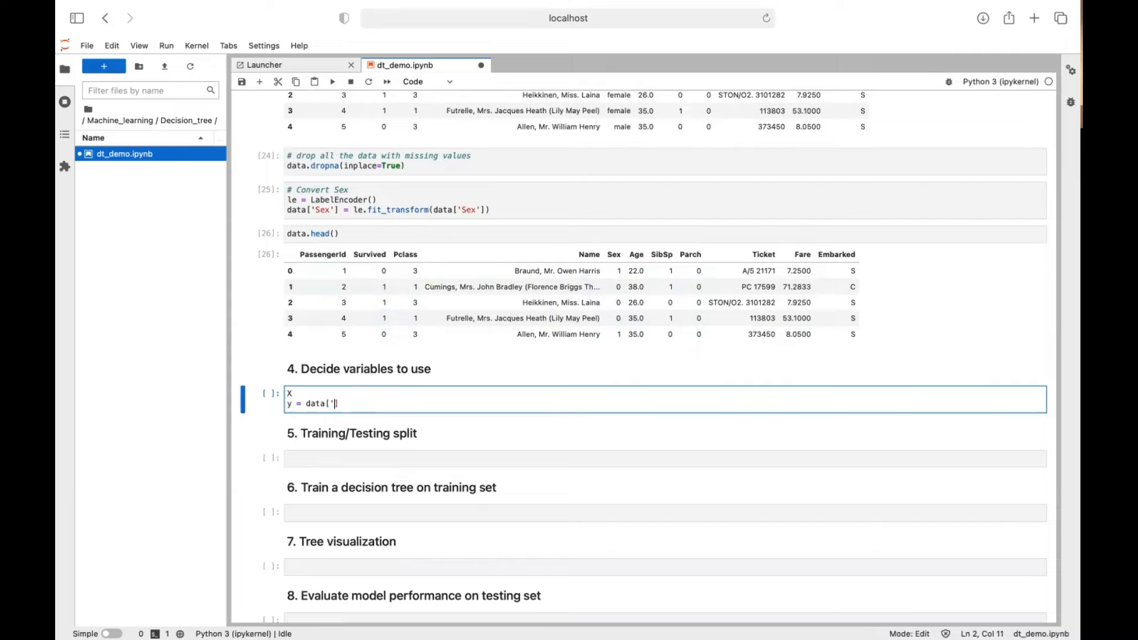
pyautogui.write('Si')
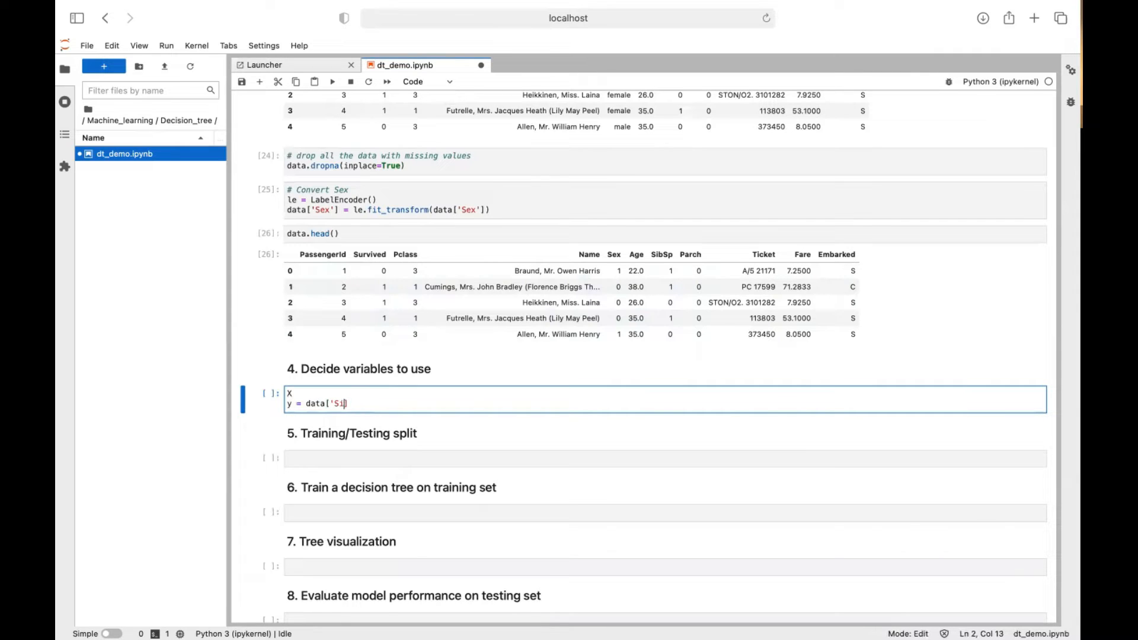
pyautogui.write('urvived')
pyautogui.click(665, 393)
pyautogui.write(' =')
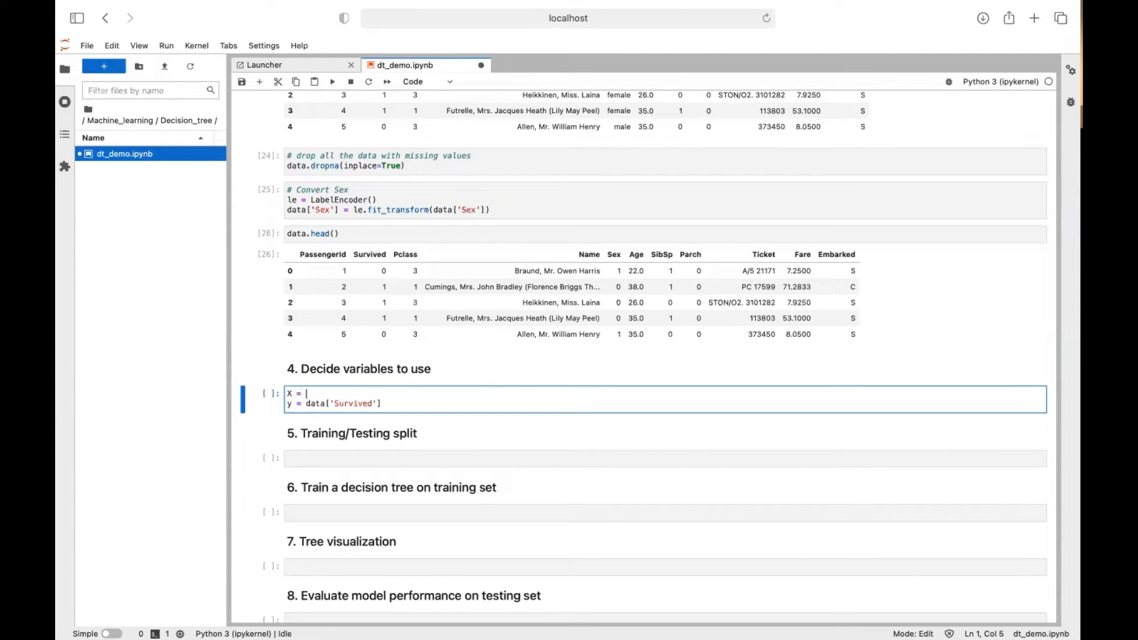
pyautogui.write('dat')
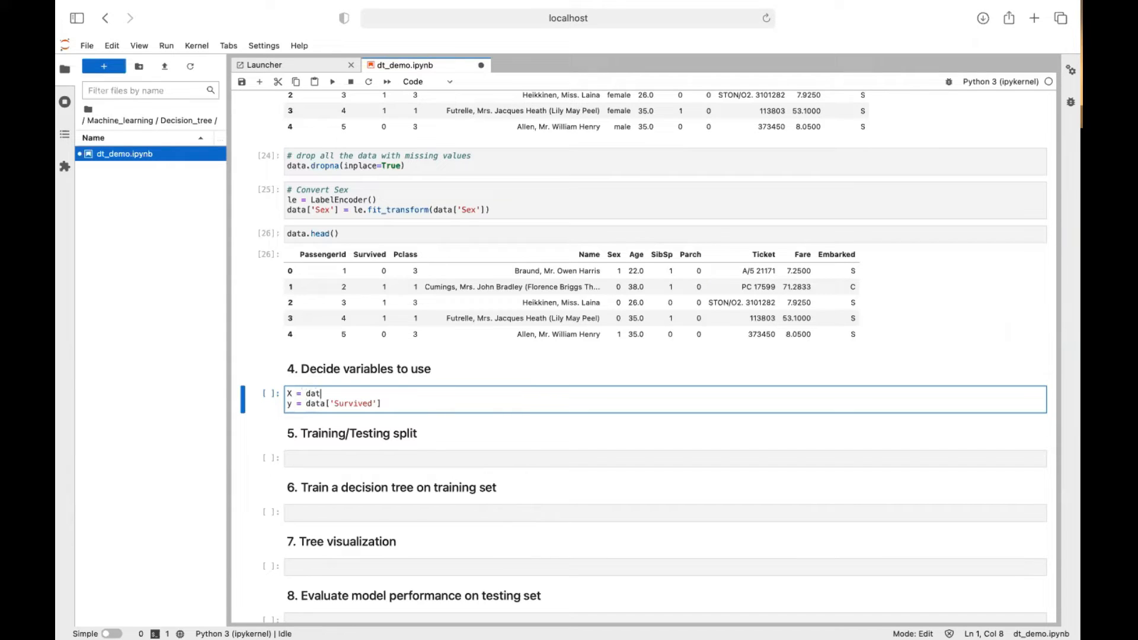
pyautogui.write("a[['']]")
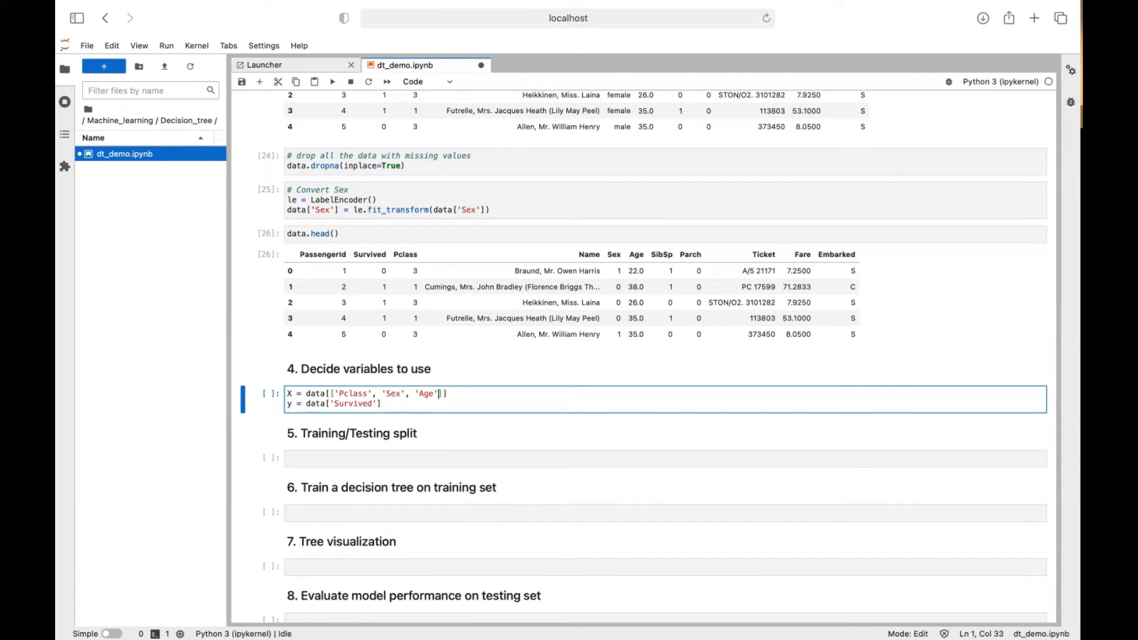
pyautogui.write(", 'SibSp', 'Parch', 'Fare'")
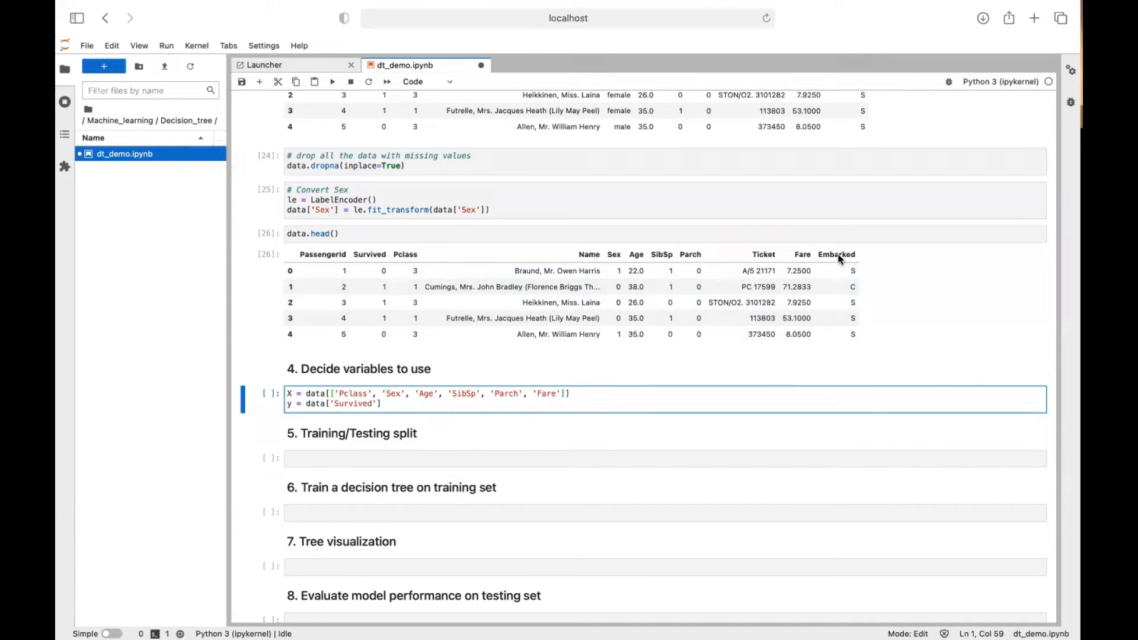
pyautogui.scroll(-3)
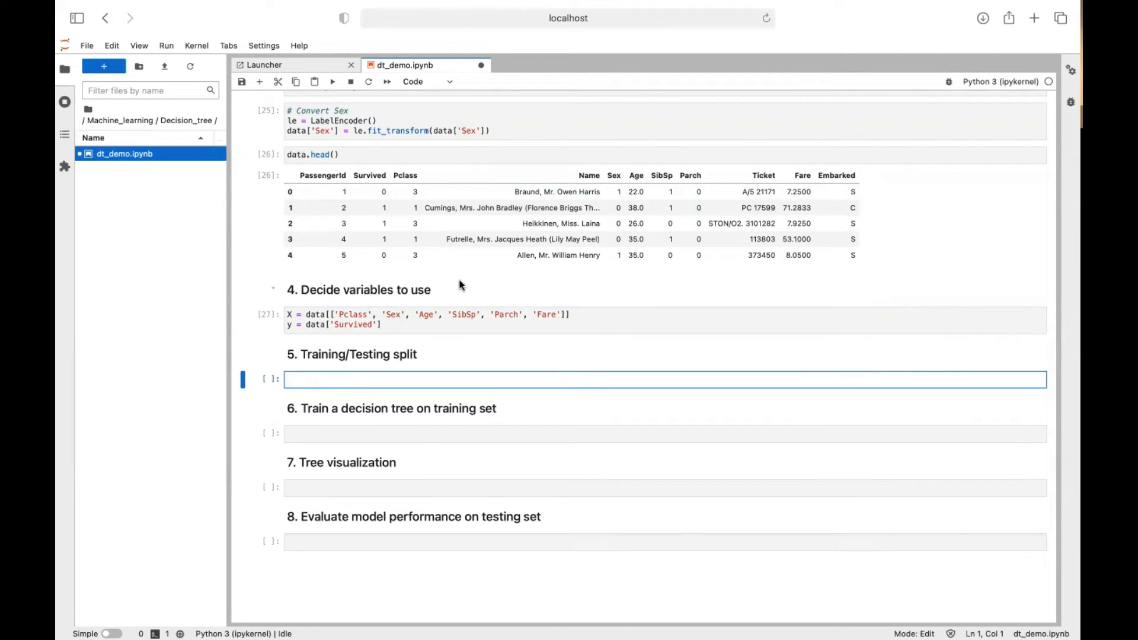
pyautogui.moveTo(402, 402)
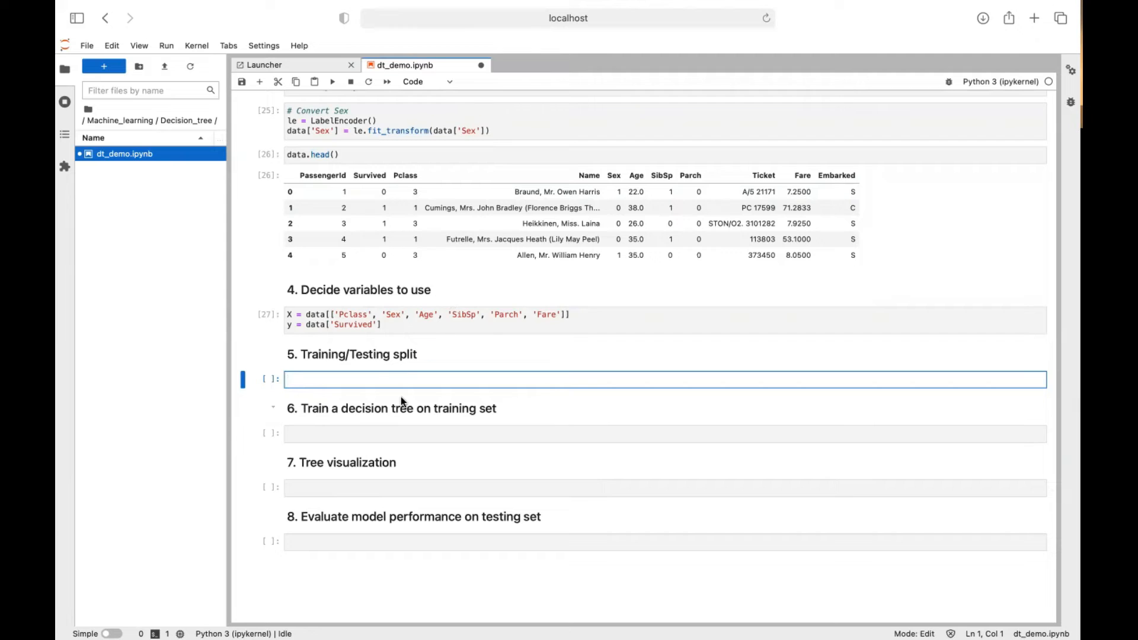
# Comment the 80%/20% split and list x_train, x_test, y_train, y_test outputs
pyautogui.write('# 80% - training')
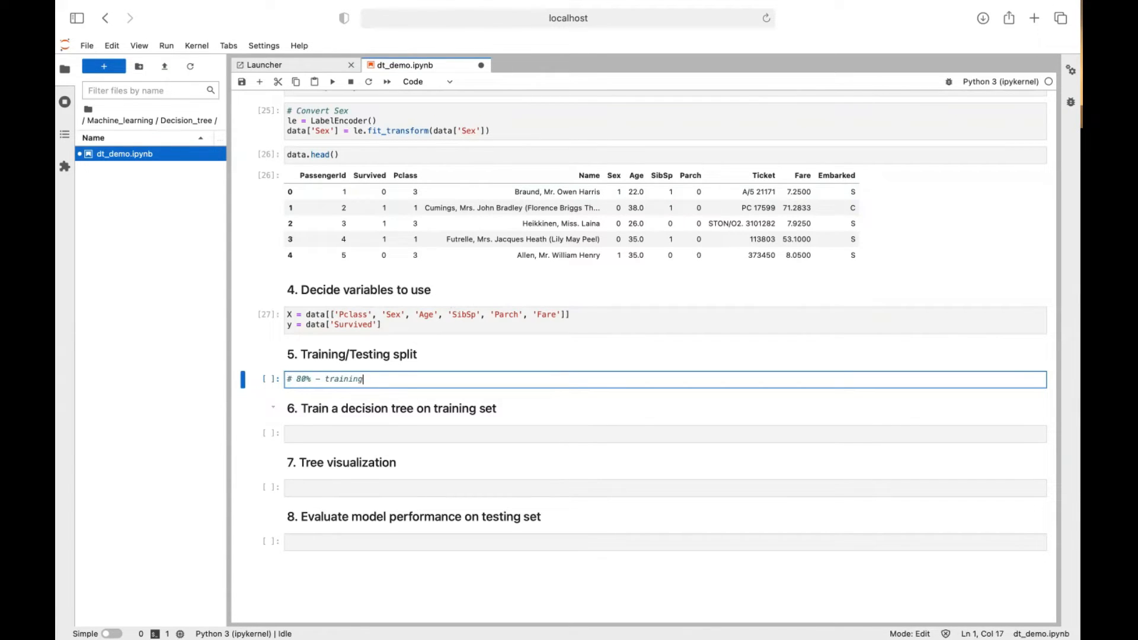
pyautogui.write(', 20% - testing')
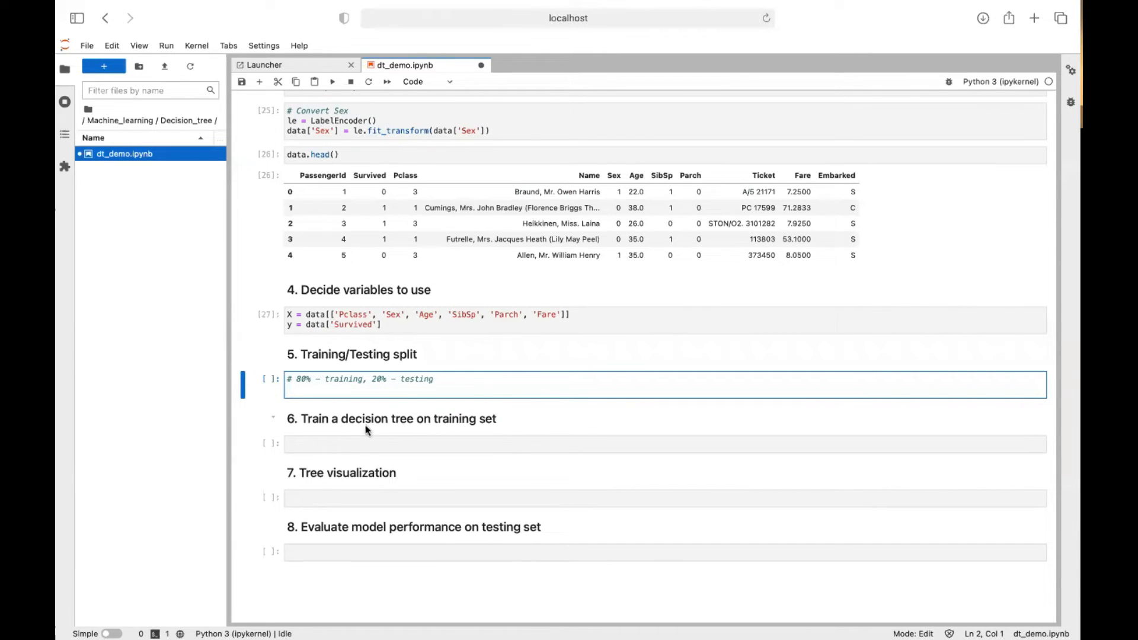
pyautogui.write('x_train.')
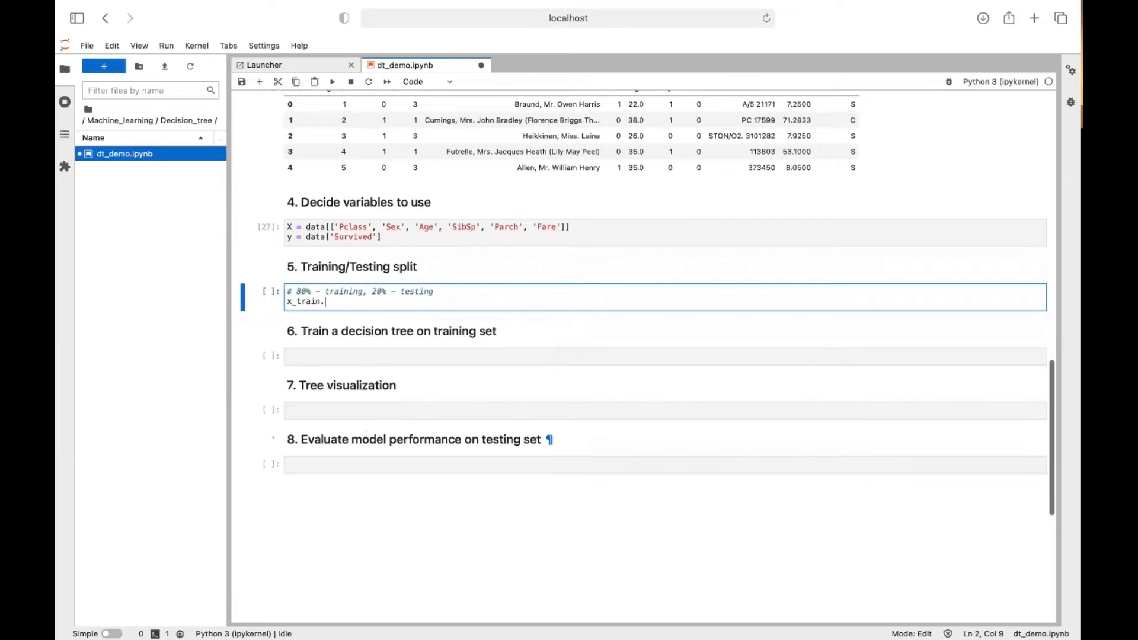
pyautogui.write(', x_t')
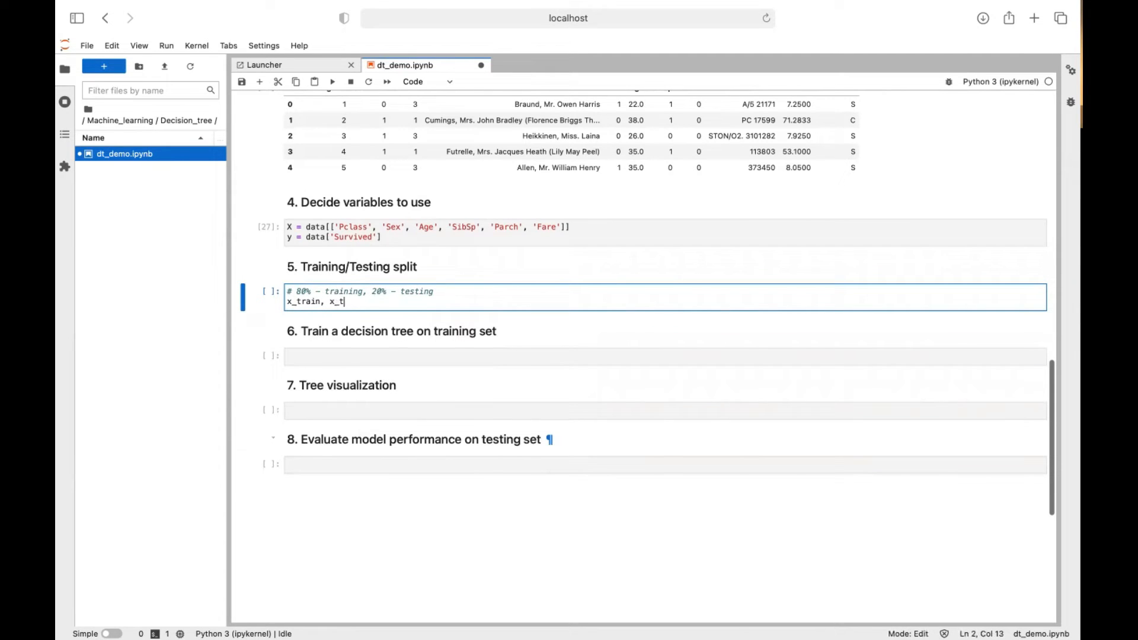
pyautogui.write('est, y')
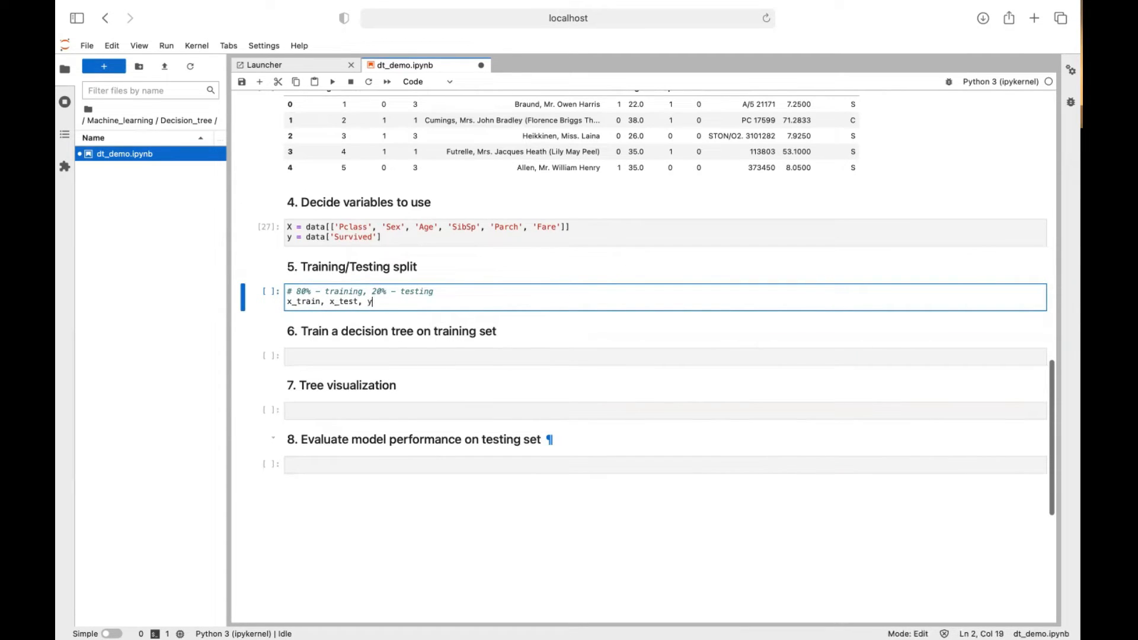
pyautogui.write('_train, ty')
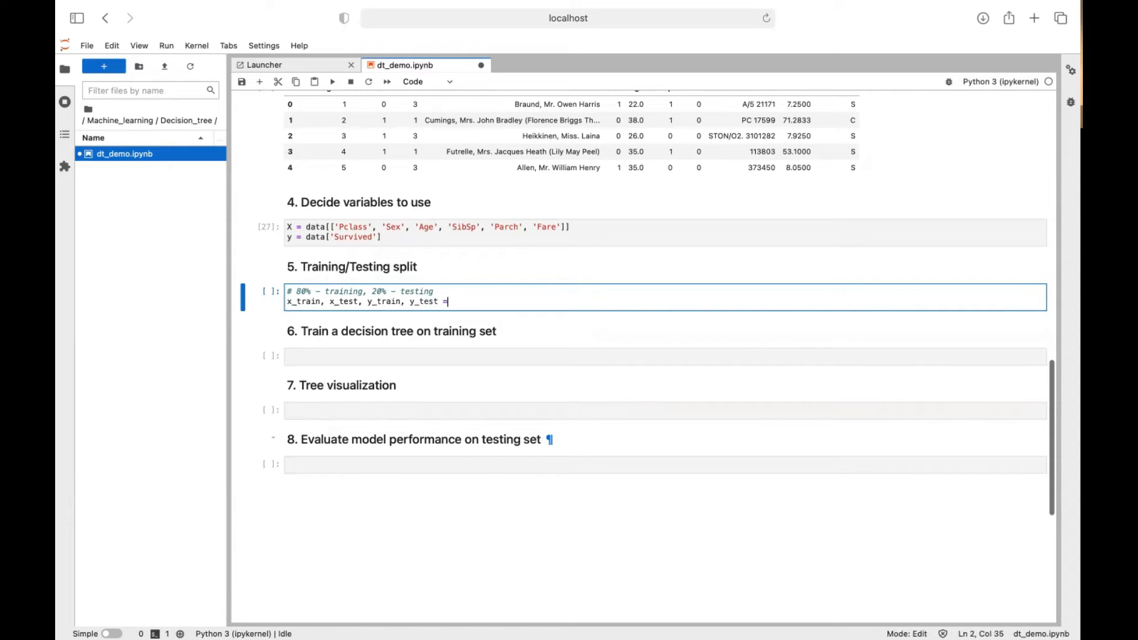
# Call train_test_split(X, y, test_size=0.2, random_state=65)
pyautogui.write('train_test_split')
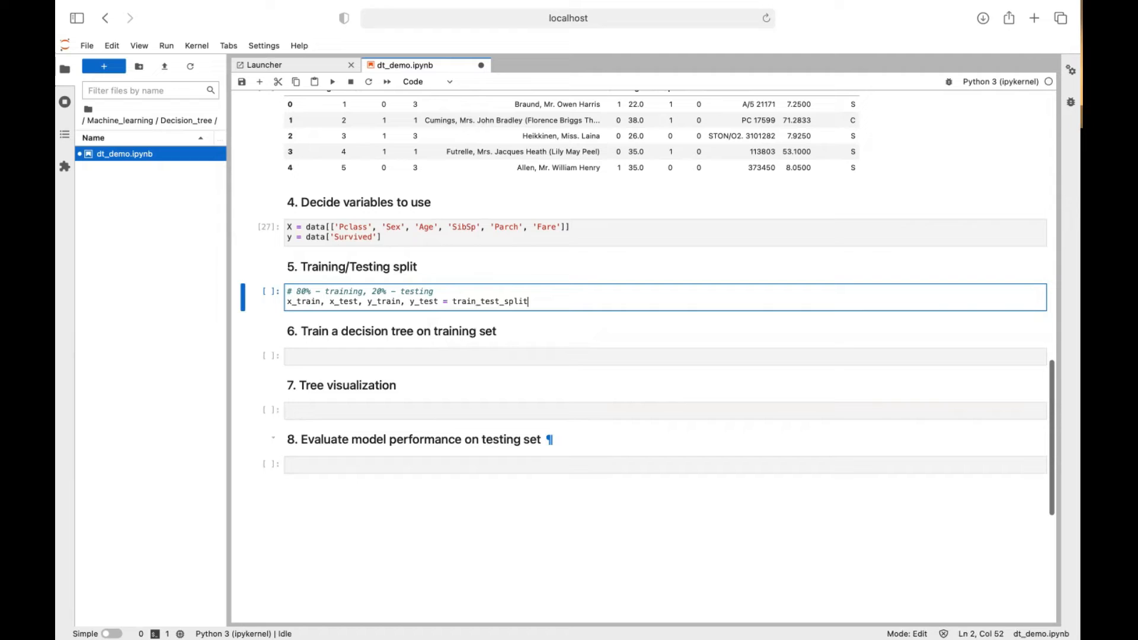
pyautogui.write('(')
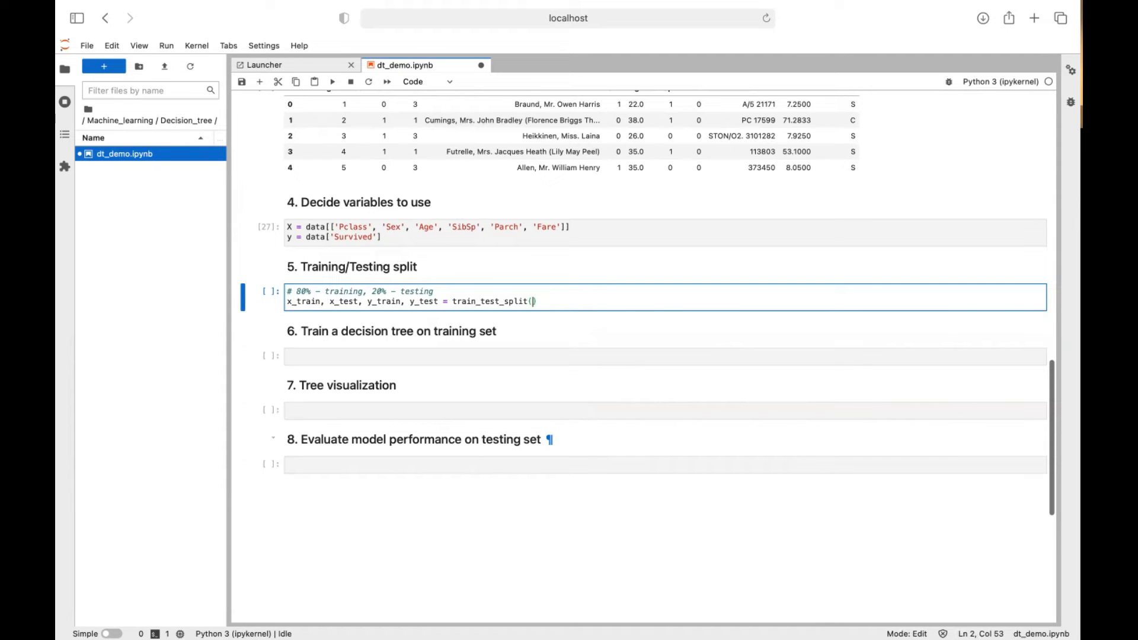
pyautogui.write('X,')
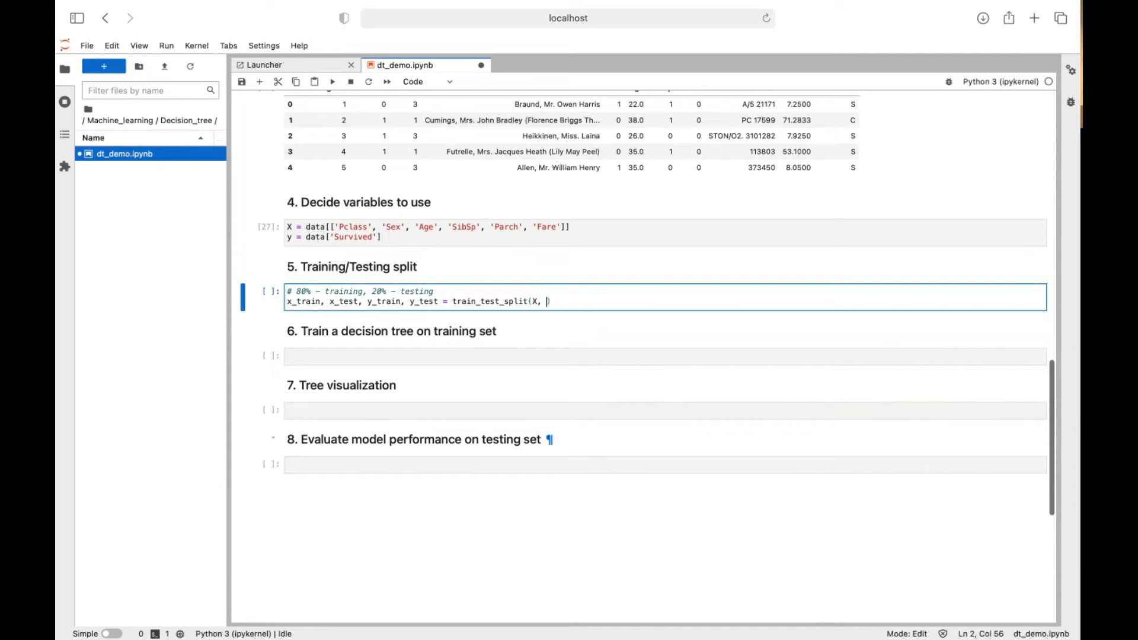
pyautogui.write('y, test_size=')
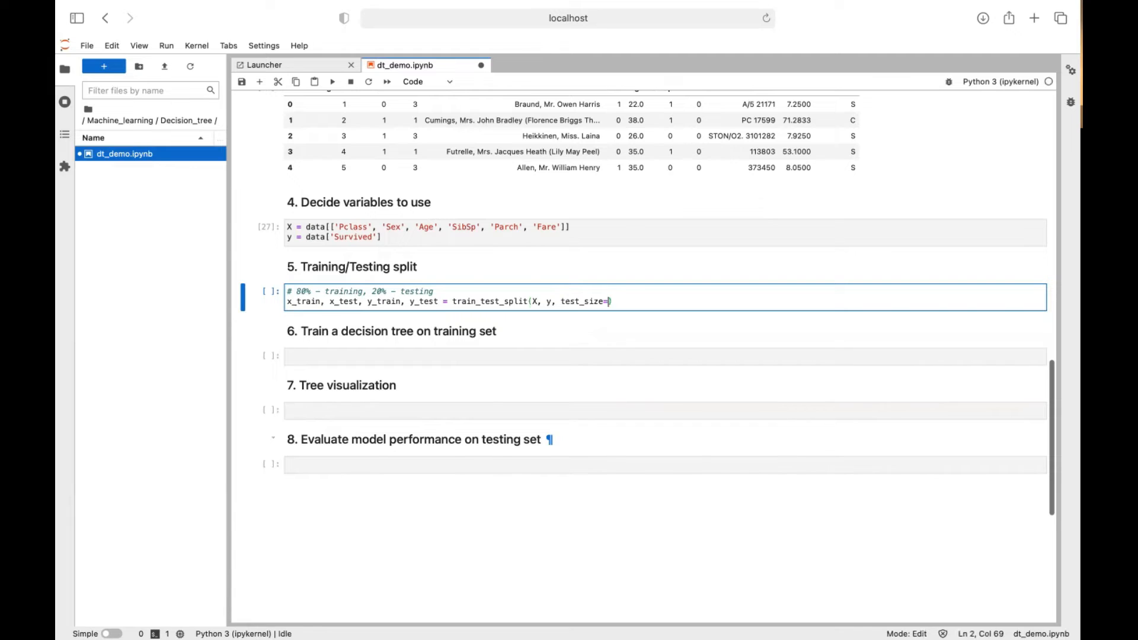
pyautogui.write('0.2')
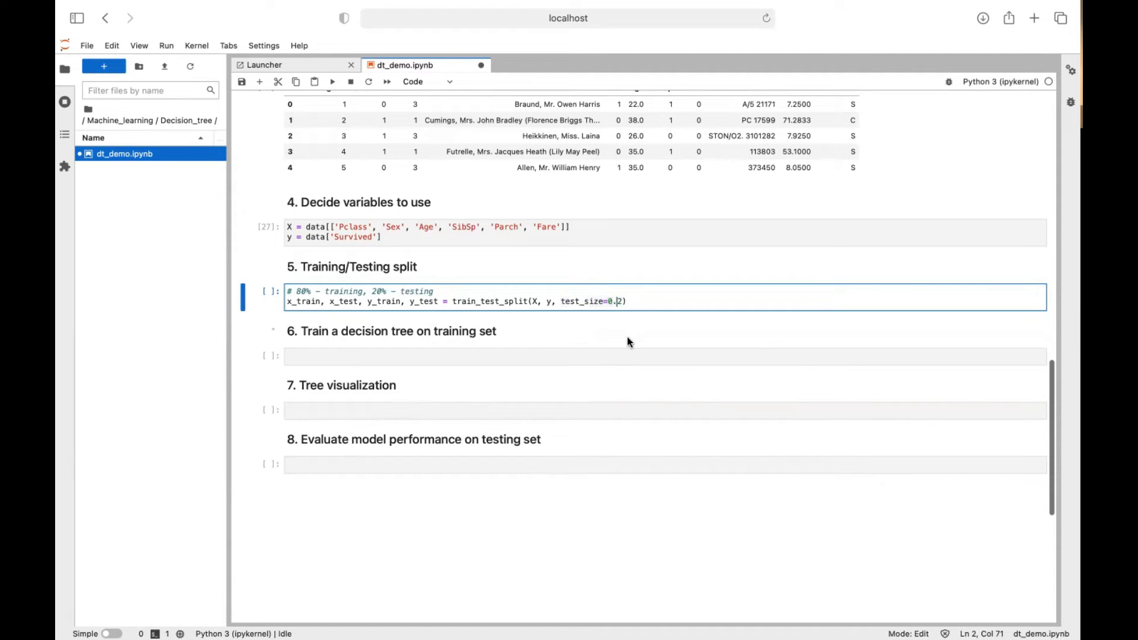
pyautogui.write(', random_state=')
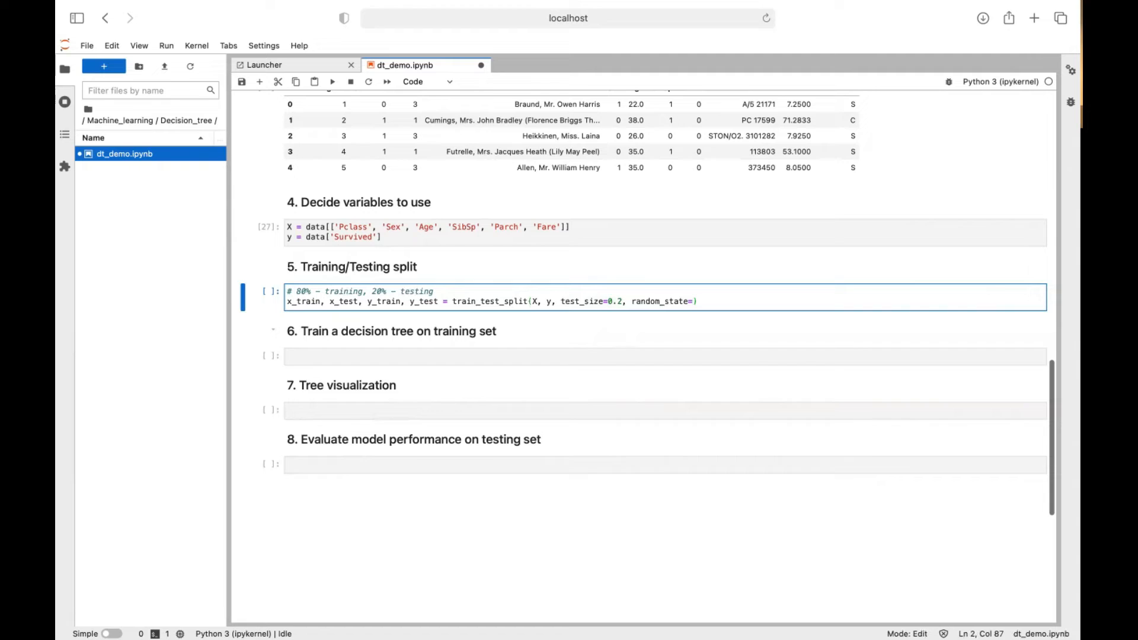
pyautogui.write('65')
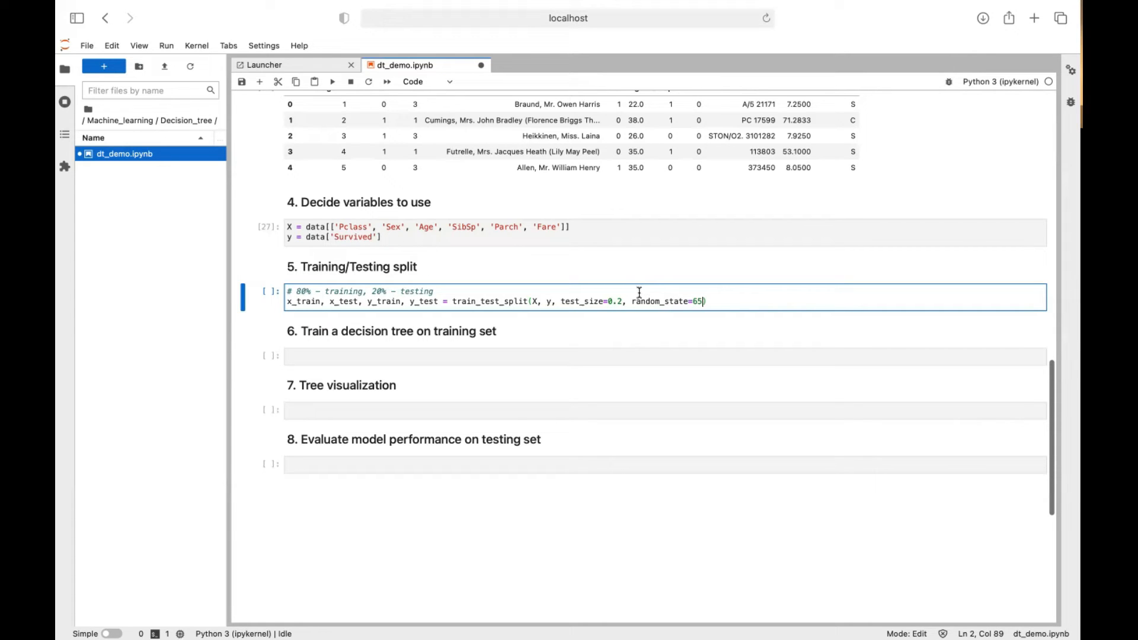
pyautogui.doubleClick(664, 302)
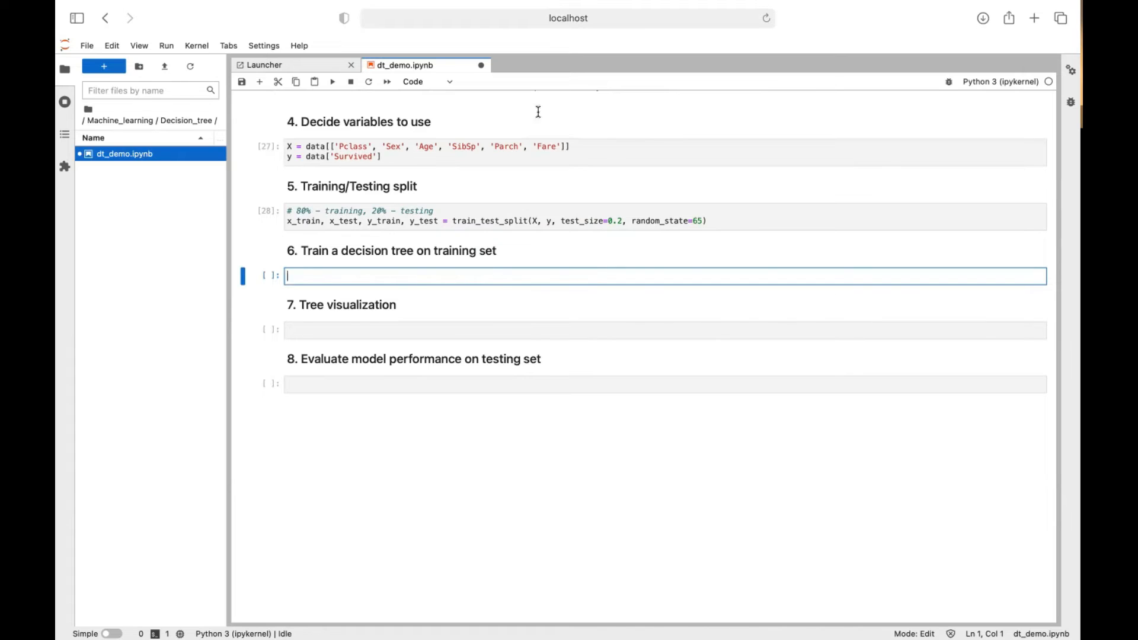
# Create dt = DecisionTreeClassifier(max_depth=3)
pyautogui.write('dt = D')
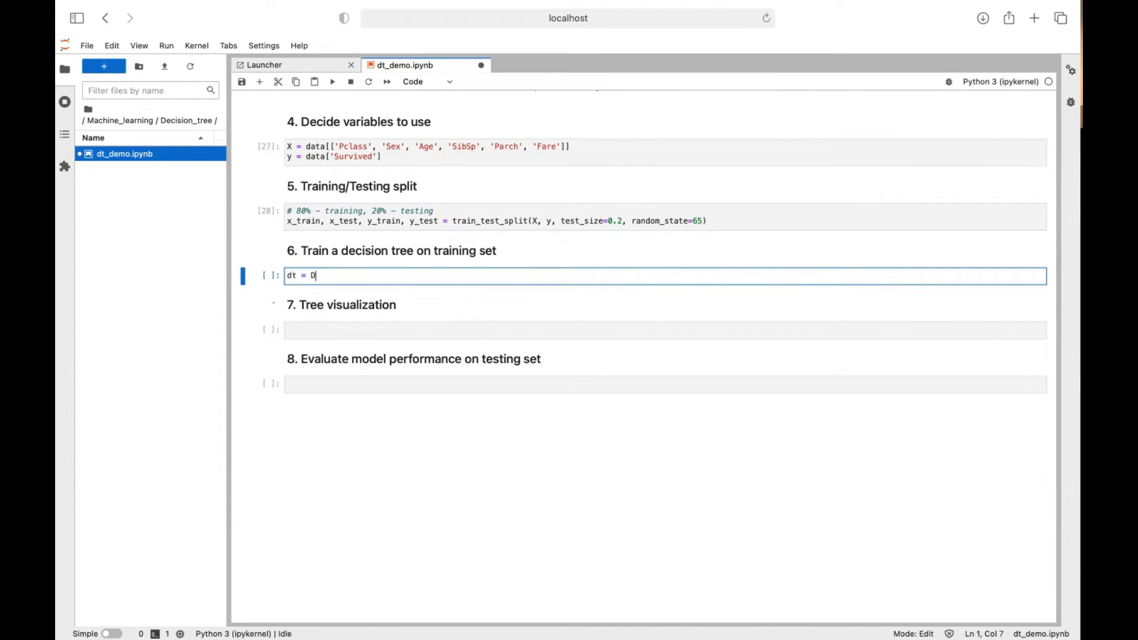
pyautogui.write('ecisionTreeClassifier()')
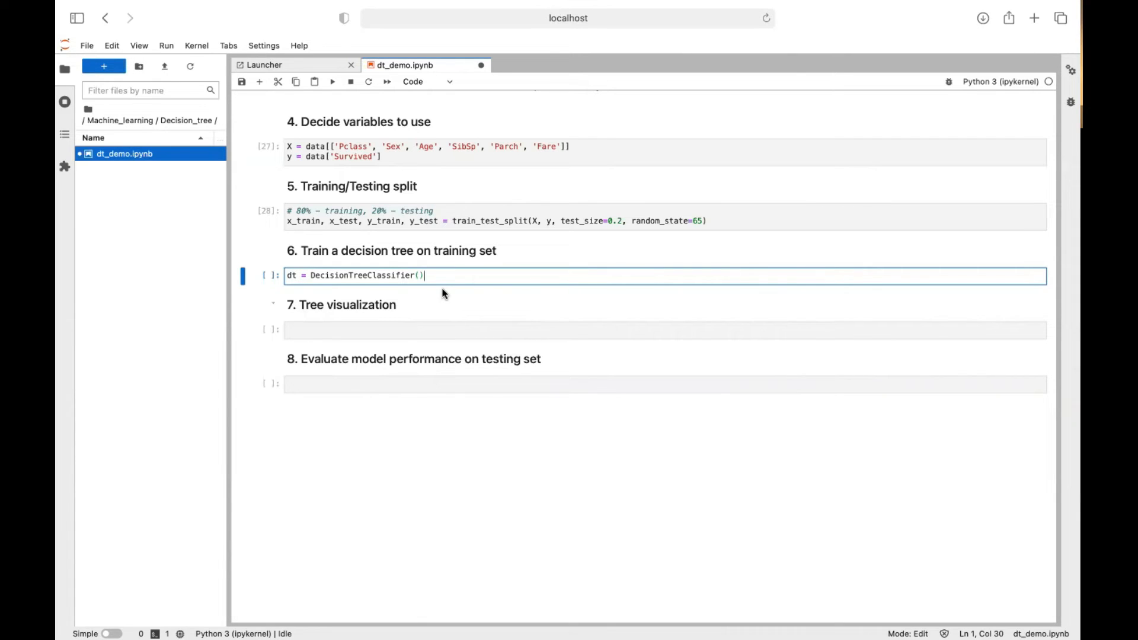
pyautogui.write('max_depth=')
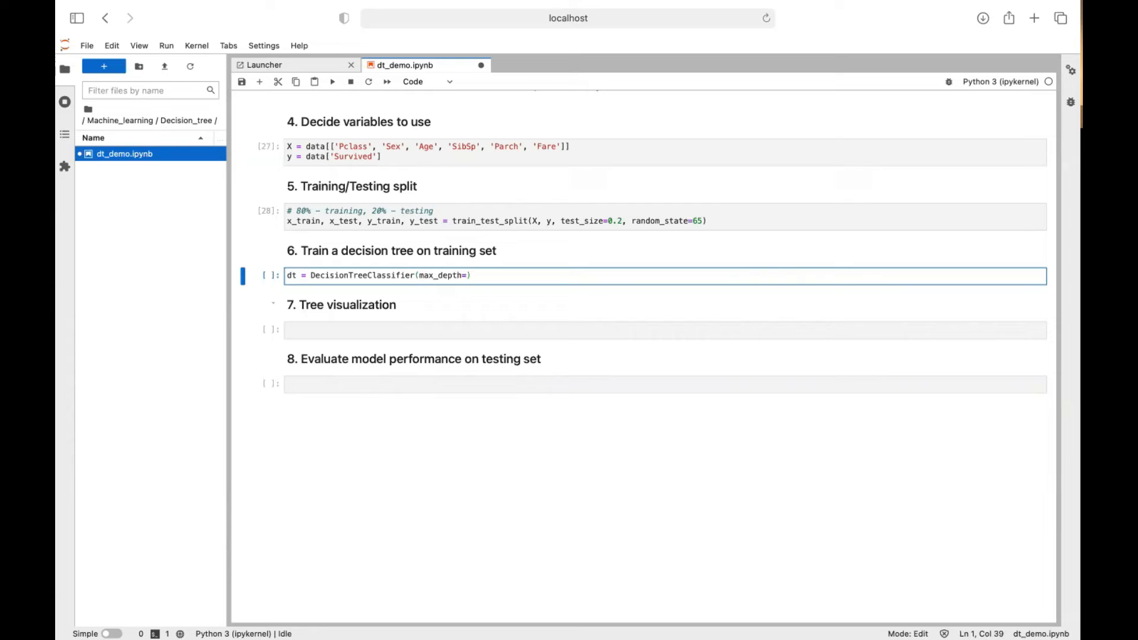
pyautogui.write('3')
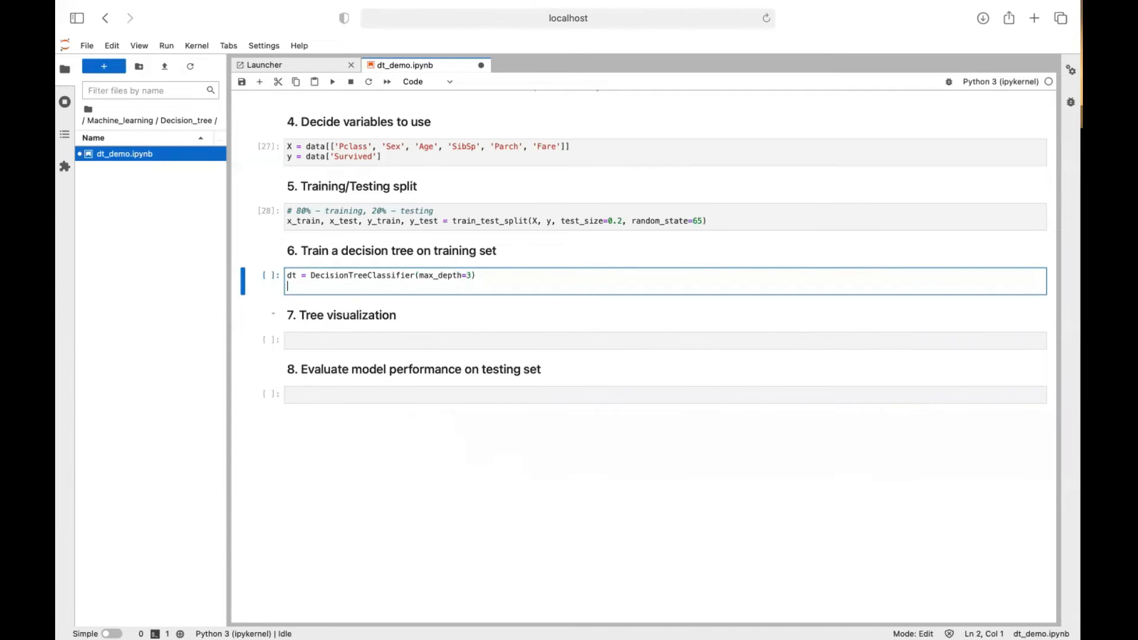
# Fit dt_model = dt.fit(x_train, y_train) and run the training cell
pyautogui.write('dt_model =')
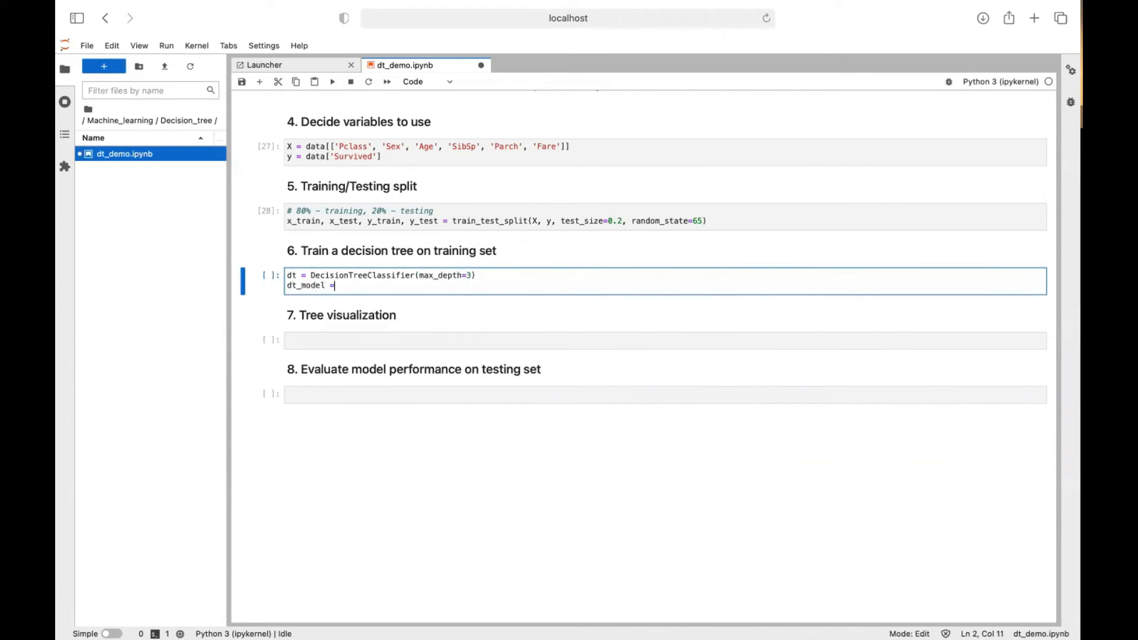
pyautogui.write('dt.fit(')
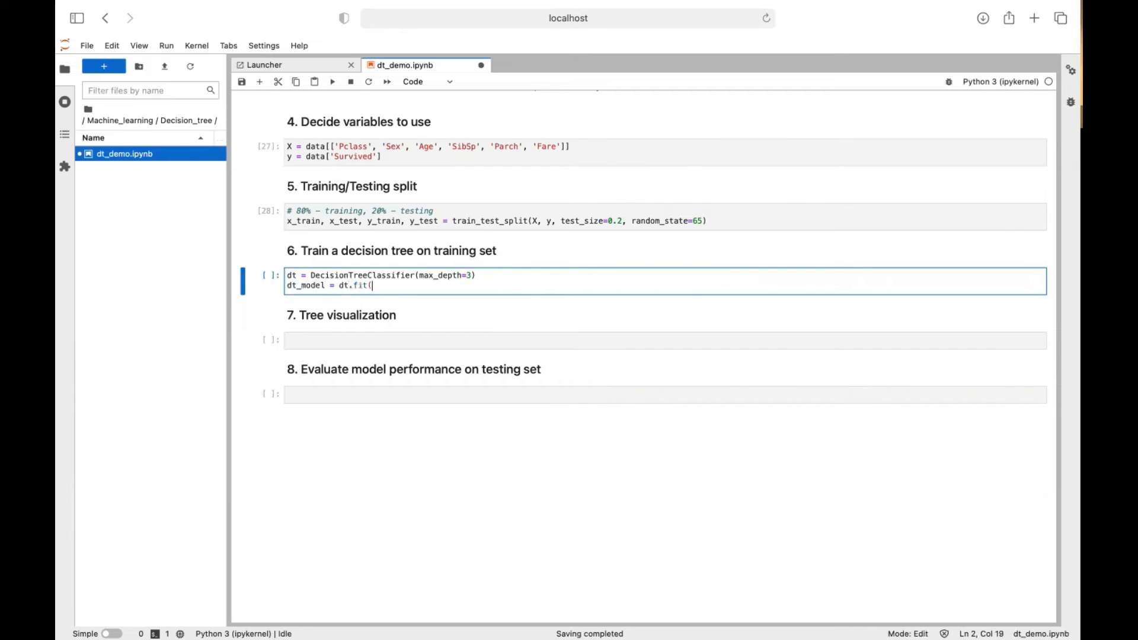
pyautogui.write('x_train,')
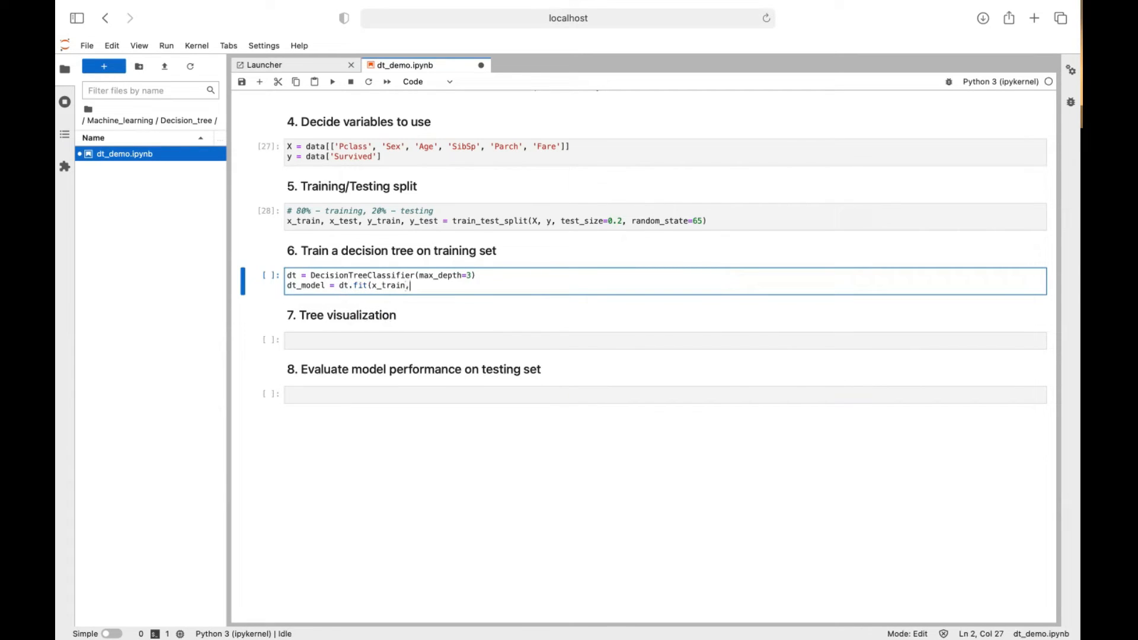
pyautogui.write('y_train')
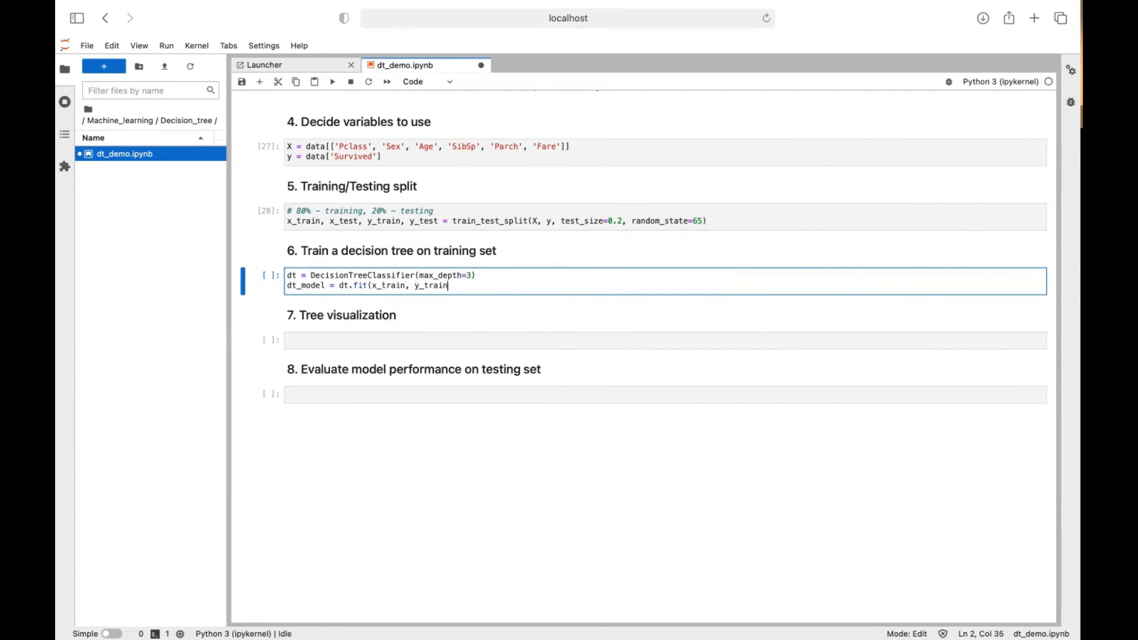
pyautogui.write(')')
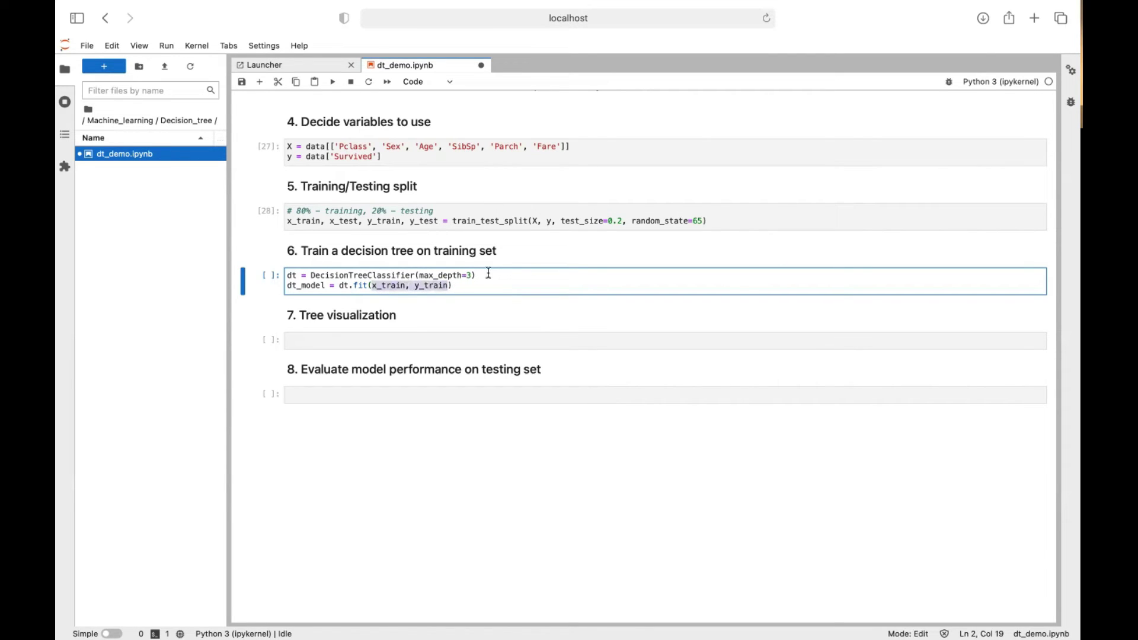
pyautogui.press('Shift+Enter')
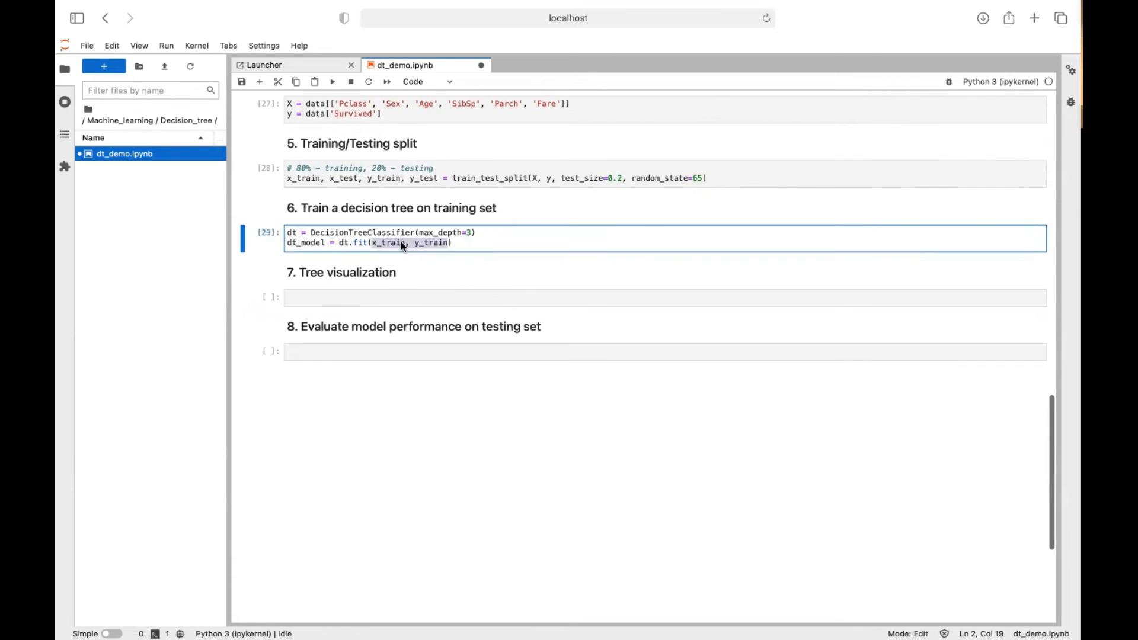
pyautogui.click(383, 298)
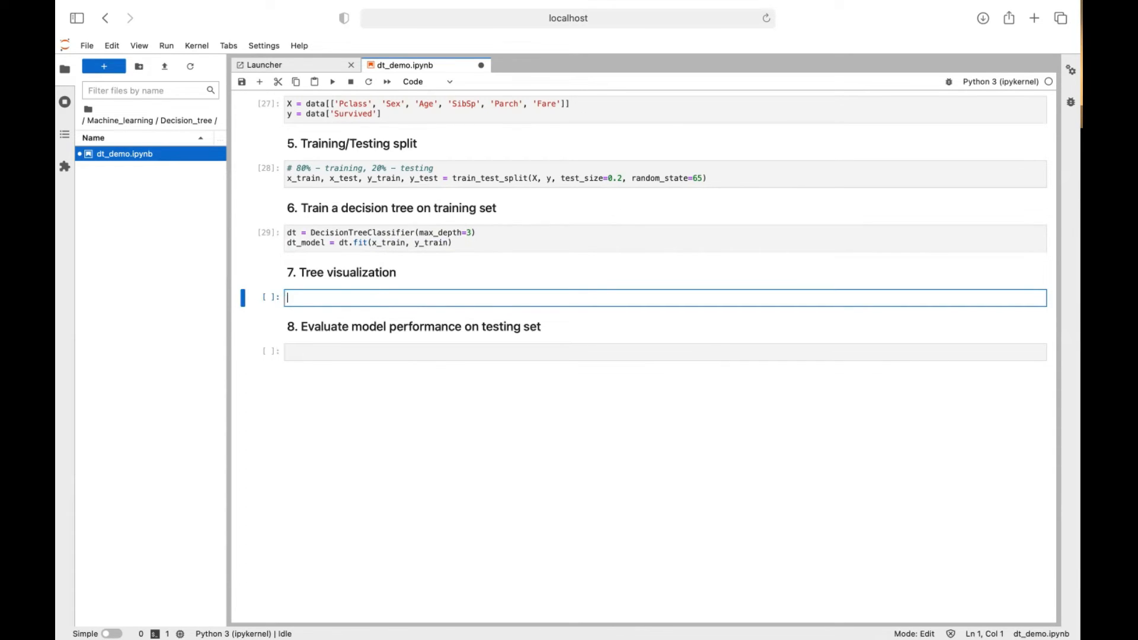
# Create a 12 by 10 figure with fig = plt.figure(figsize=(12,10))
pyautogui.write('fig = plt.fi')
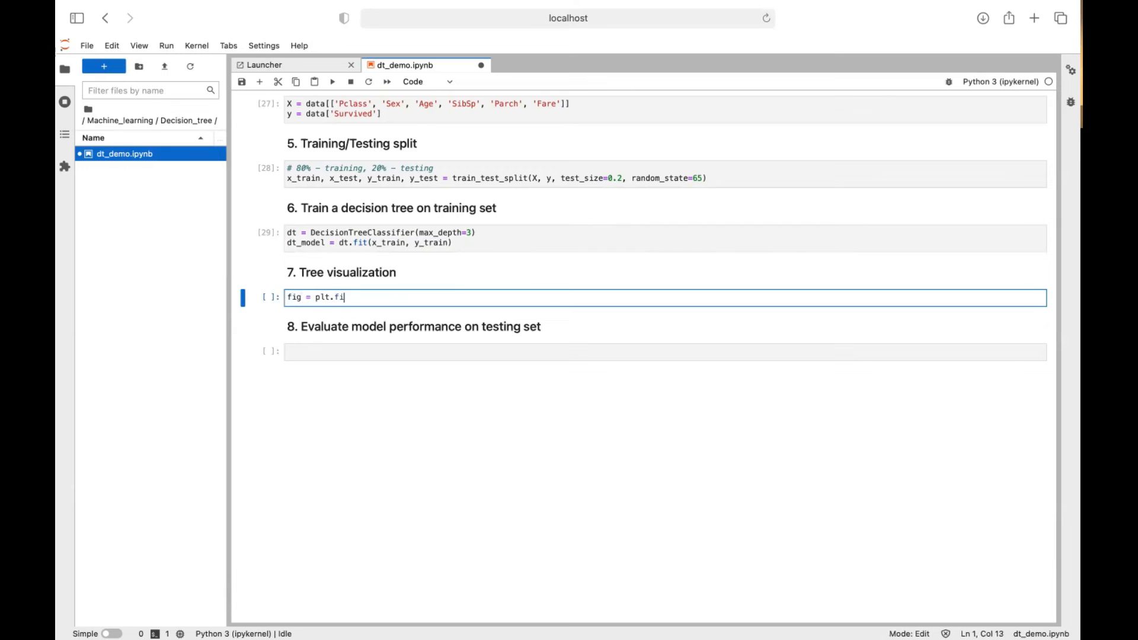
pyautogui.write('gure(')
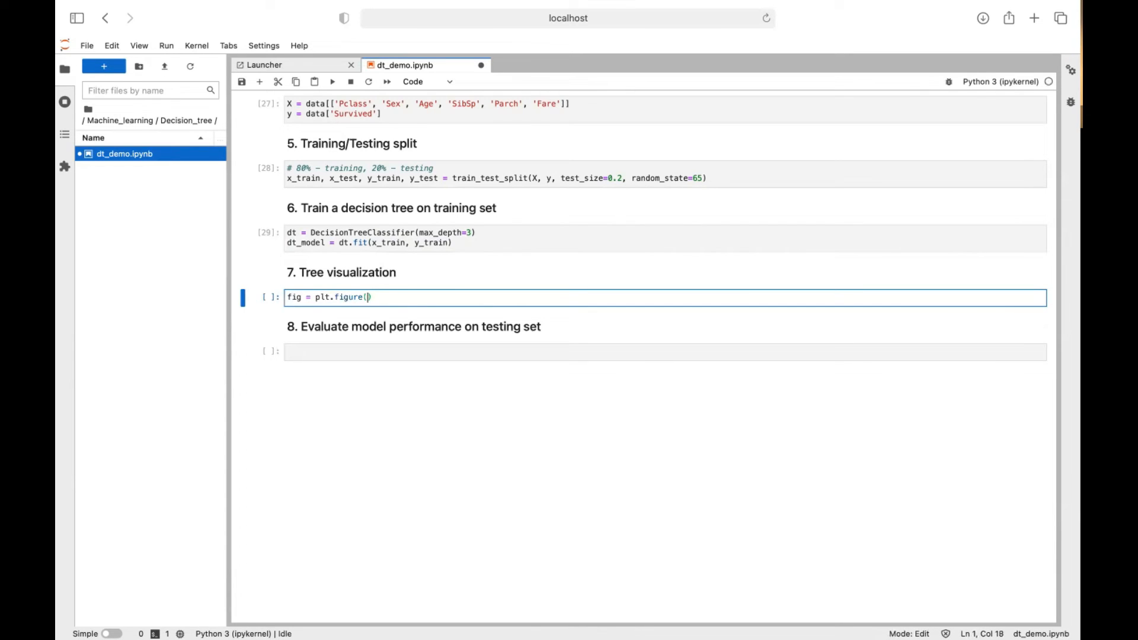
pyautogui.write('figsize=')
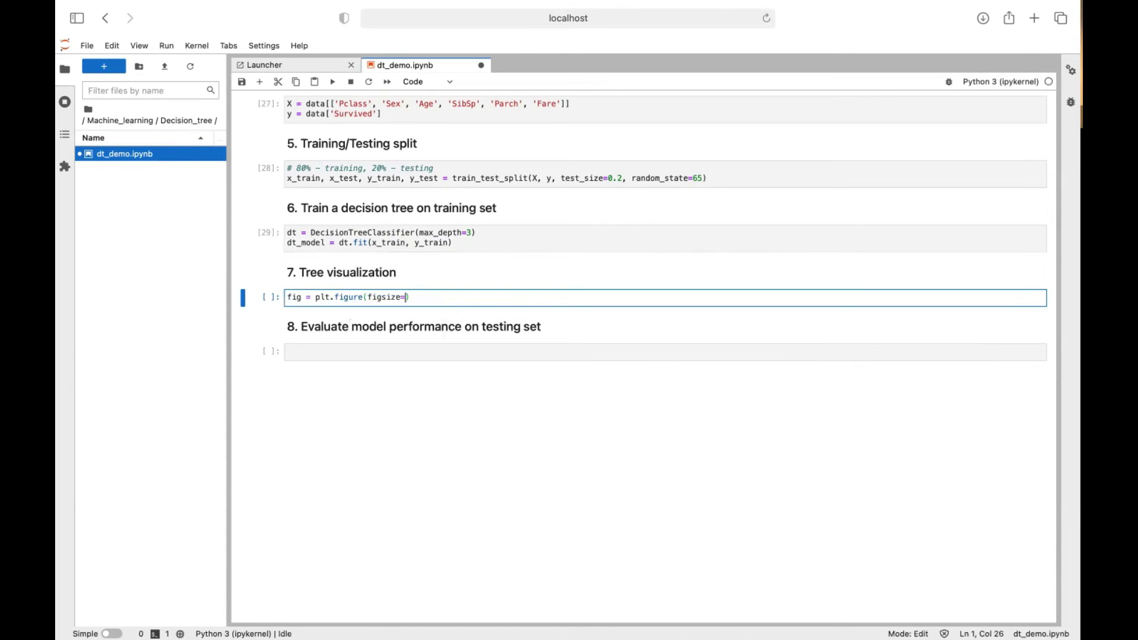
pyautogui.write('(12,10)')
pyautogui.write('tree.plot_tree(')
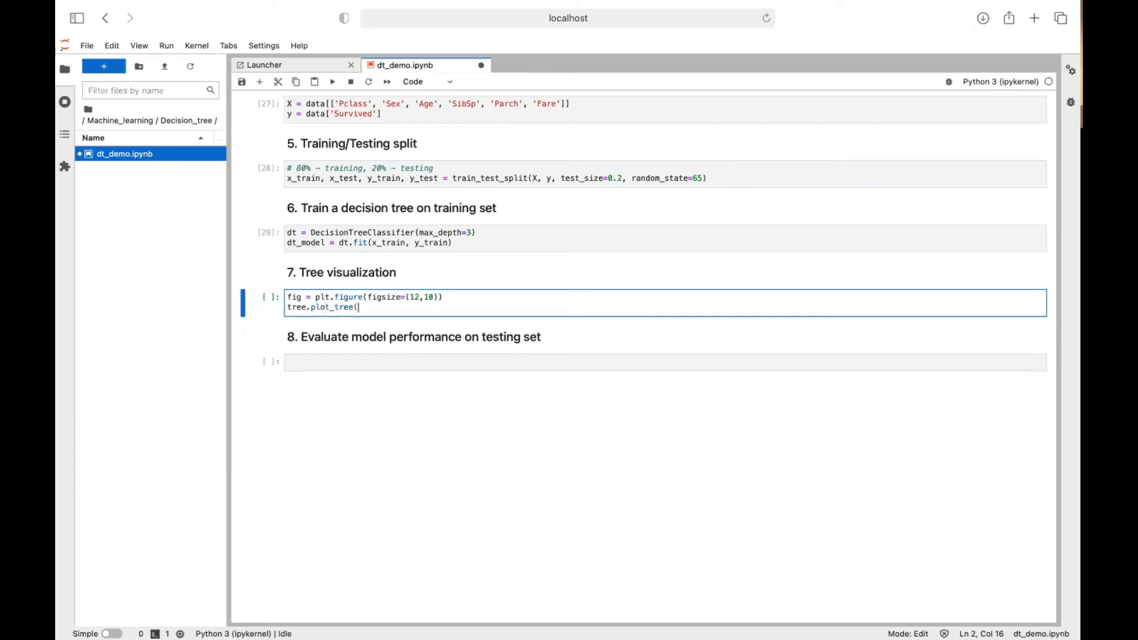
# Plot dt_model with tree.plot_tree, passing feature names and 'Not survived'/'Survived' class names
pyautogui.write('dt_model')
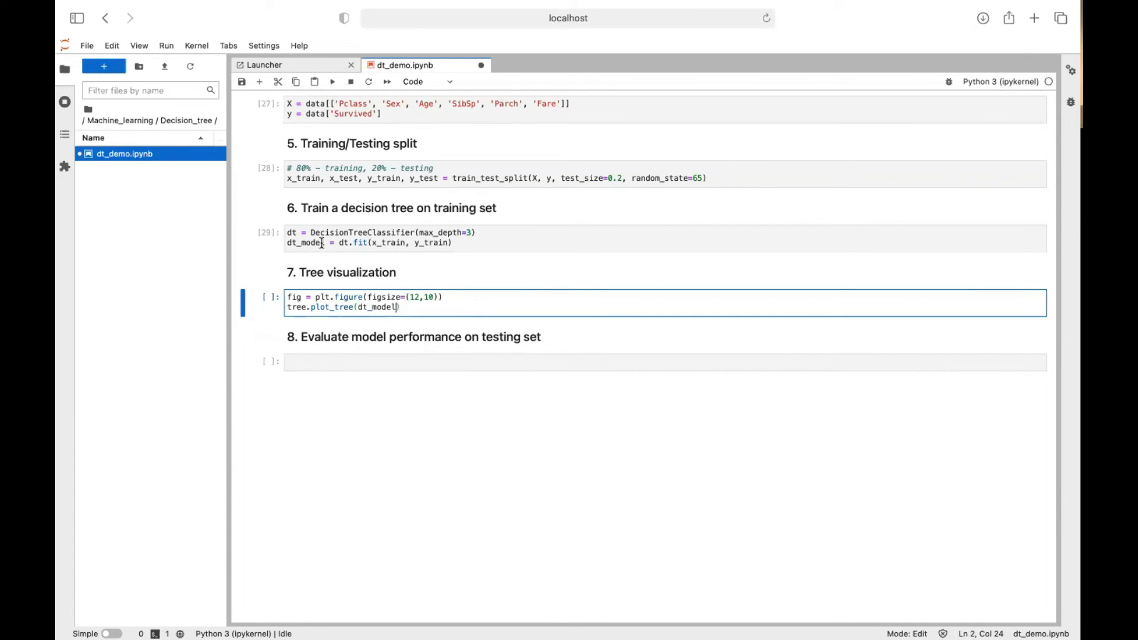
pyautogui.write(',')
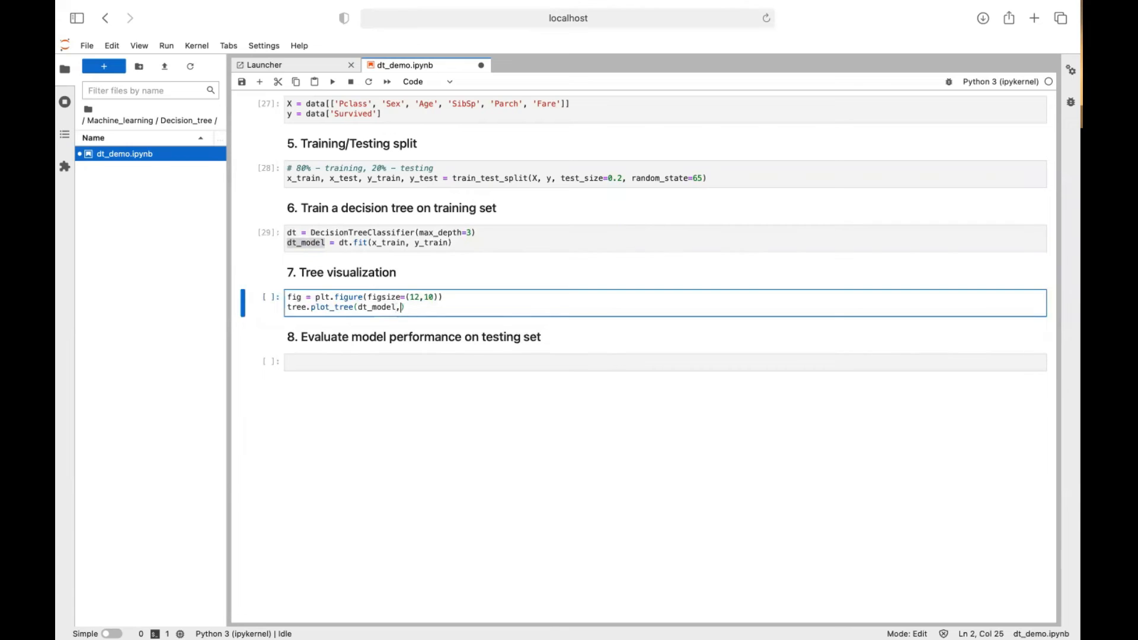
pyautogui.write('feature_names=')
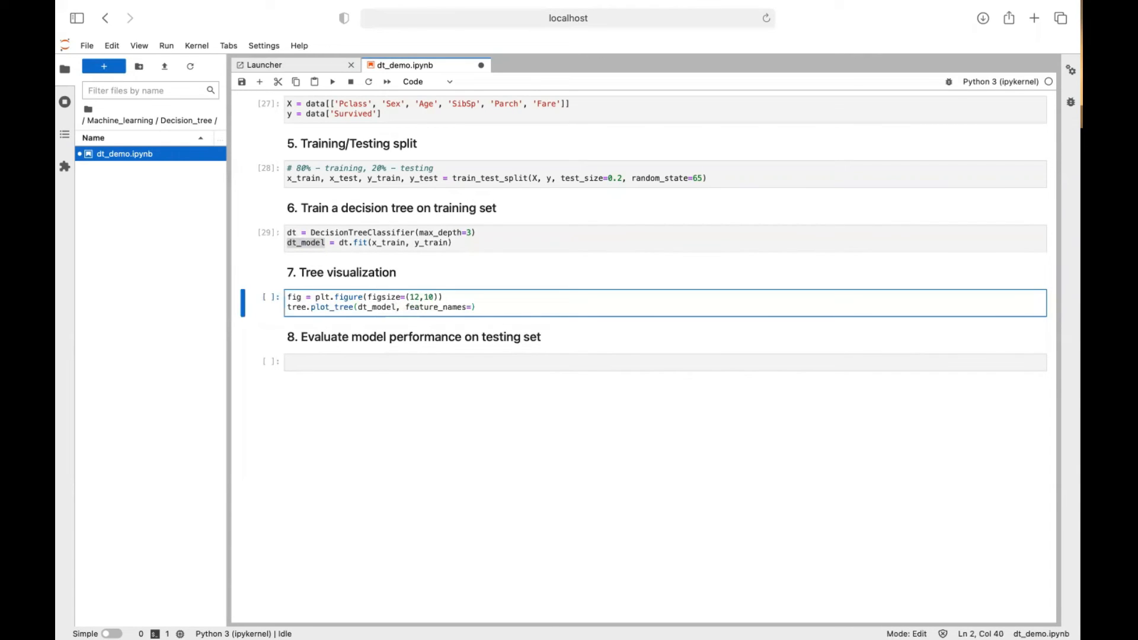
pyautogui.moveTo(324, 206)
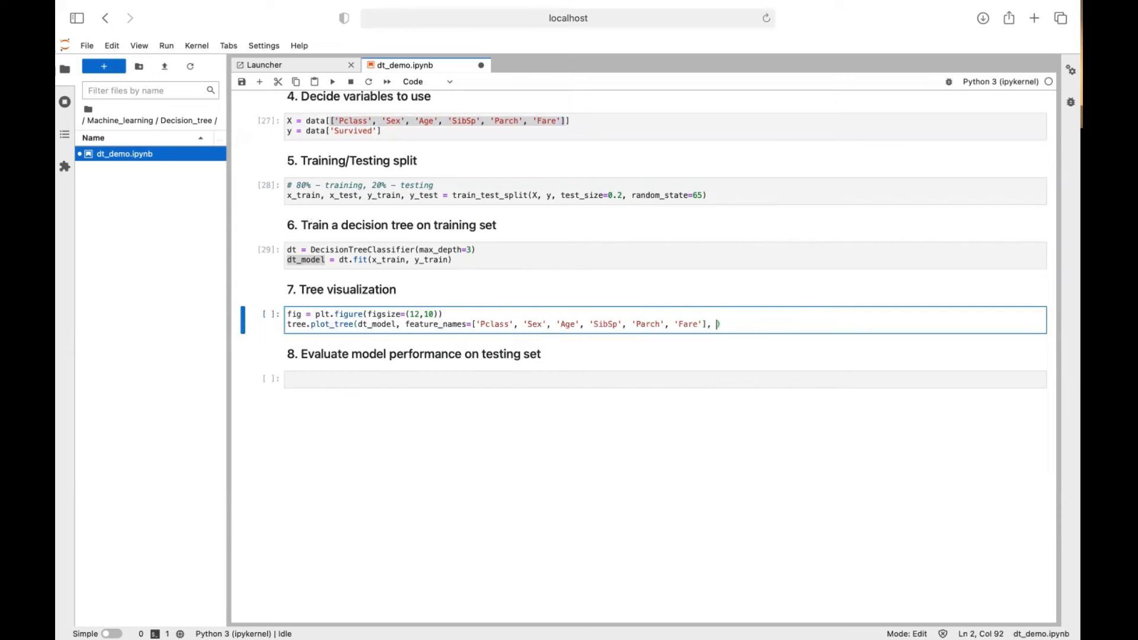
pyautogui.write('class_names=')
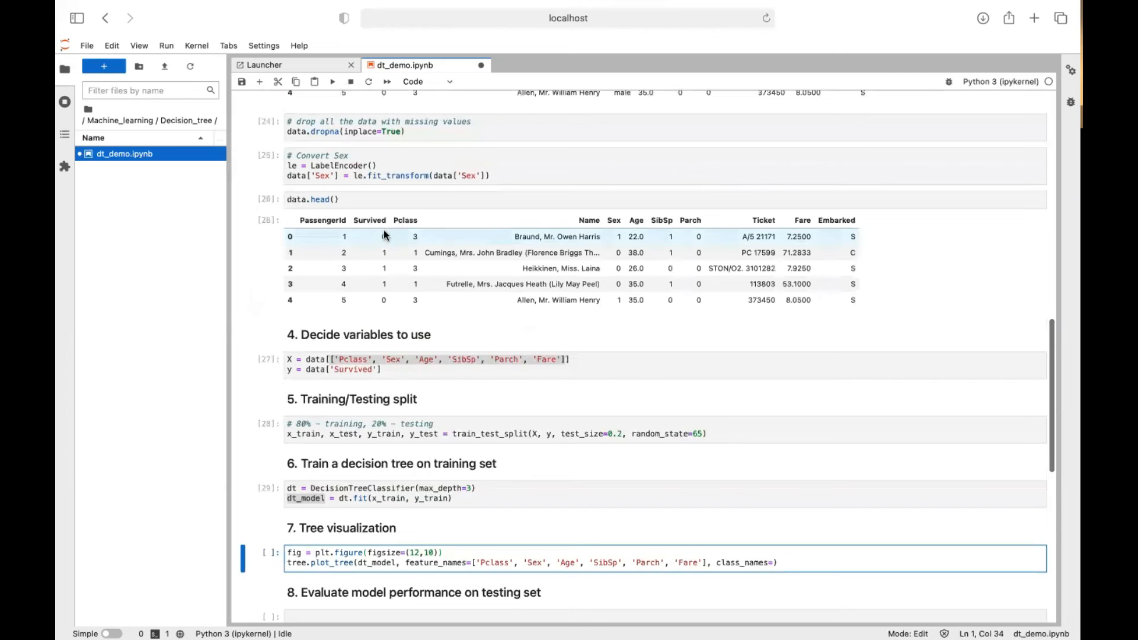
pyautogui.scroll(-3)
pyautogui.write("['Not s")
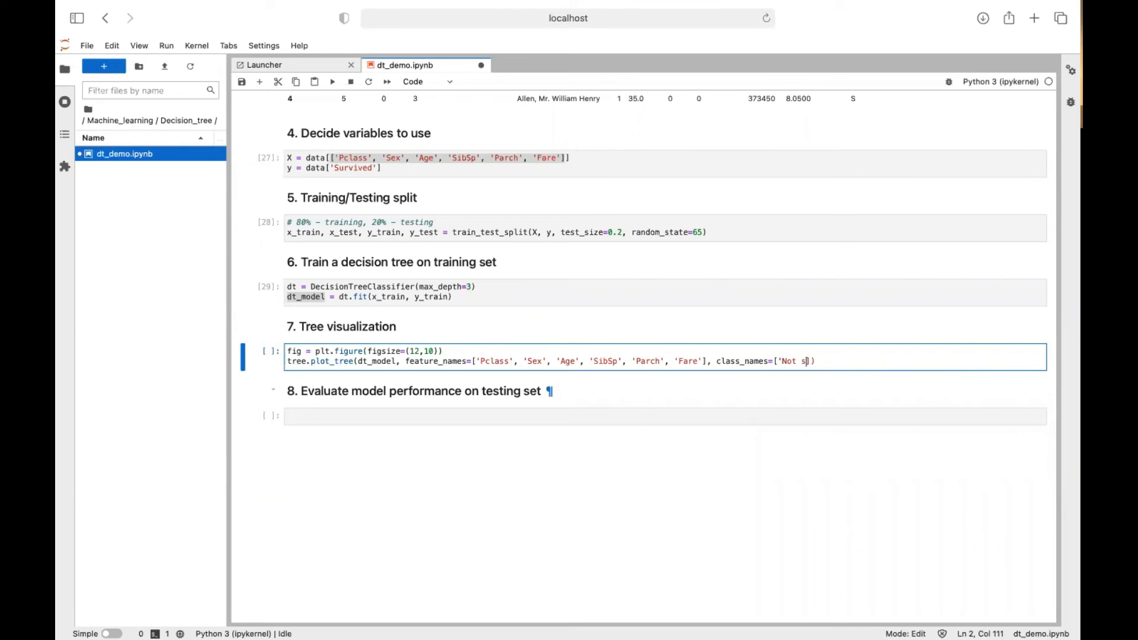
pyautogui.write("urvived', '")
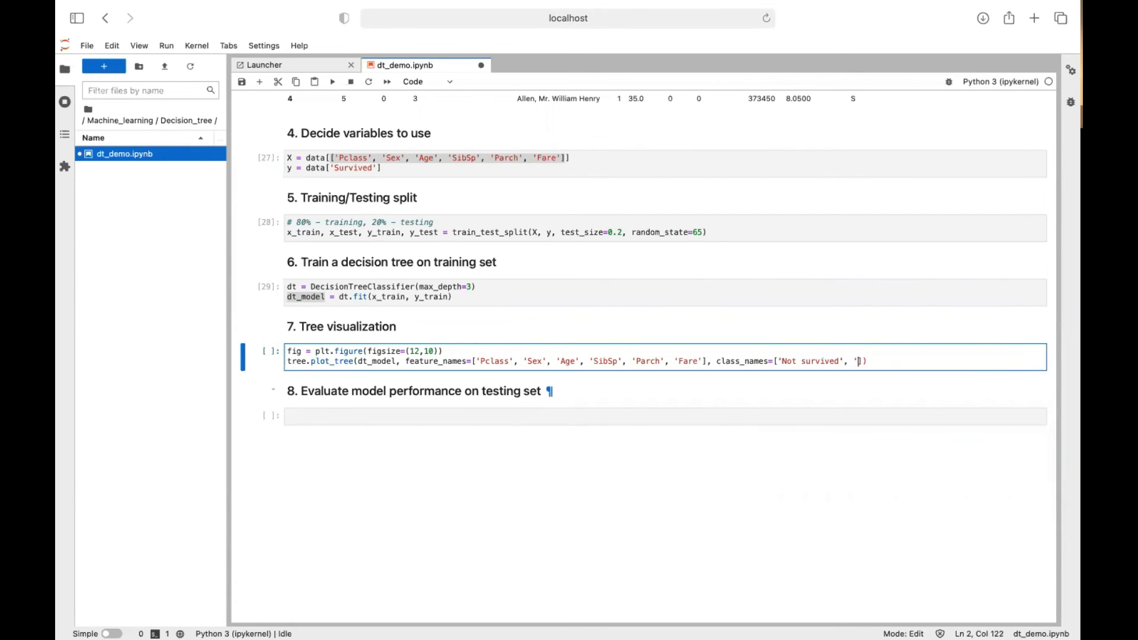
pyautogui.write("Survived'")
pyautogui.write('plt.show()')
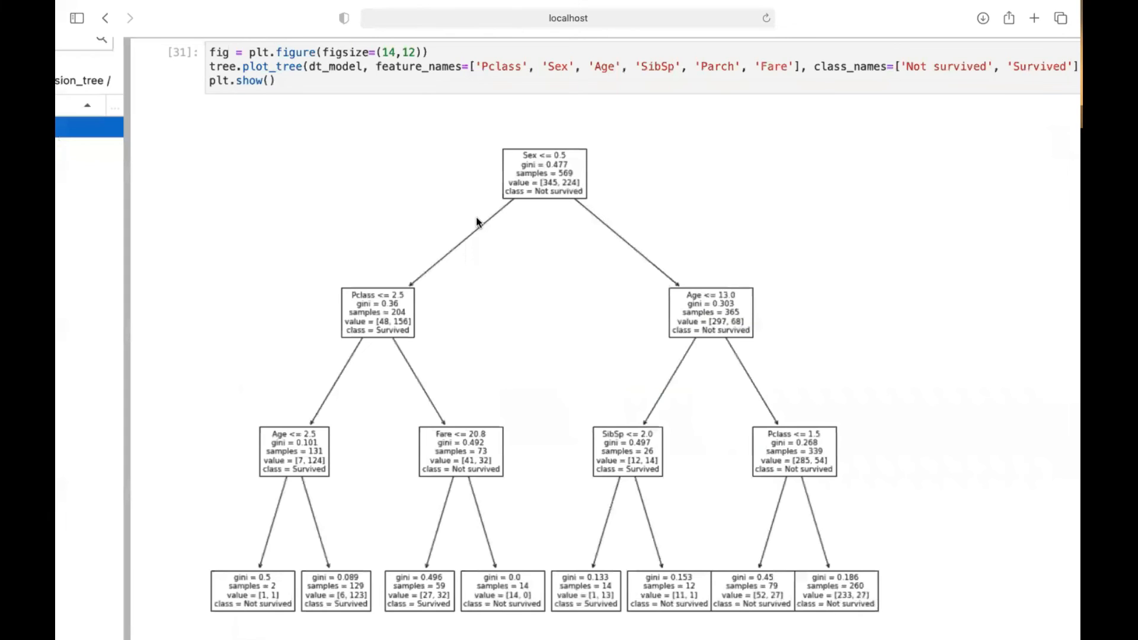
pyautogui.scroll(-3)
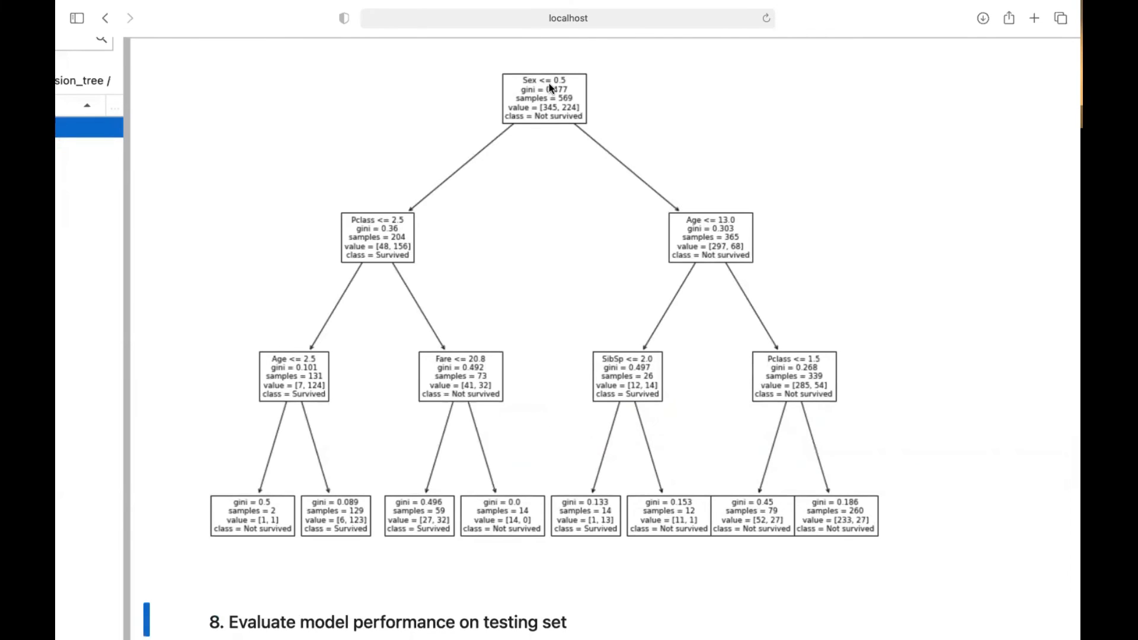
pyautogui.moveTo(557, 85)
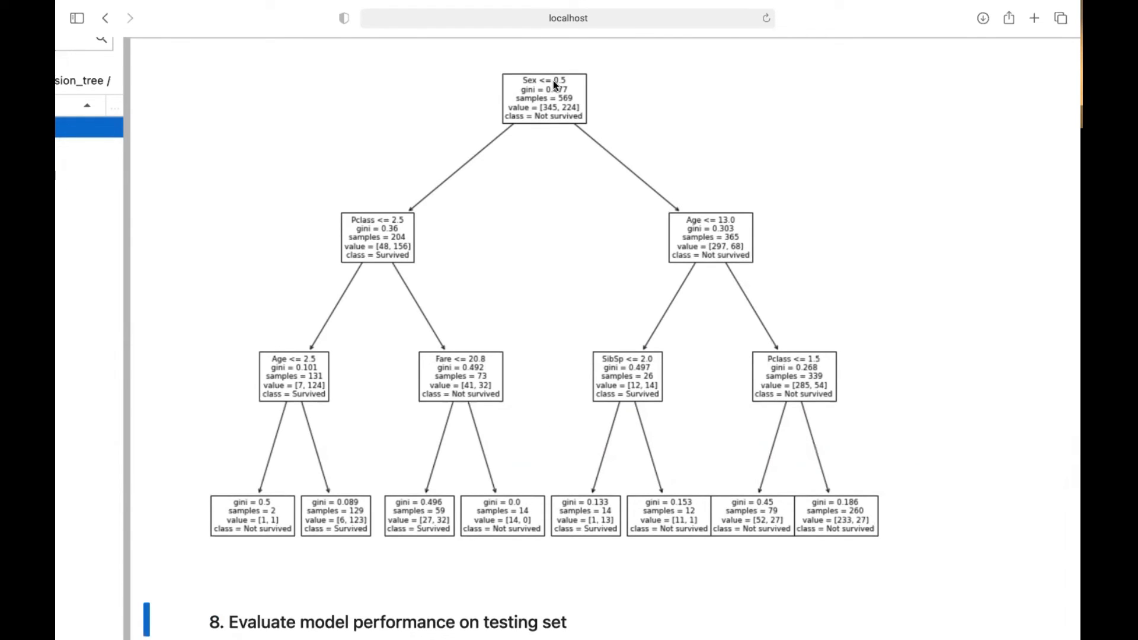
pyautogui.moveTo(539, 99)
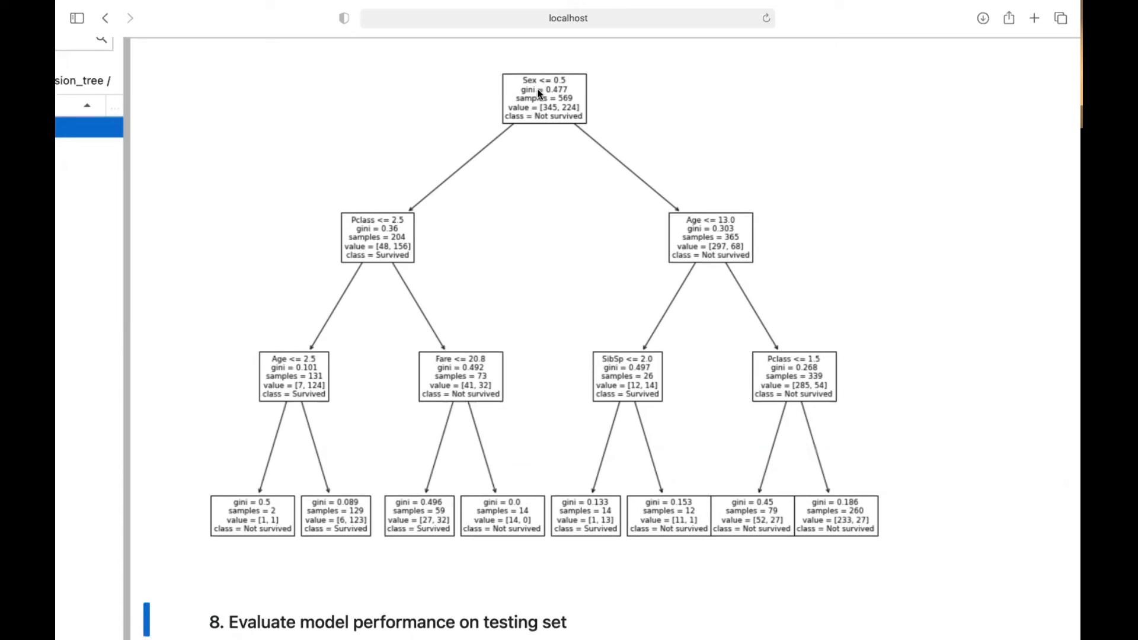
pyautogui.moveTo(535, 100)
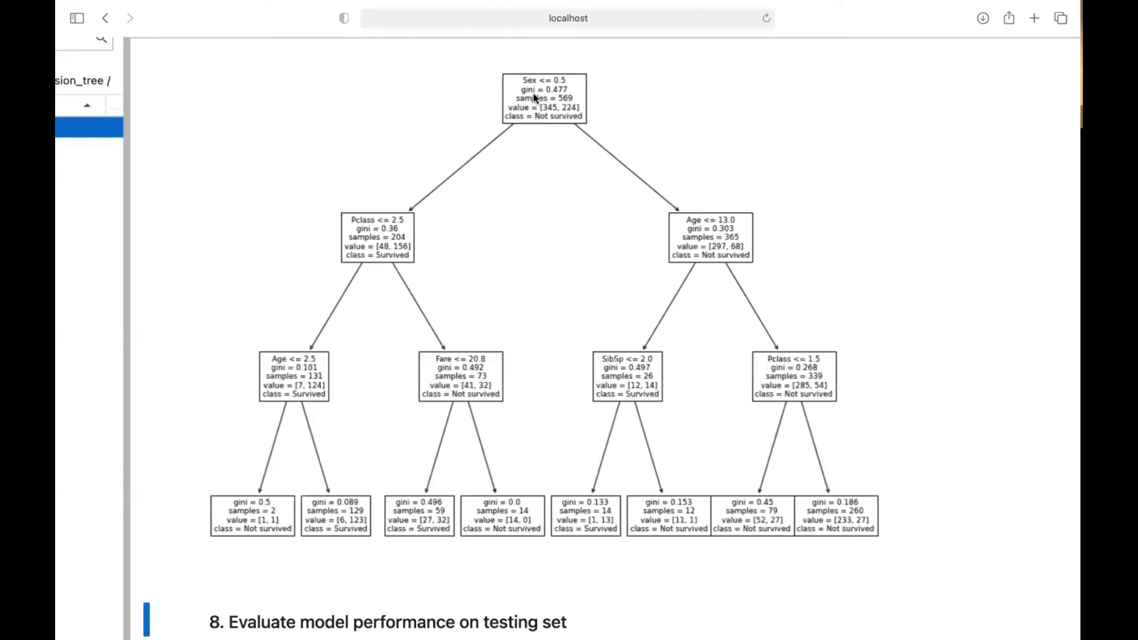
pyautogui.moveTo(428, 201)
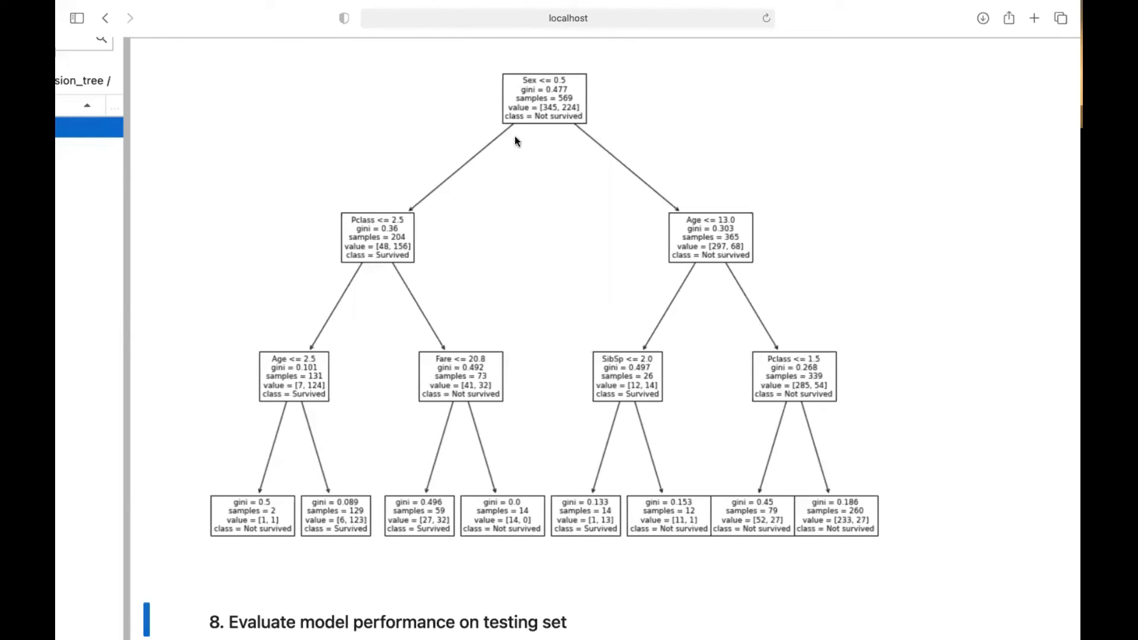
pyautogui.moveTo(704, 195)
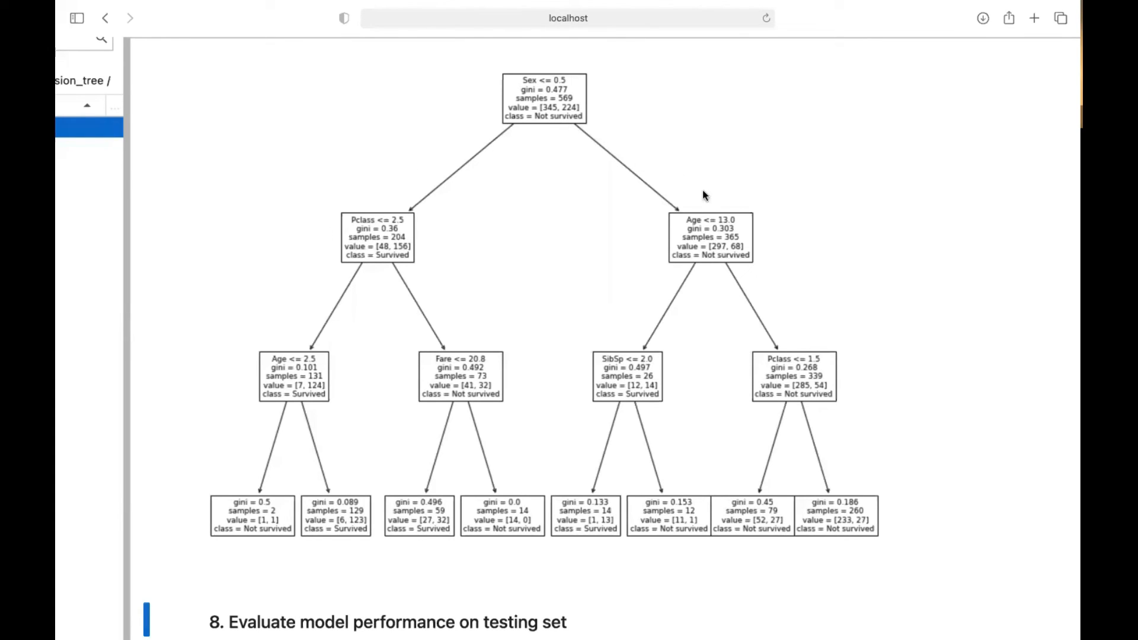
pyautogui.moveTo(370, 286)
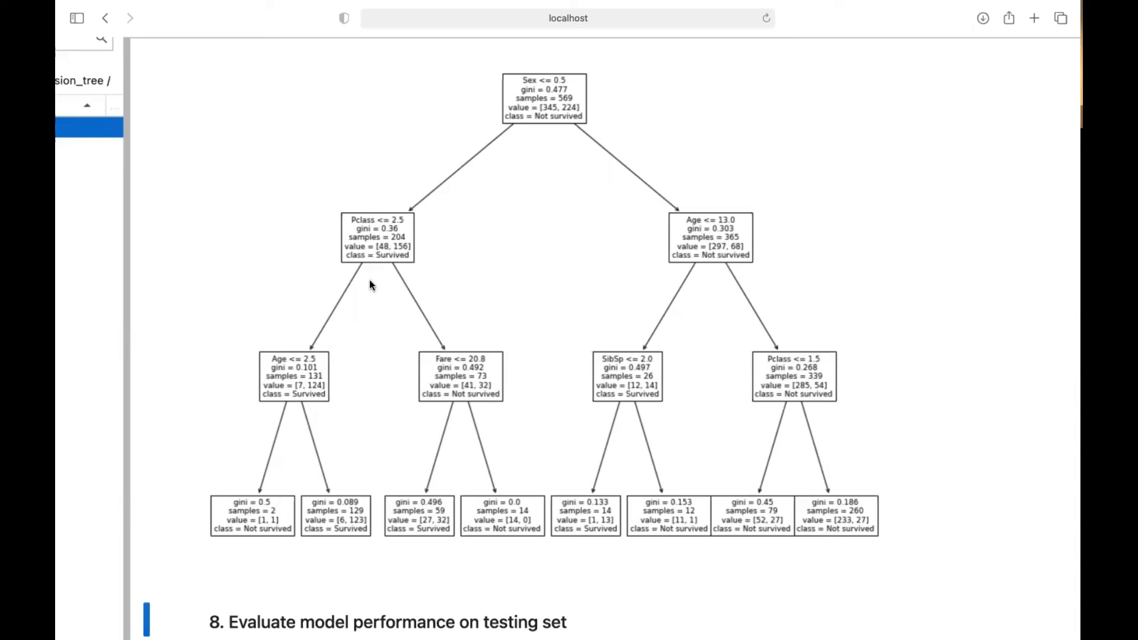
pyautogui.moveTo(278, 410)
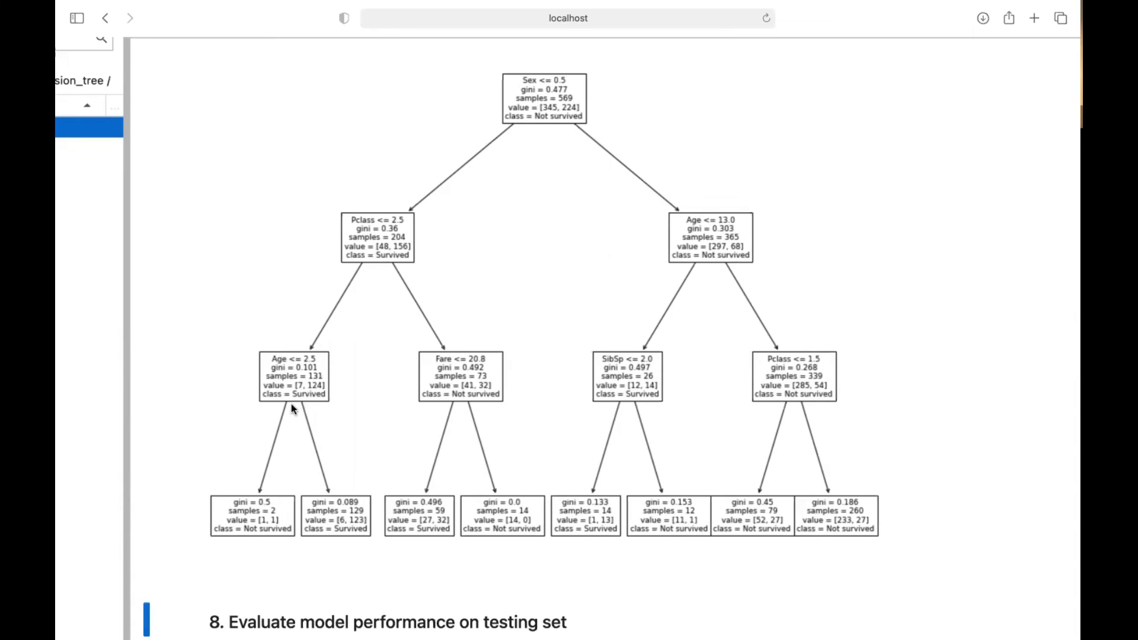
pyautogui.moveTo(205, 527)
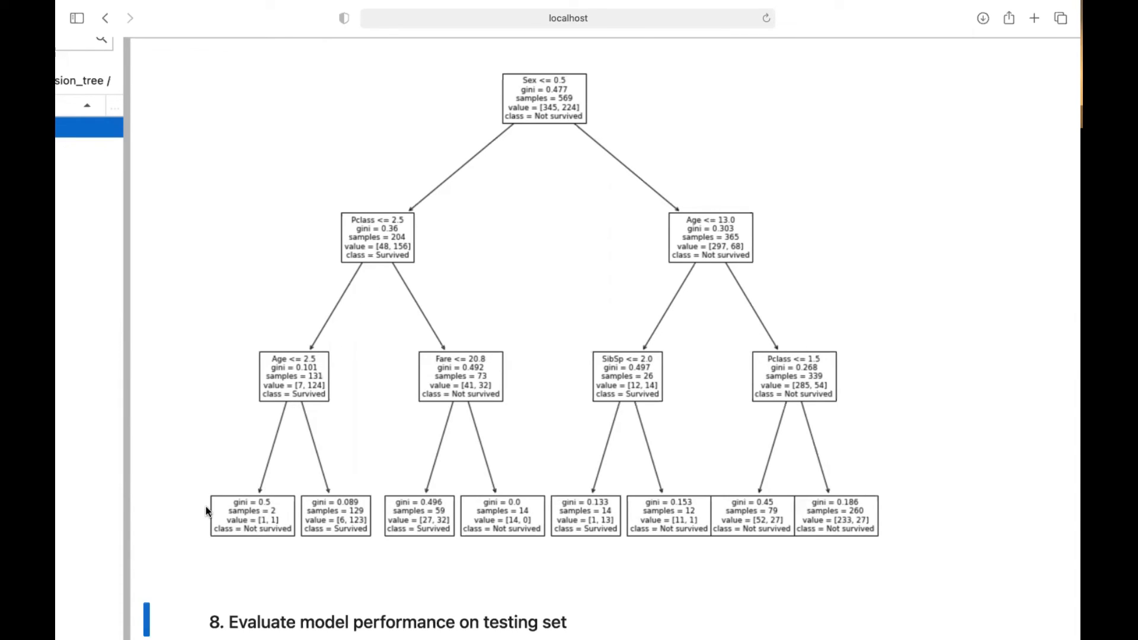
pyautogui.moveTo(242, 536)
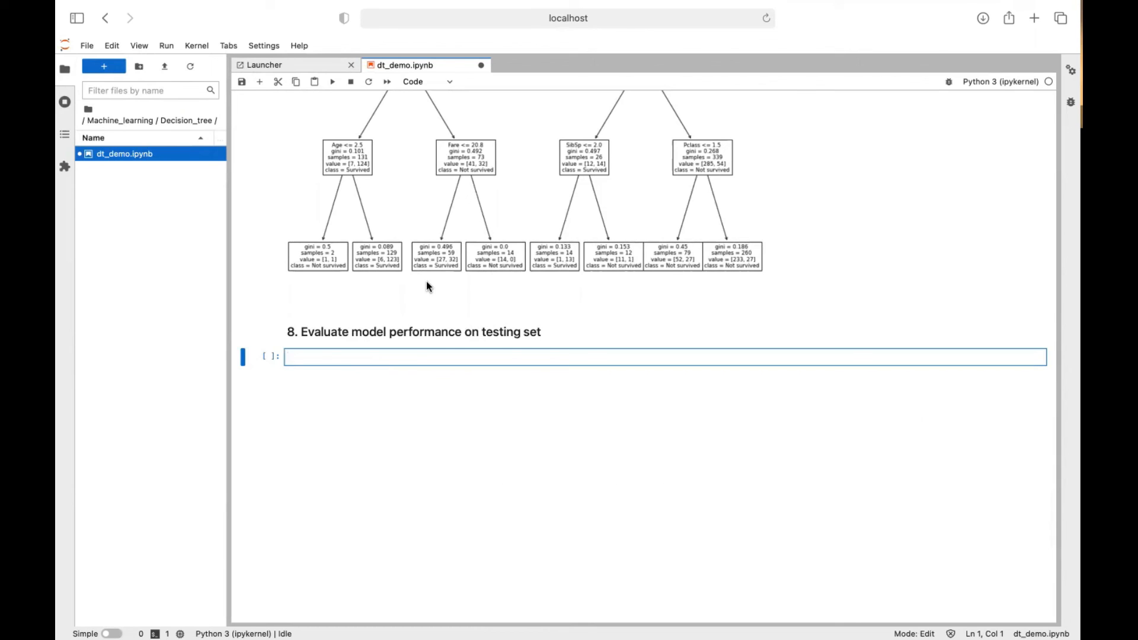
# Write an '# accuracy' comment and dt_model.score(x_test, y_test) in the empty cell
pyautogui.write('dt_model')
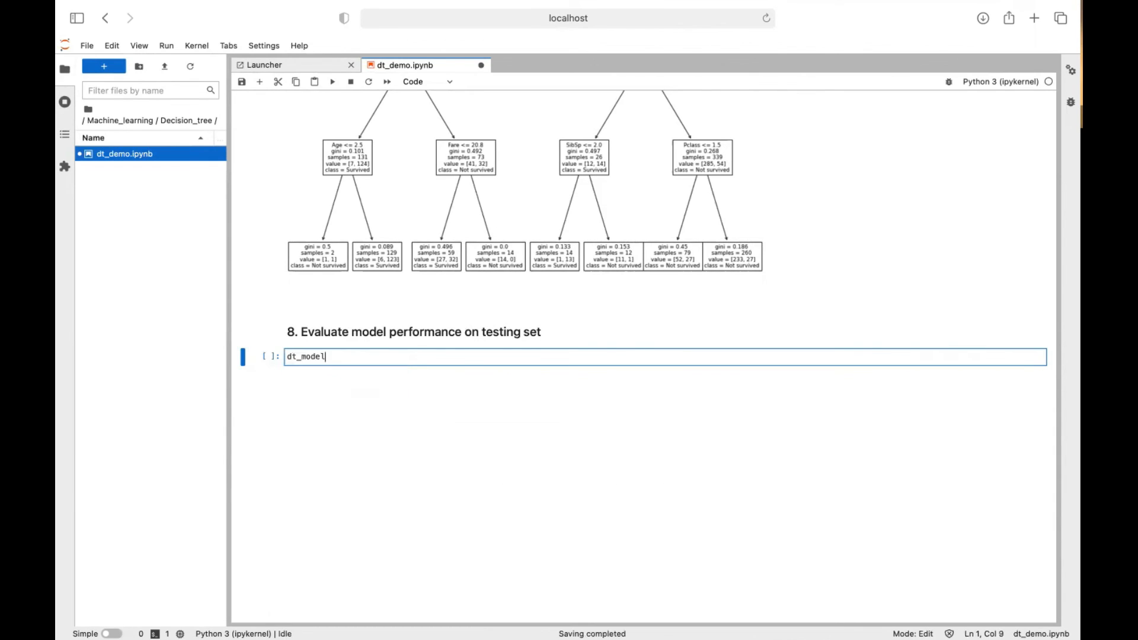
pyautogui.write('.score()')
pyautogui.write('#')
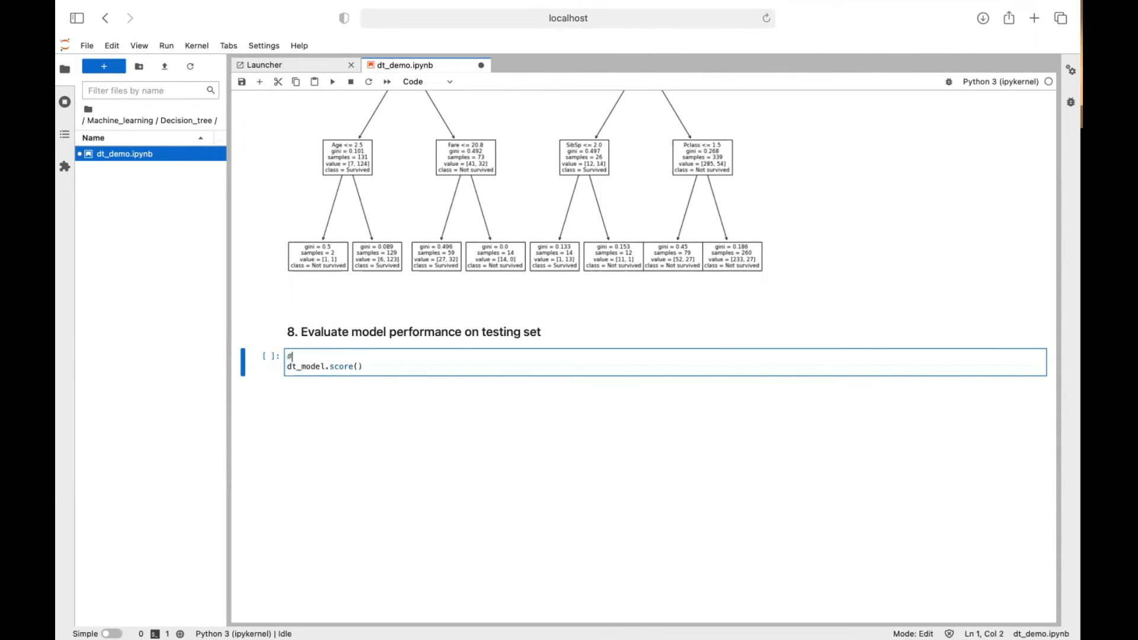
pyautogui.write('accuracy')
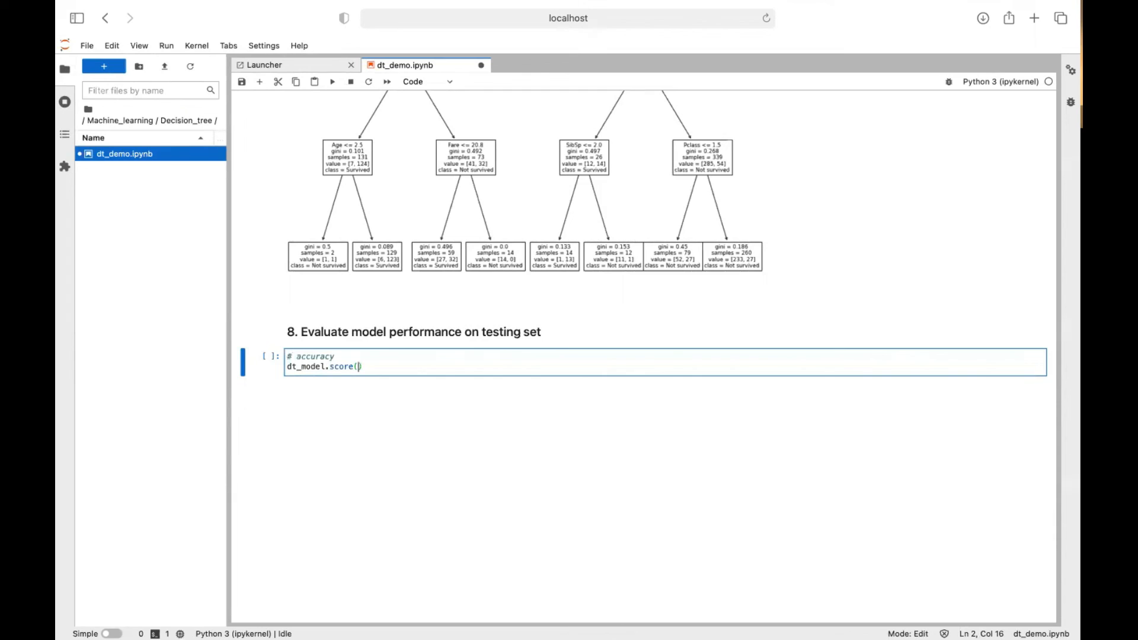
pyautogui.scroll(-3)
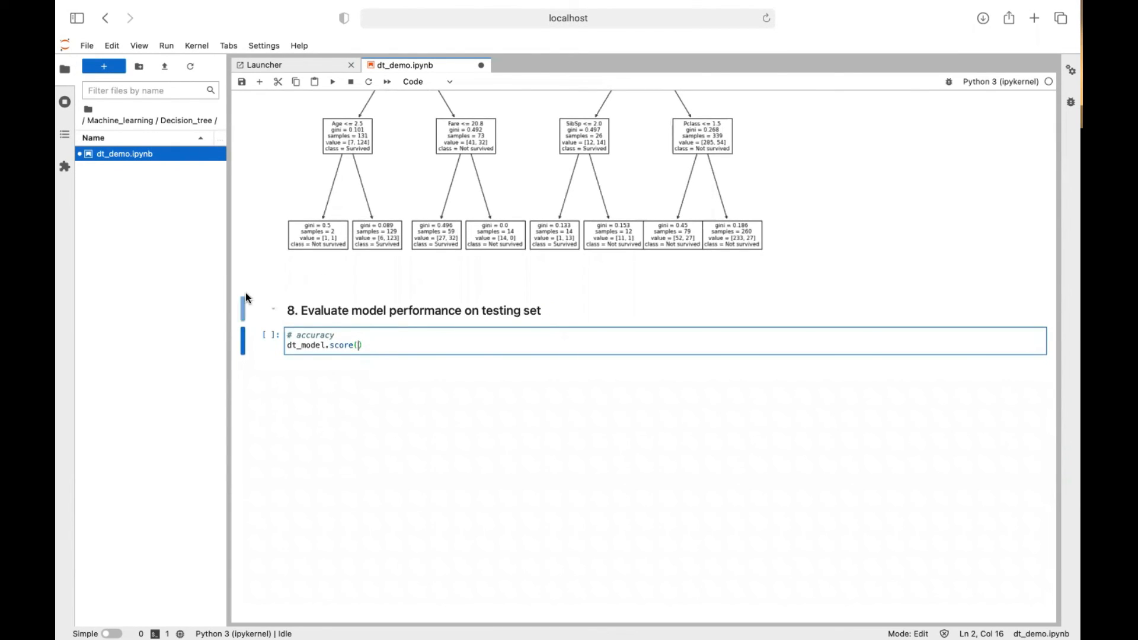
pyautogui.write('x')
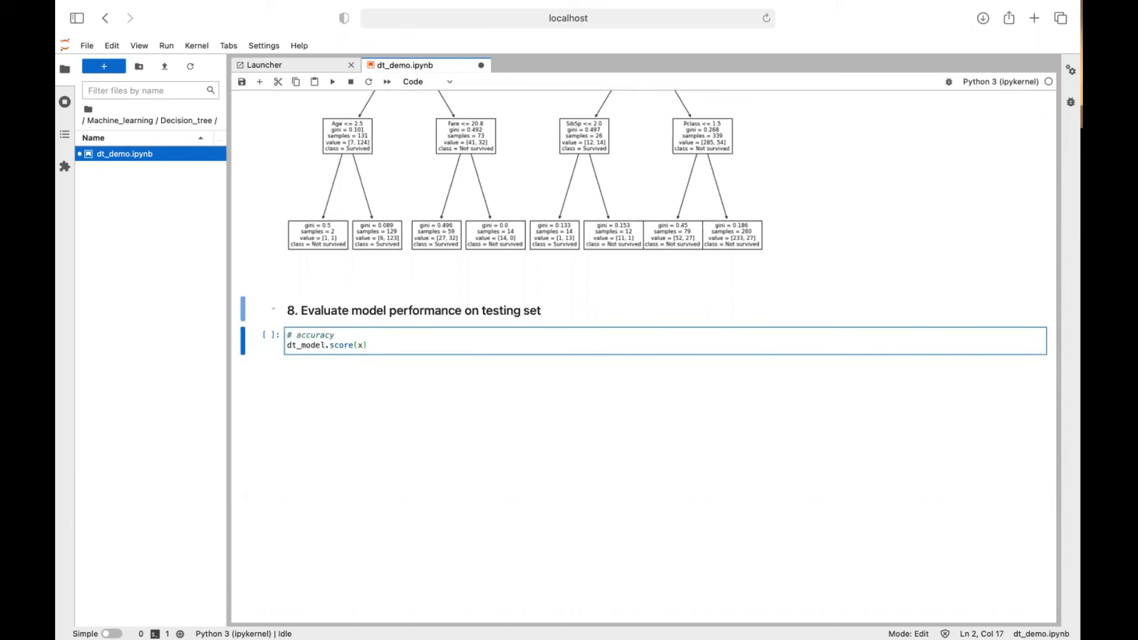
pyautogui.write('_test,')
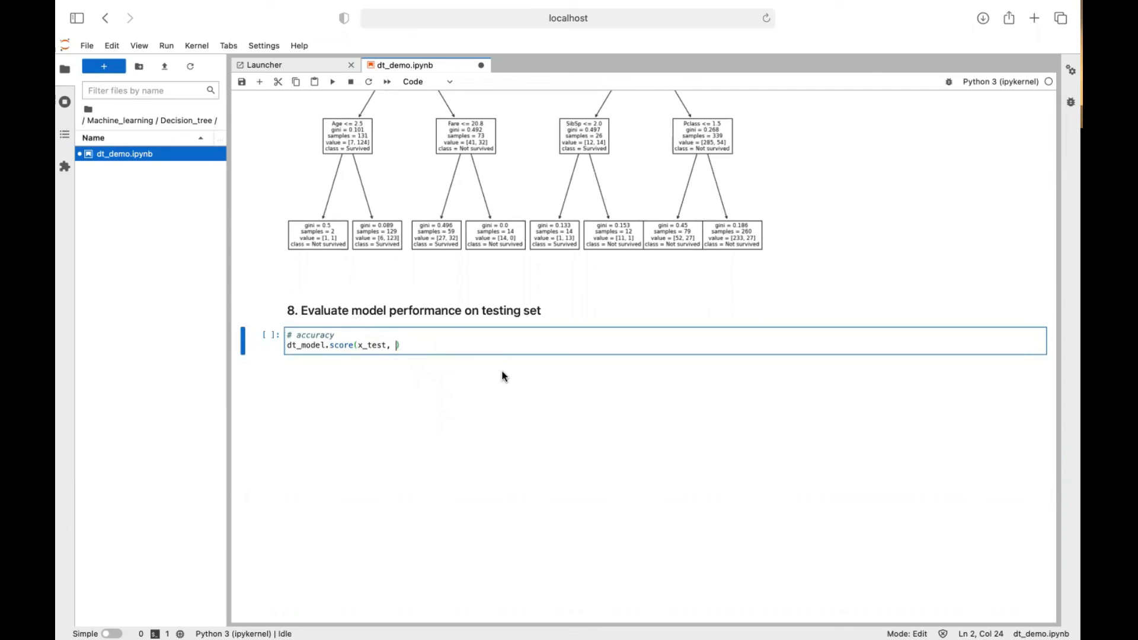
pyautogui.write('y_test')
pyautogui.write('#')
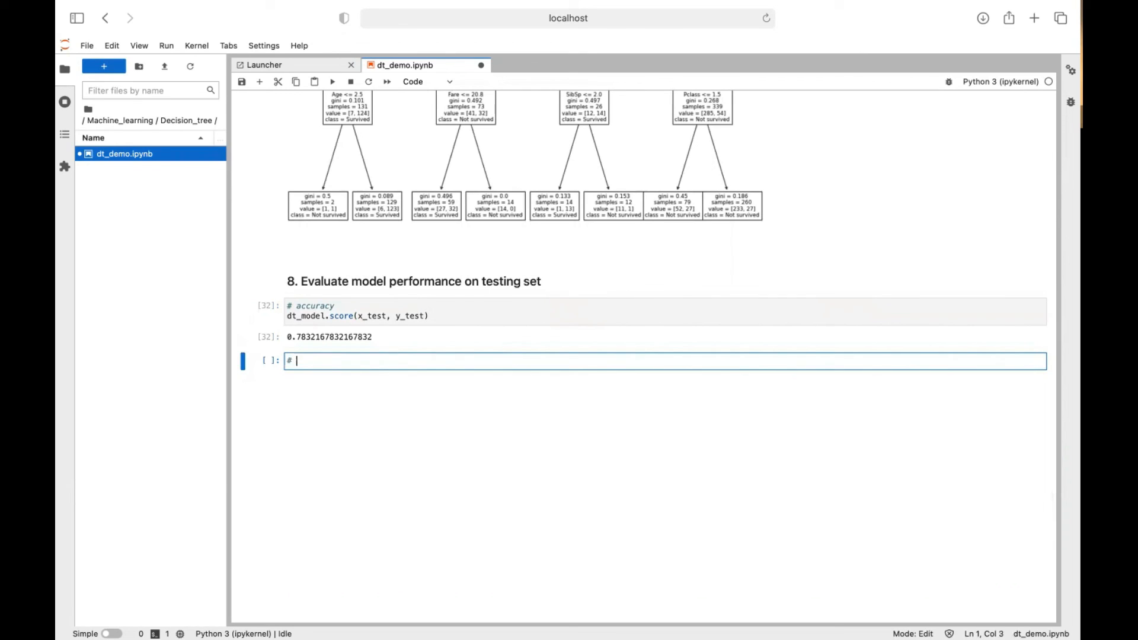
# Write the comment '# 78.32% of the testing set is correctly classified.'
pyautogui.write('78.')
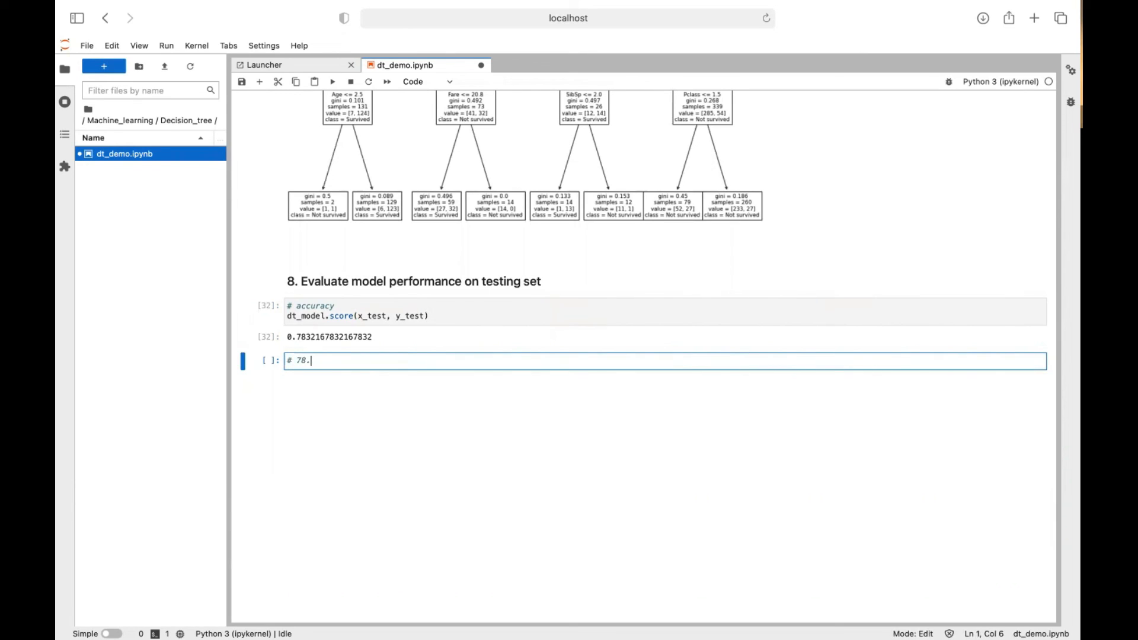
pyautogui.write('32% of the te')
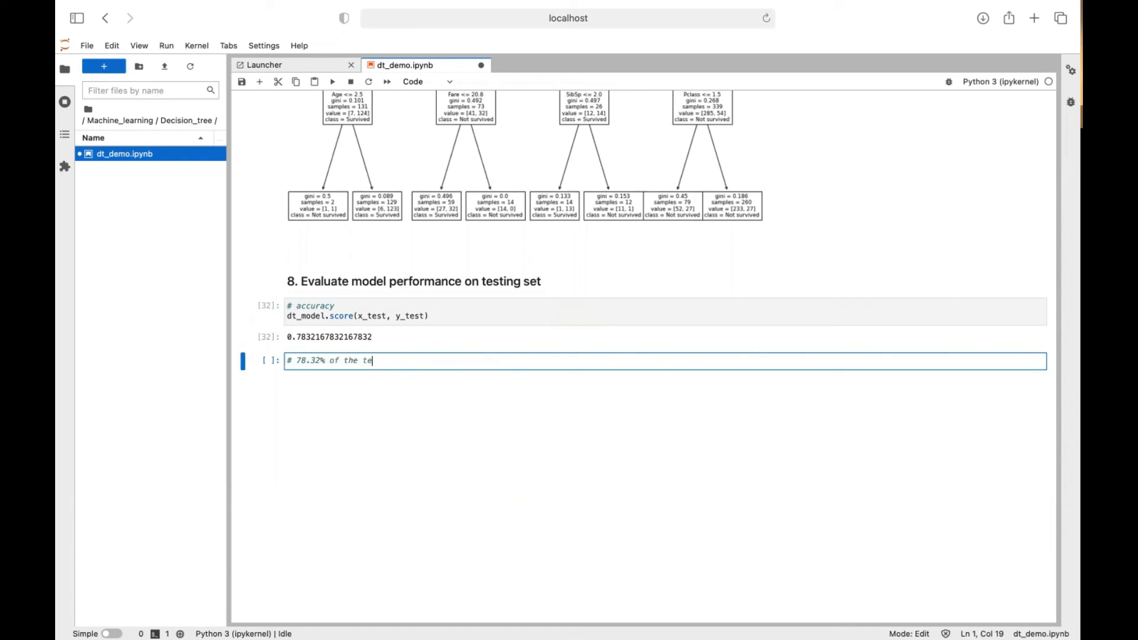
pyautogui.write('sting set is co')
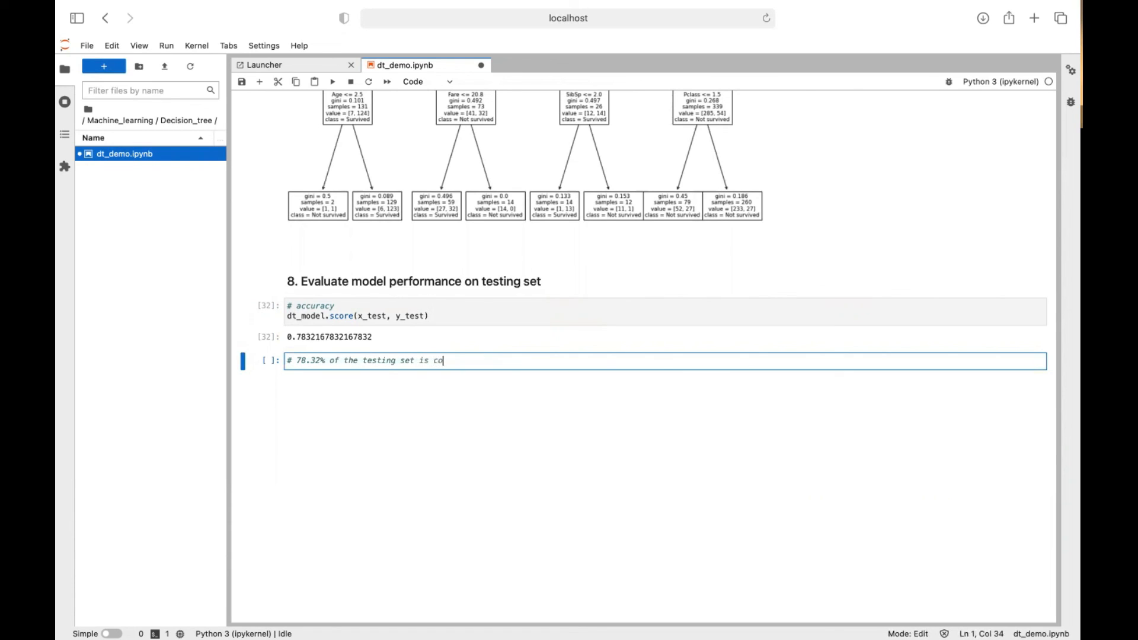
pyautogui.write('rrectly classif')
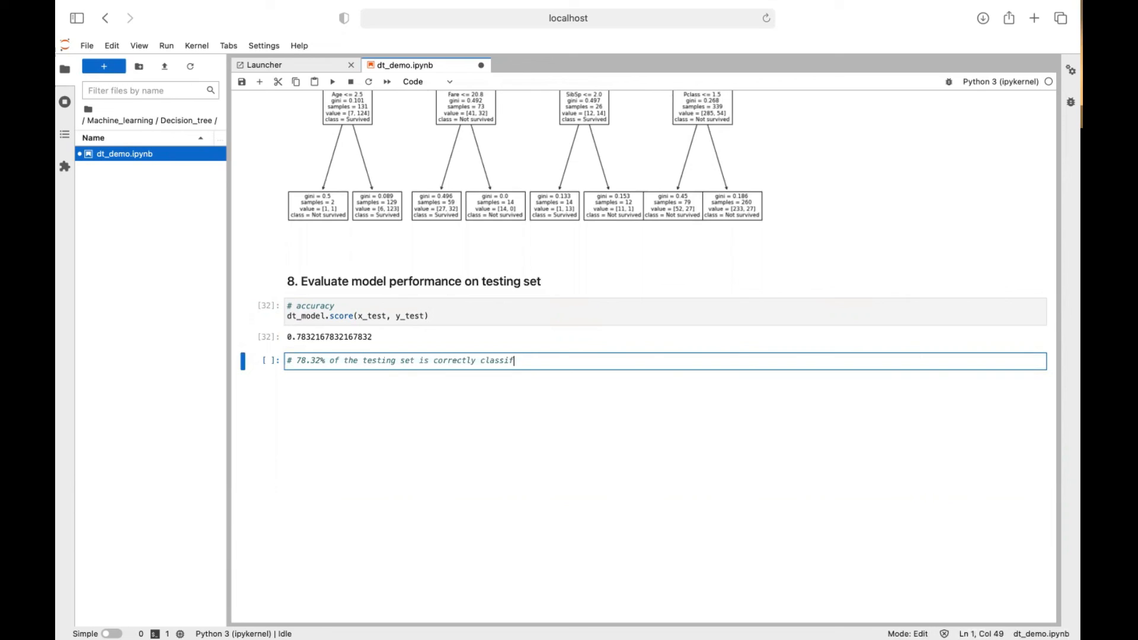
pyautogui.write('ed.')
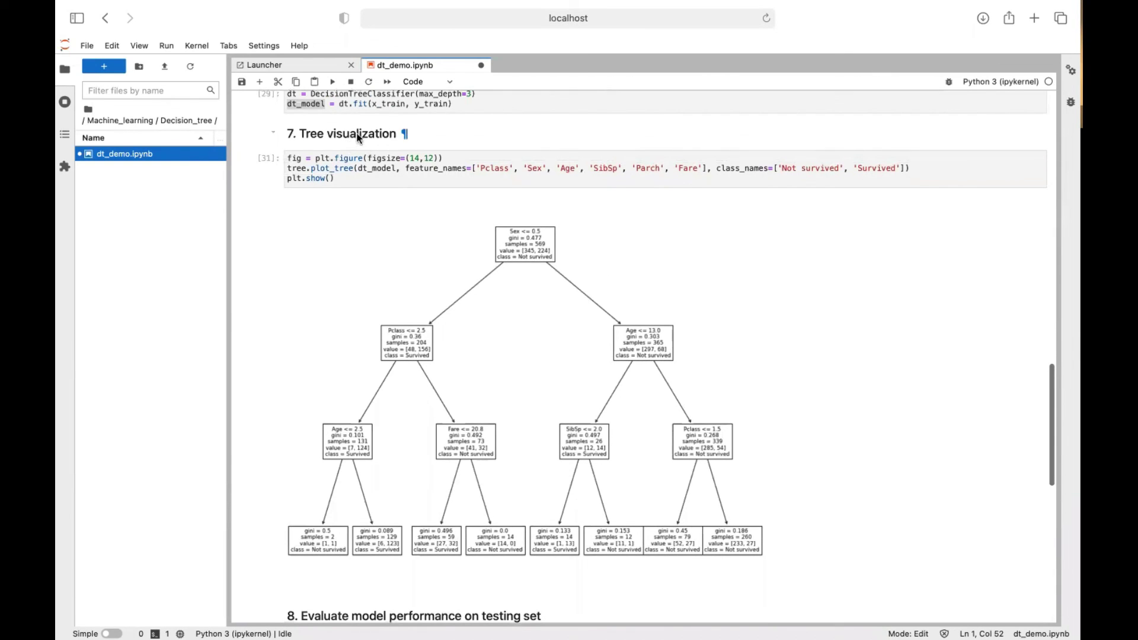
pyautogui.scroll(-3)
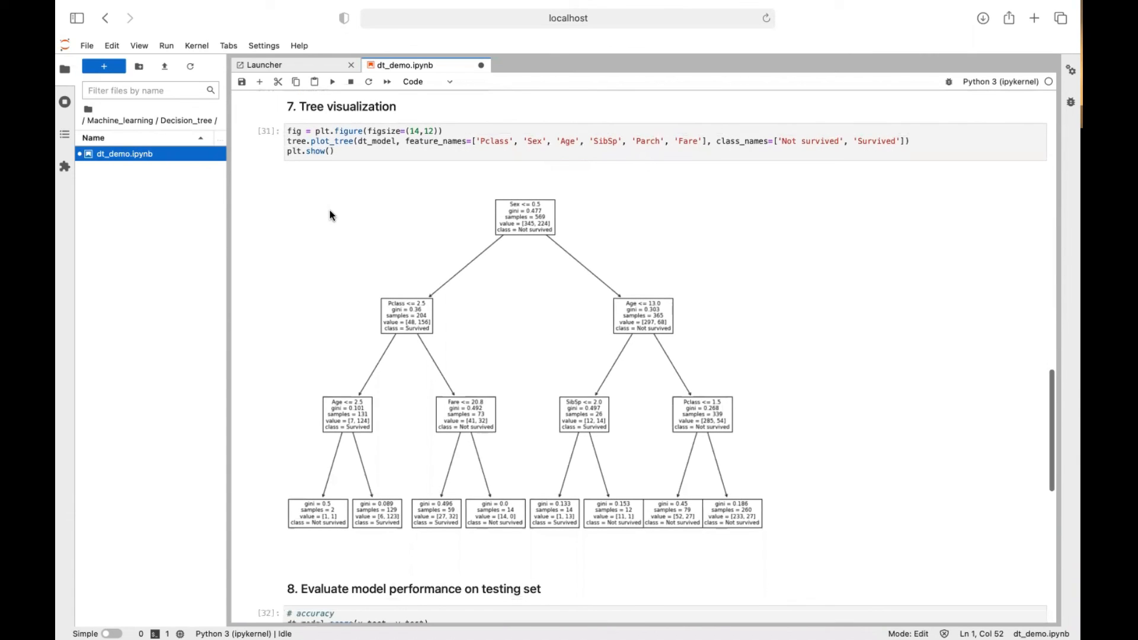
pyautogui.scroll(-3)
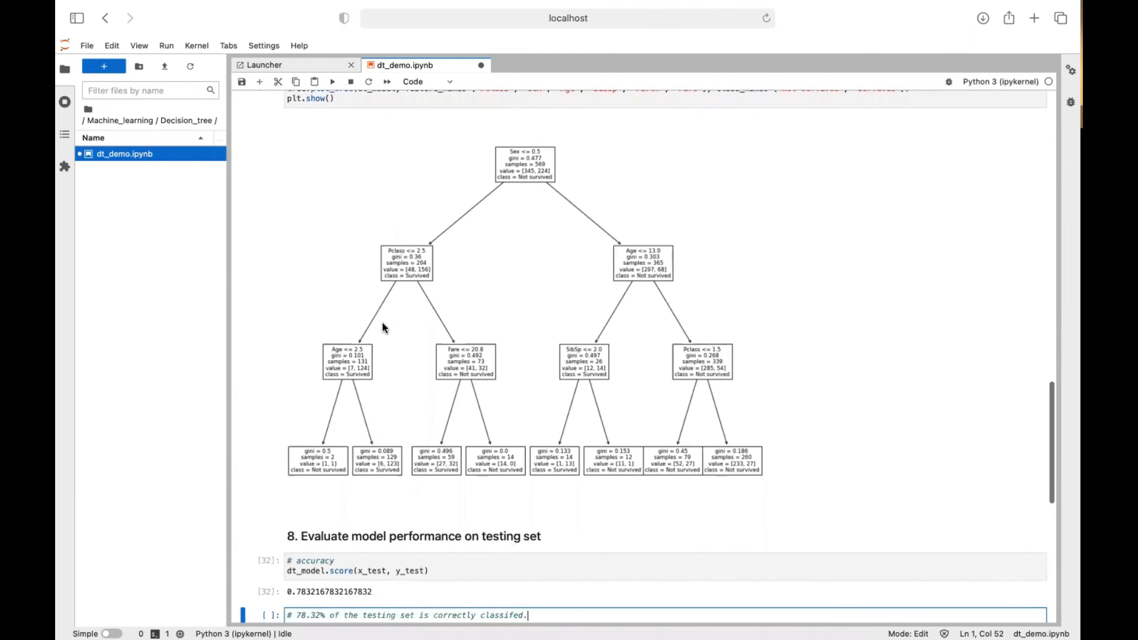
pyautogui.scroll(-3)
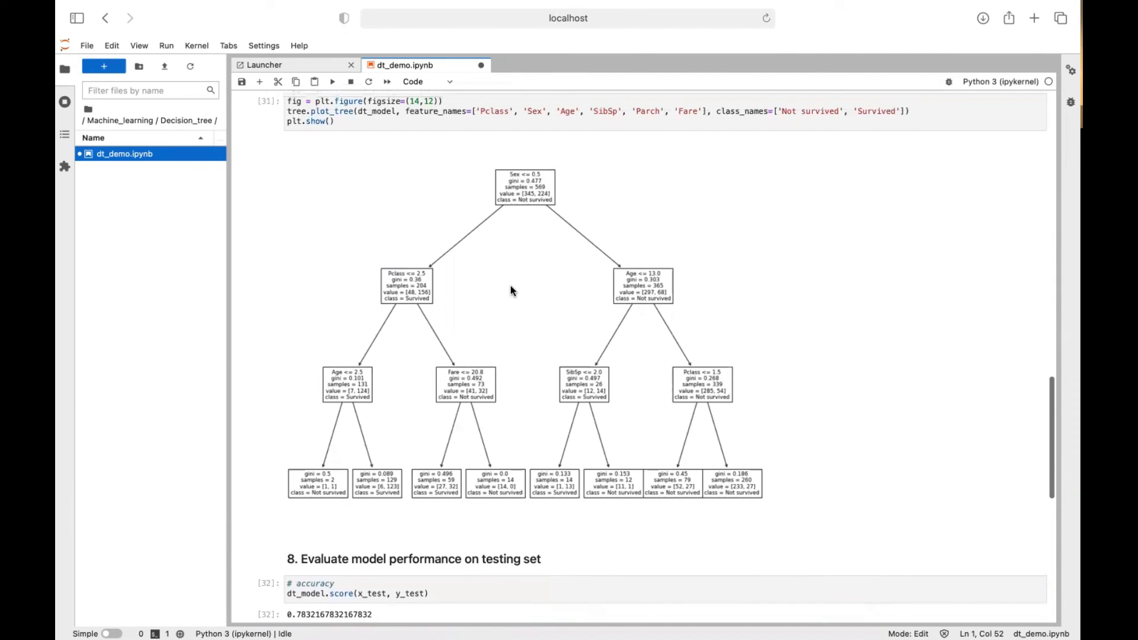
pyautogui.moveTo(566, 334)
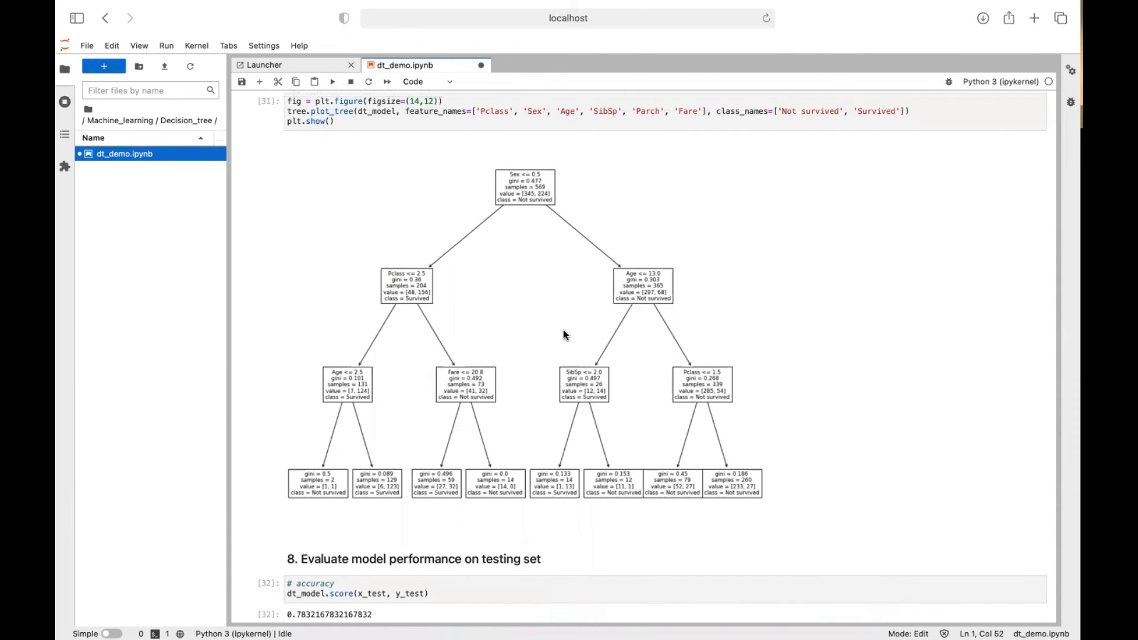